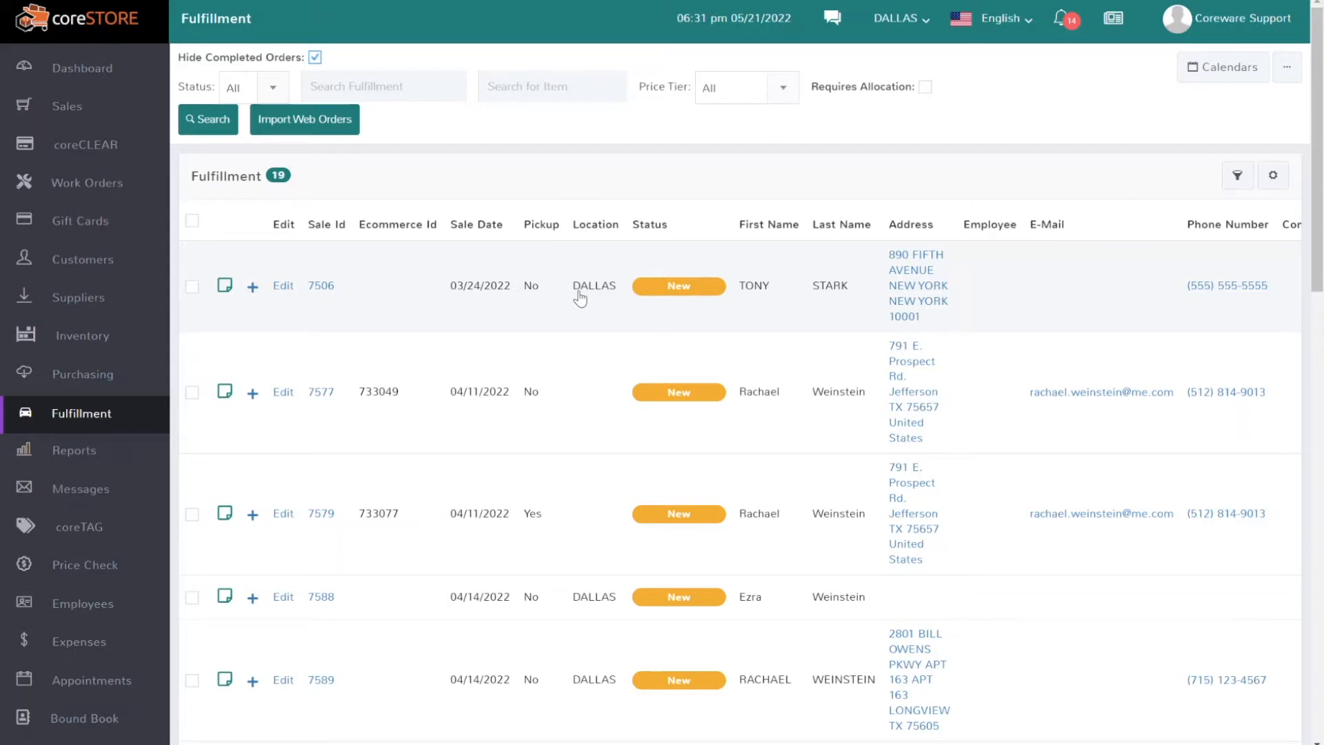
Review the Taurus Curve's stock of 5 and open orders in PO & Receiving, then clear it from the cart.
{"action": "left_click", "coordinate": [85, 374]}
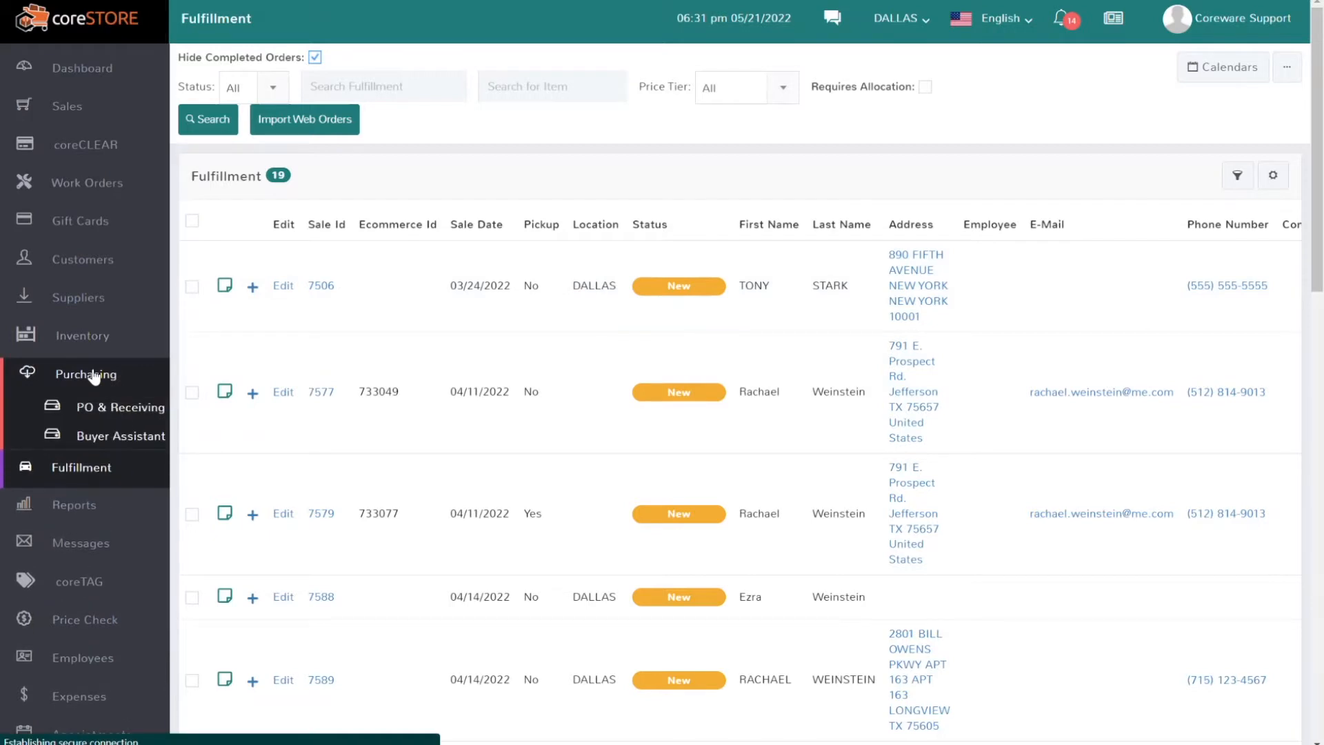
{"action": "left_click", "coordinate": [118, 406]}
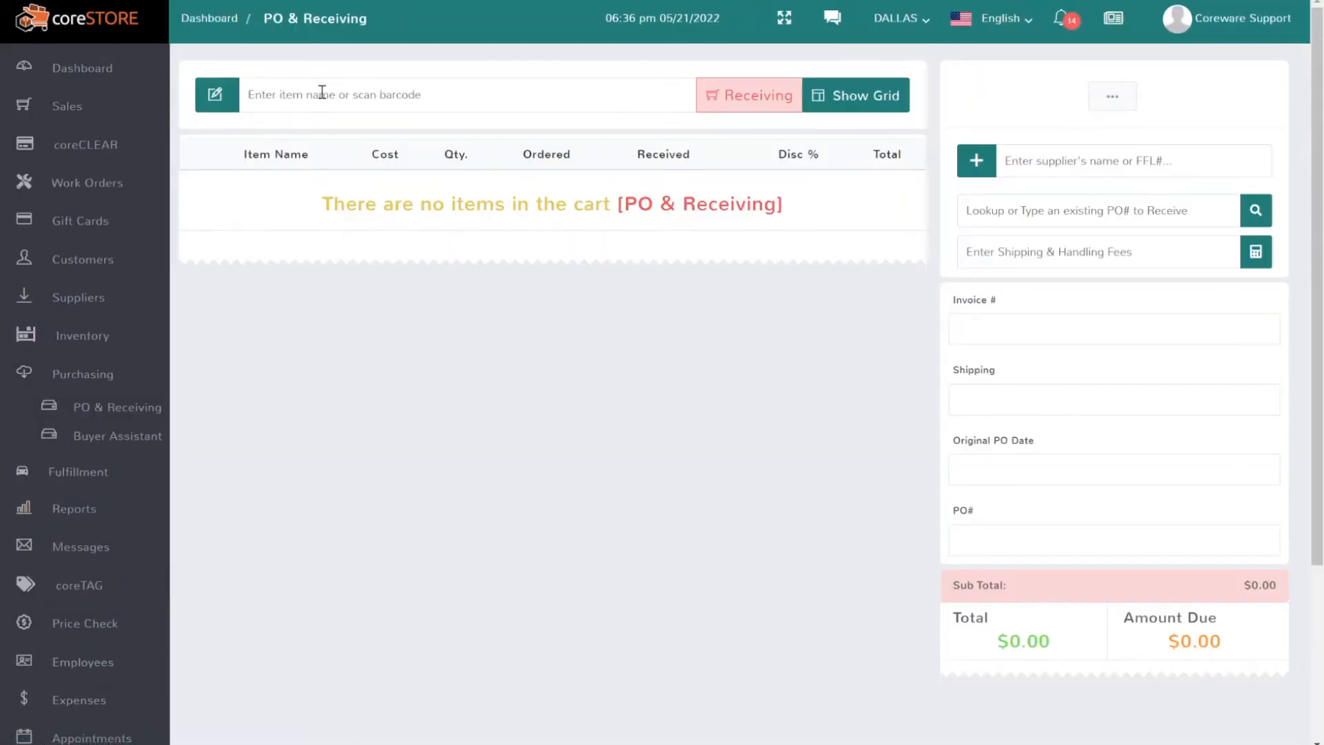
{"action": "type", "text": "curve"}
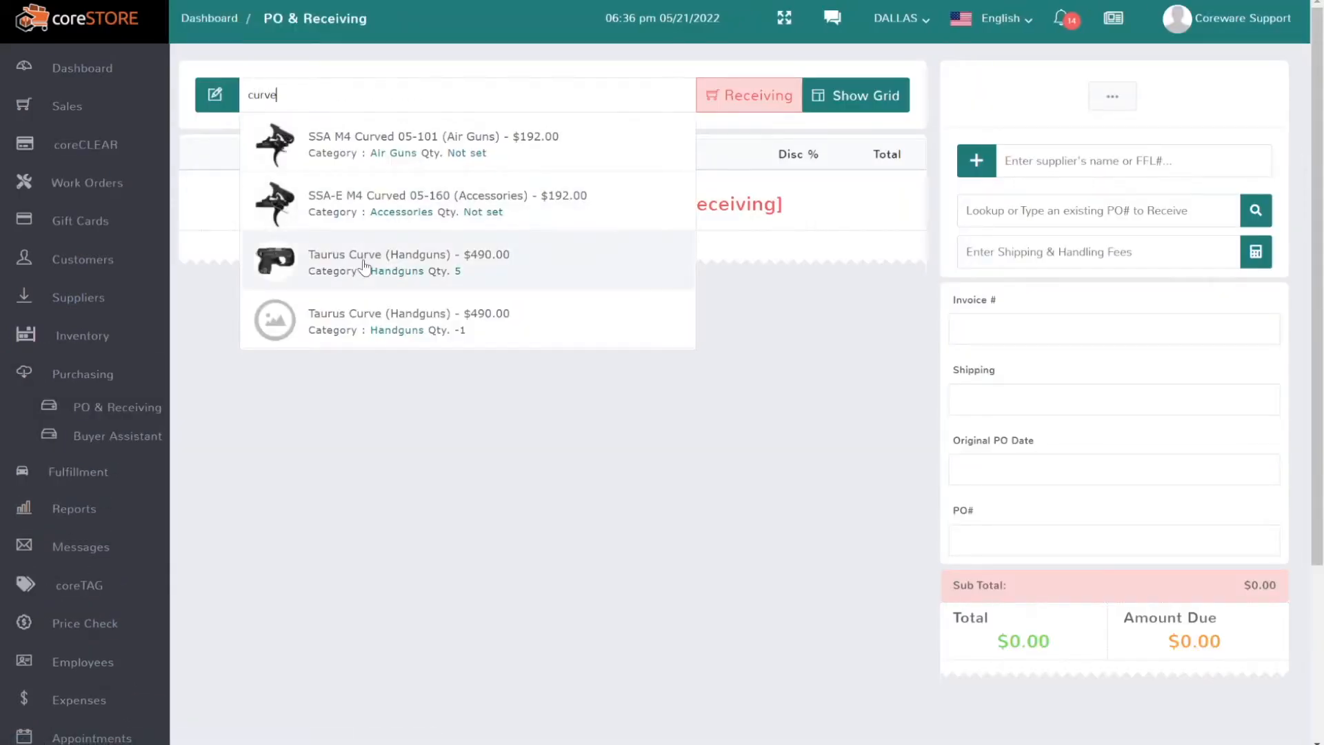
{"action": "left_click", "coordinate": [408, 262]}
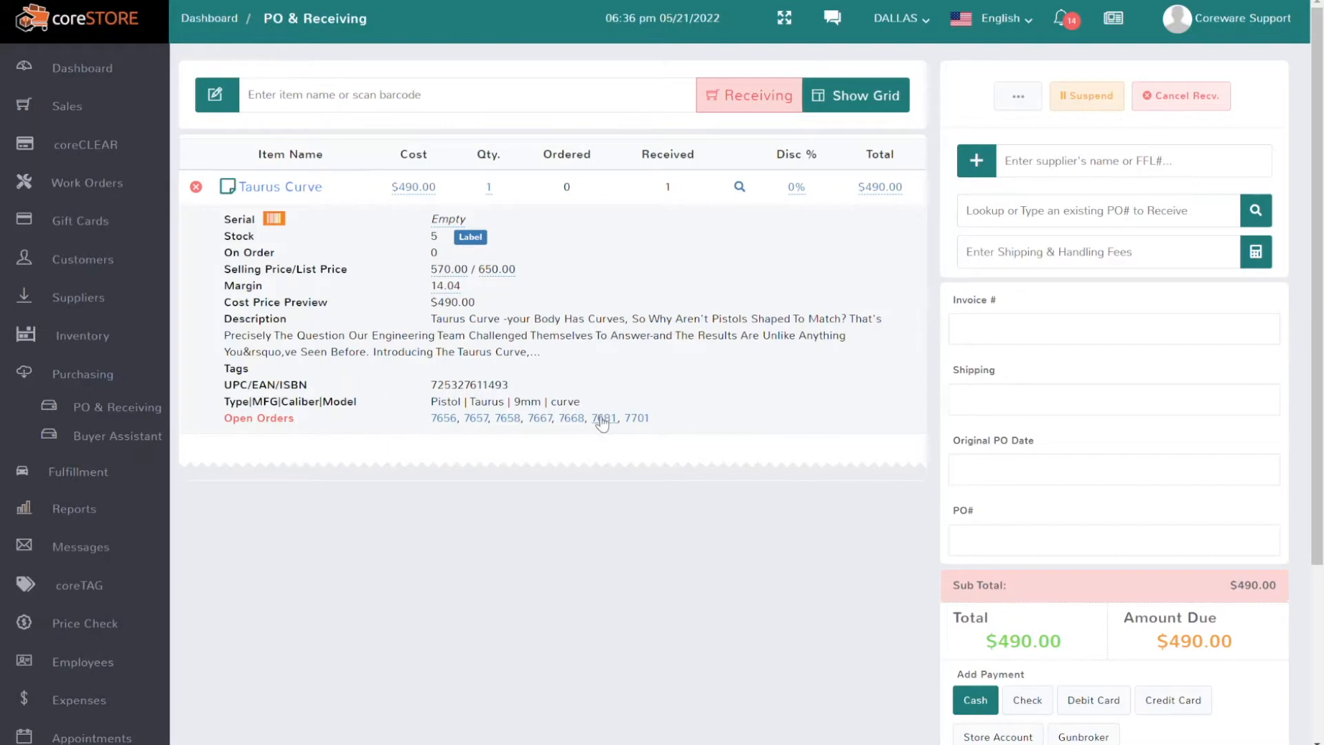
{"action": "mouse_move", "coordinate": [637, 418]}
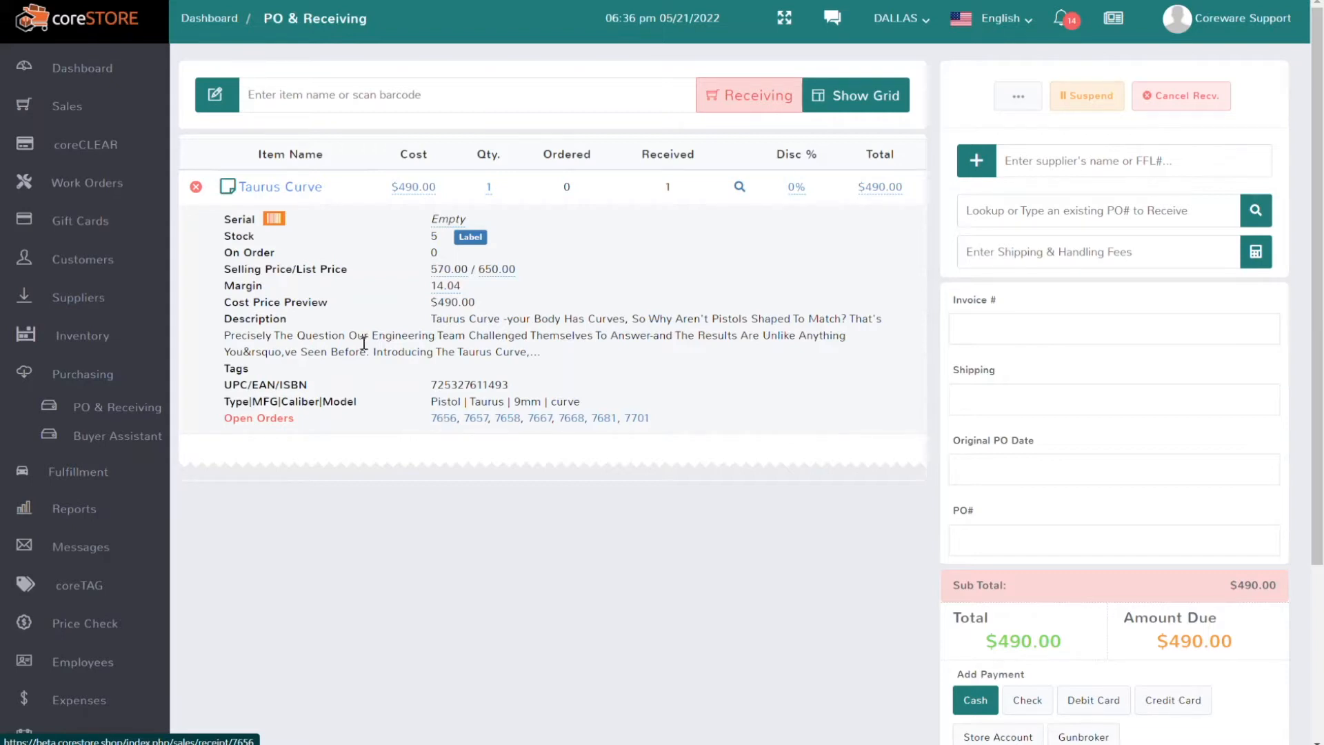
{"action": "left_click", "coordinate": [194, 186]}
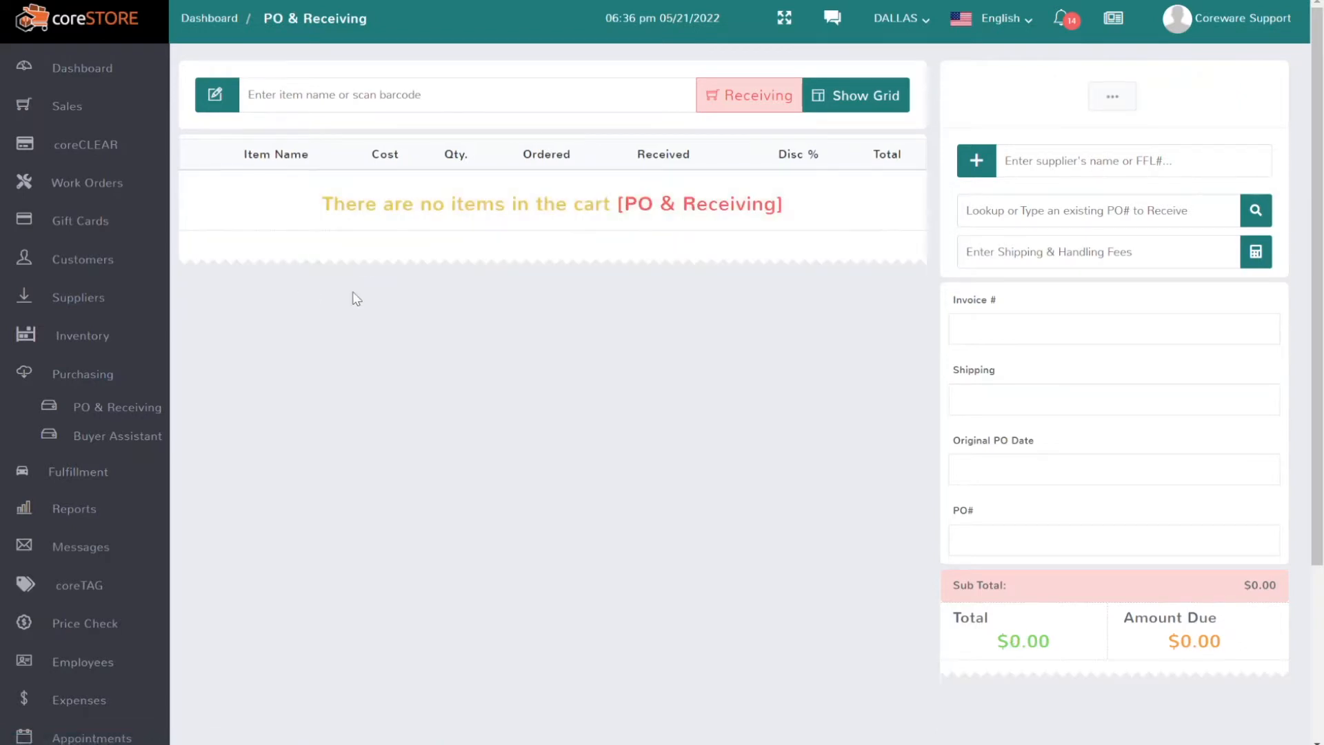
{"action": "mouse_move", "coordinate": [223, 378]}
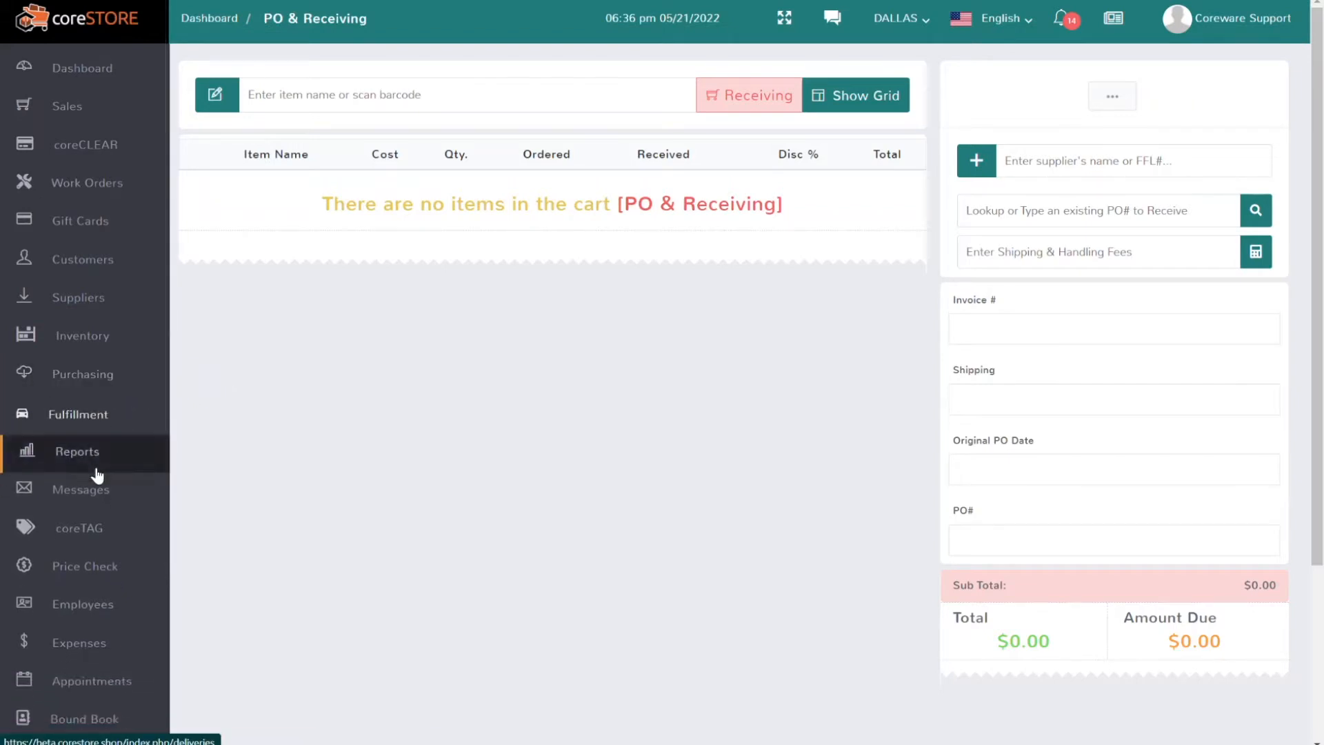
Filter the Fulfillment list to the Taurus Curve's 5 open orders with price tier All.
{"action": "left_click", "coordinate": [77, 414]}
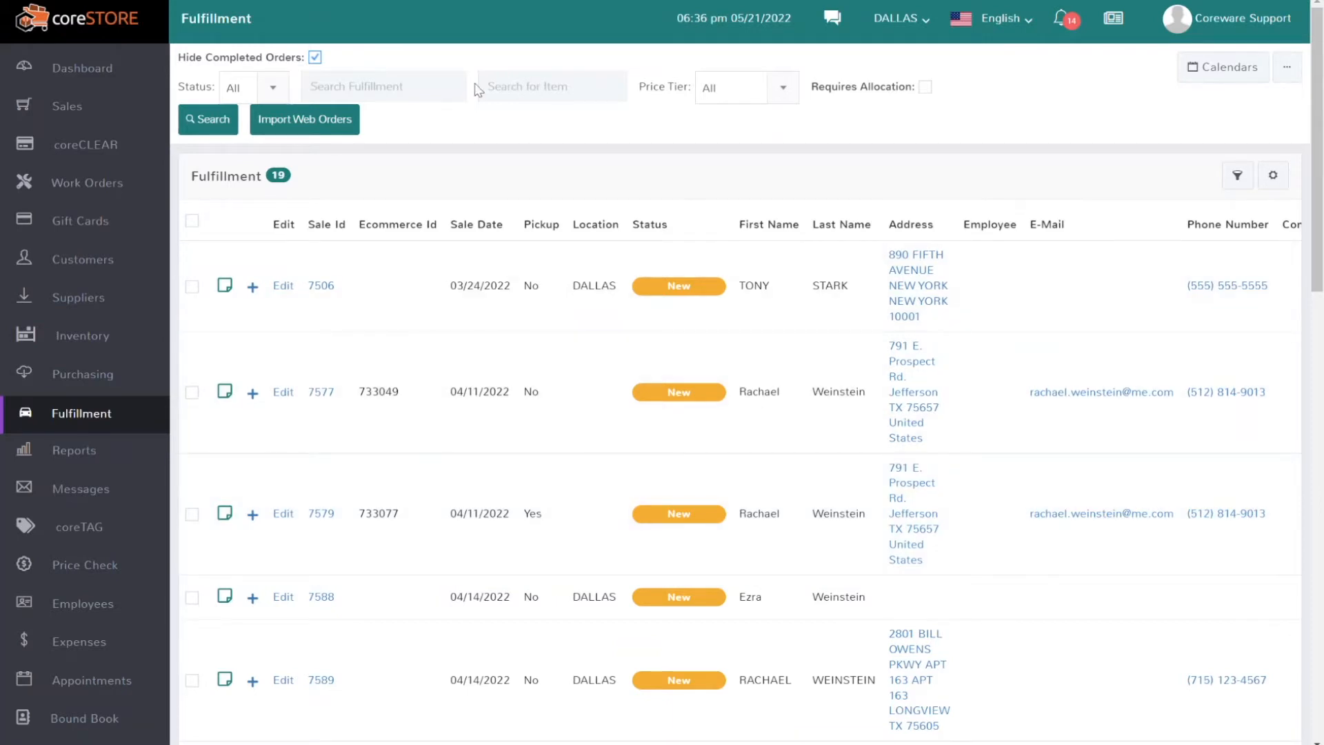
{"action": "type", "text": "curve"}
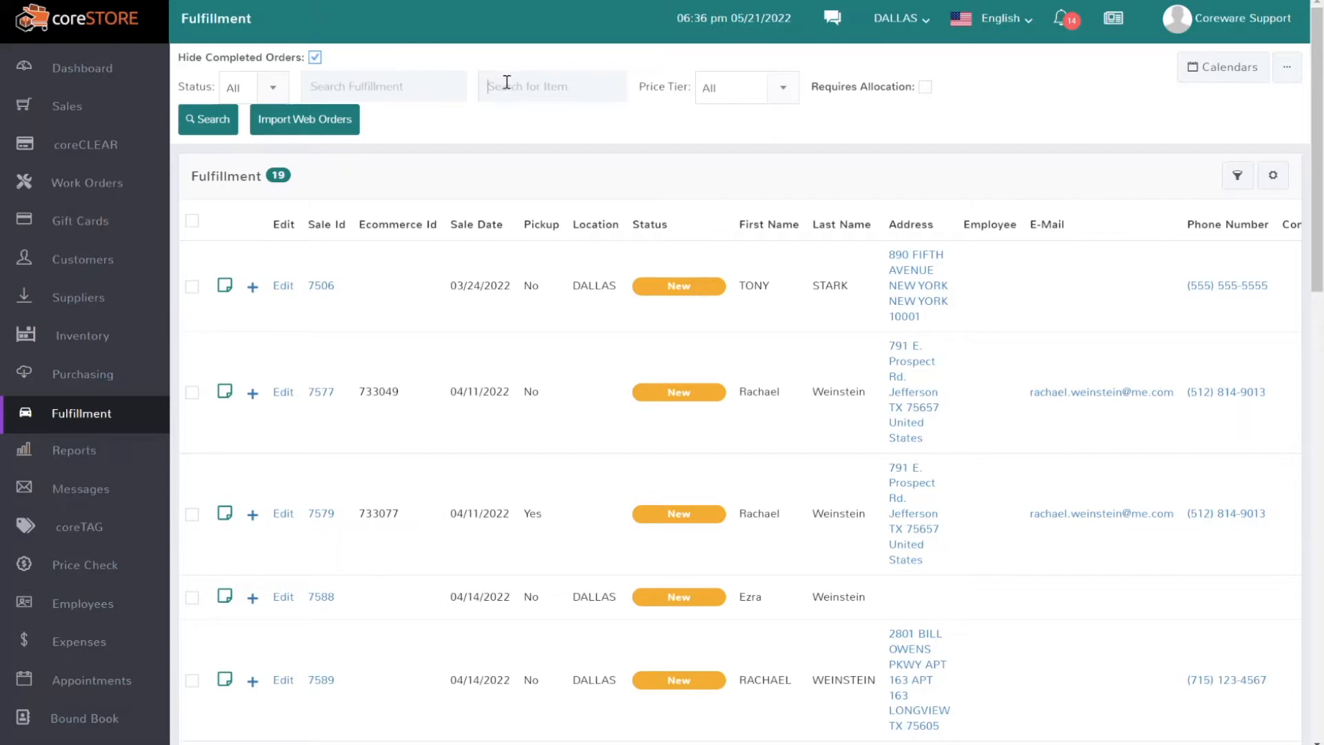
{"action": "type", "text": "curve"}
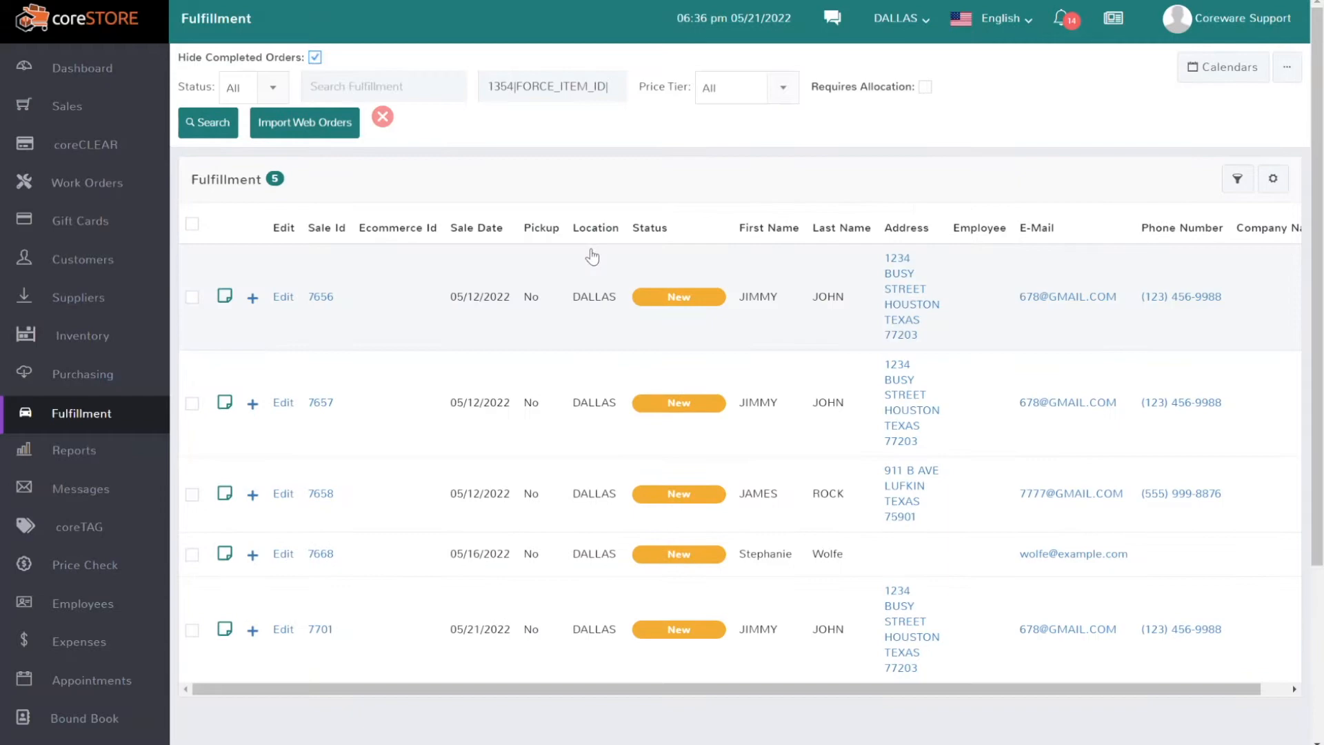
{"action": "mouse_move", "coordinate": [551, 447]}
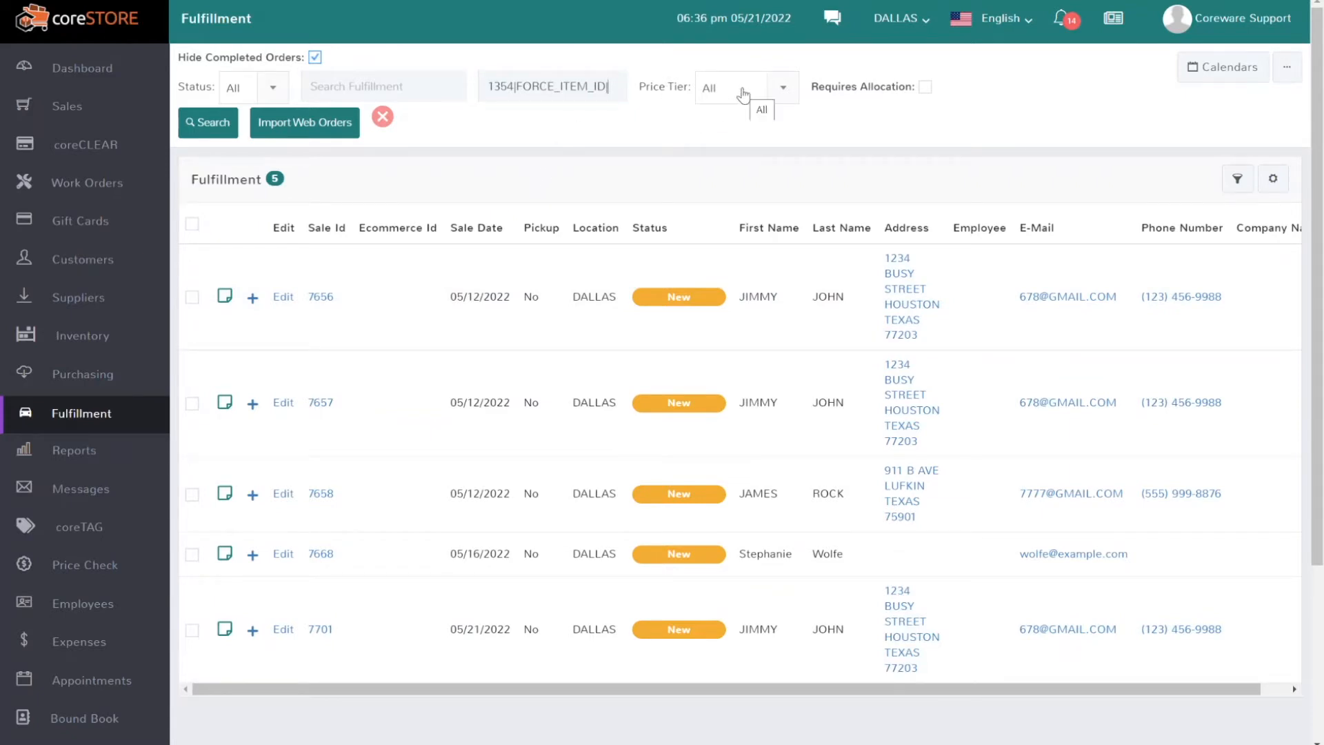
{"action": "left_click", "coordinate": [746, 87]}
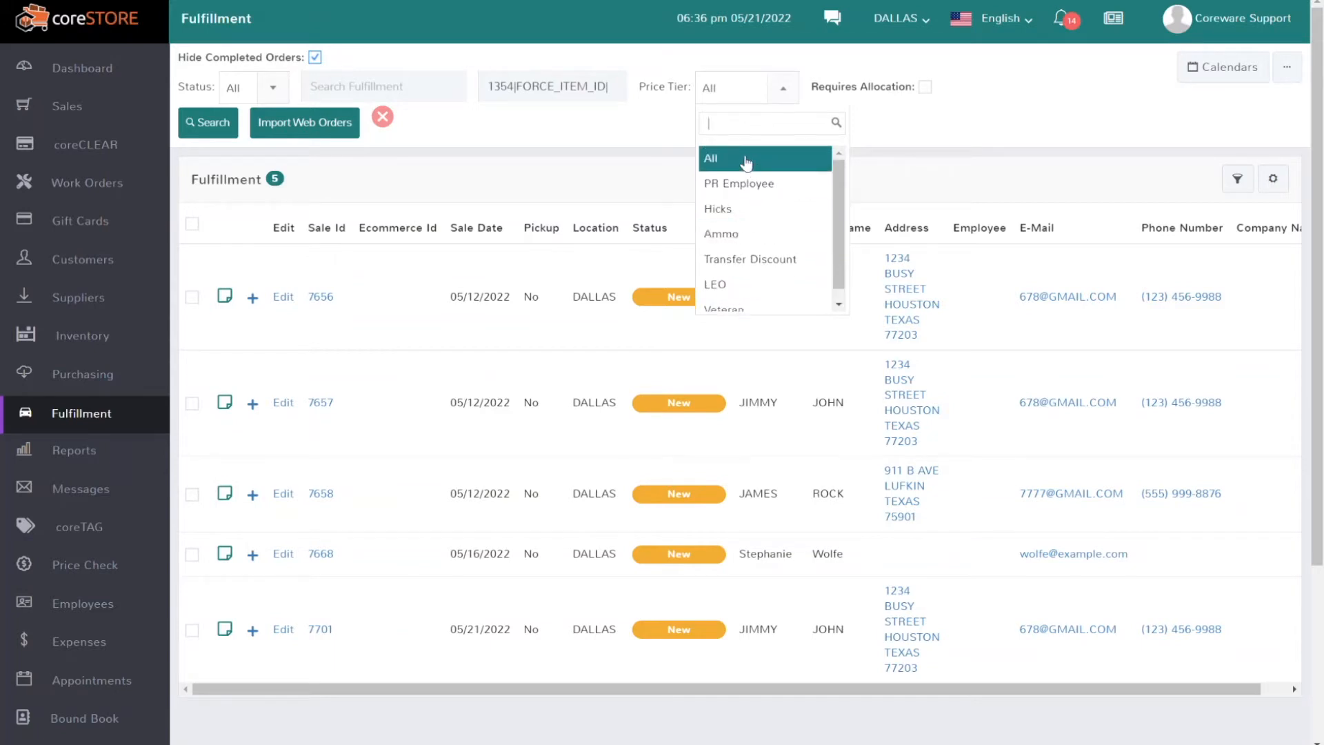
{"action": "left_click", "coordinate": [743, 157]}
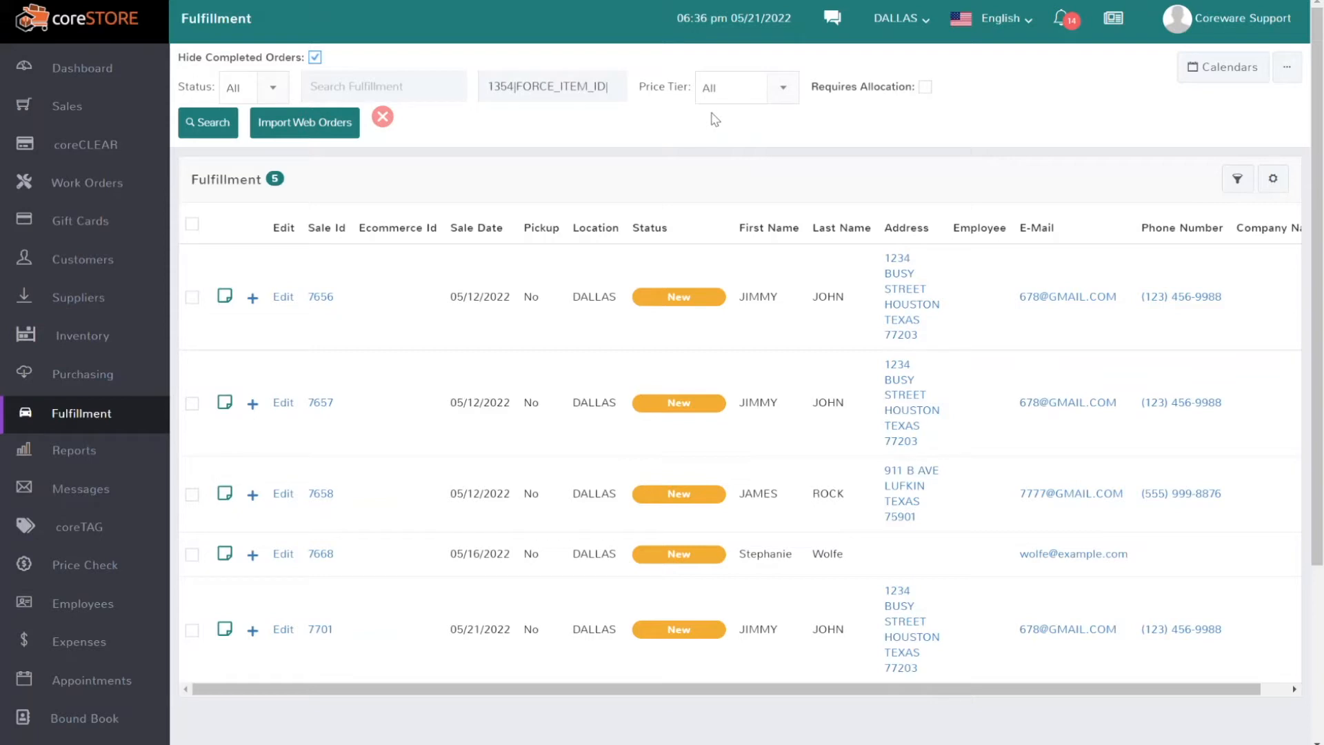
{"action": "mouse_move", "coordinate": [694, 194]}
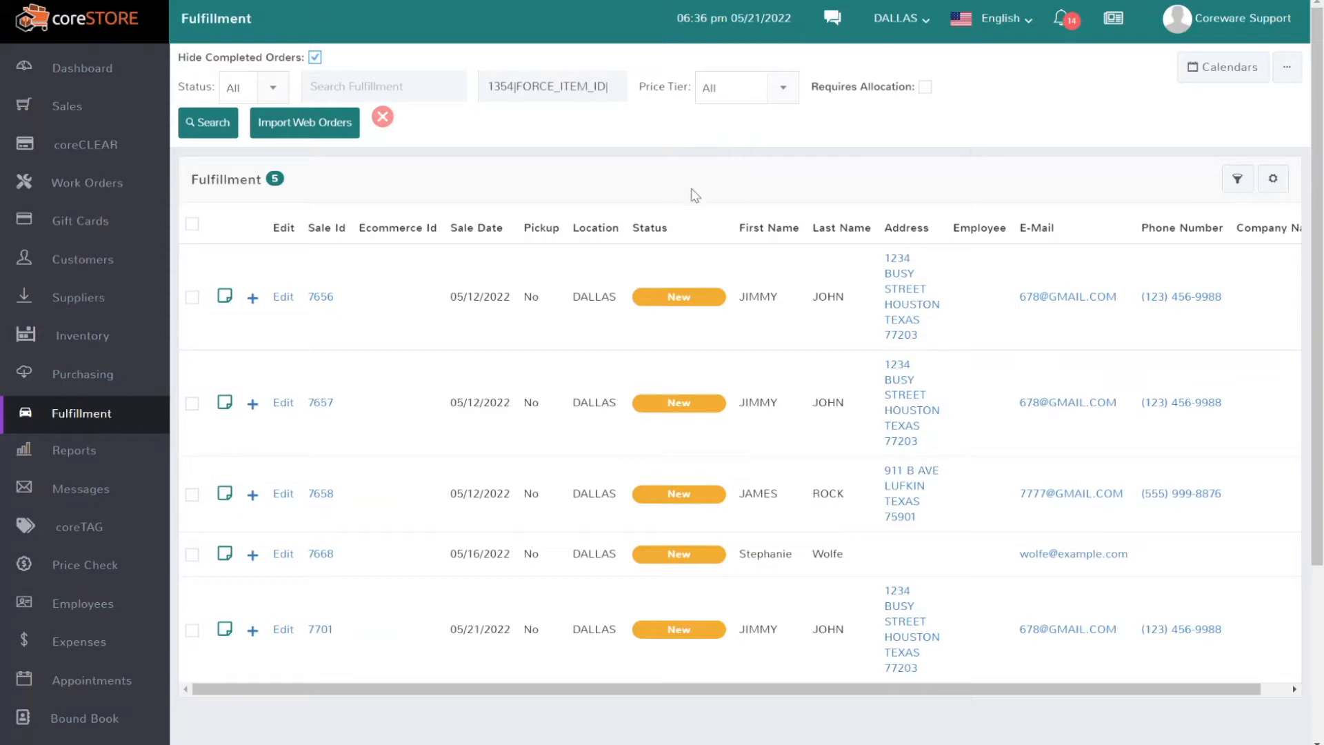
{"action": "mouse_move", "coordinate": [927, 84]}
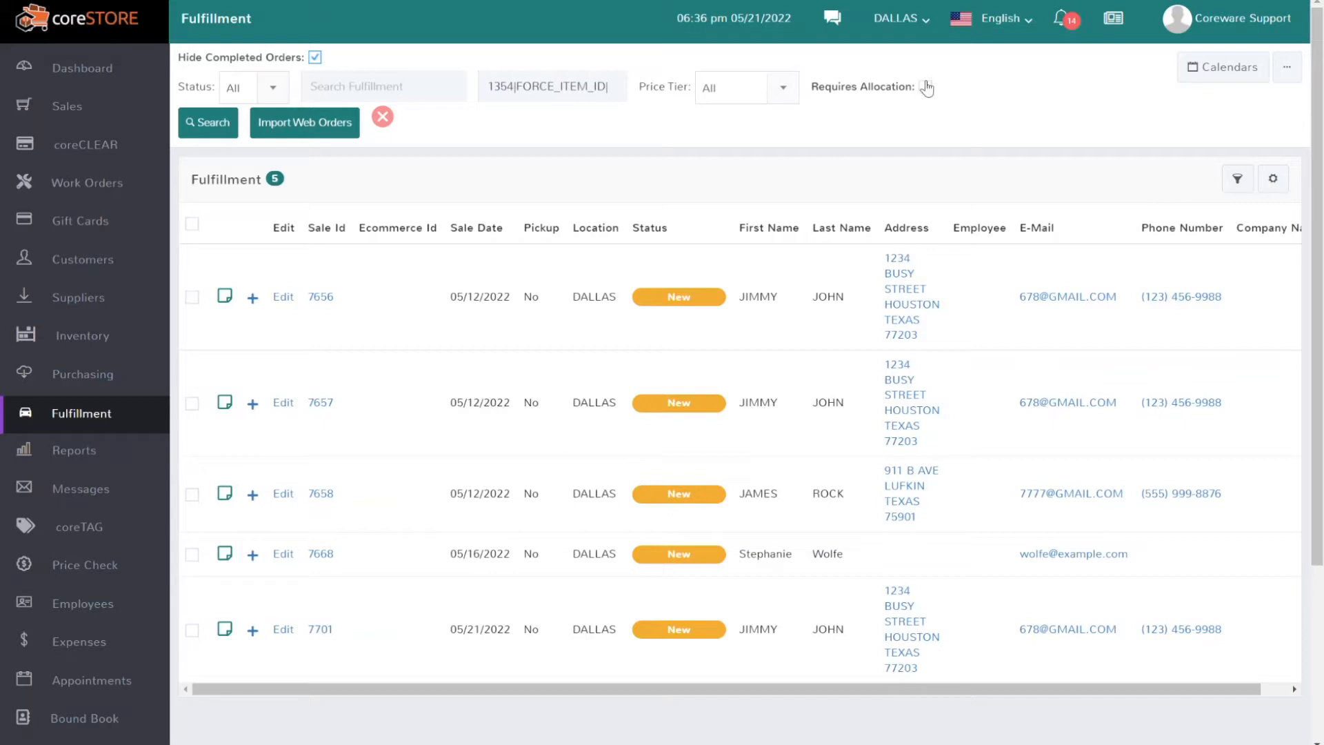
Narrow the list to the 3 orders requiring allocation: 7658, 7668 and 7701.
{"action": "left_click", "coordinate": [925, 85]}
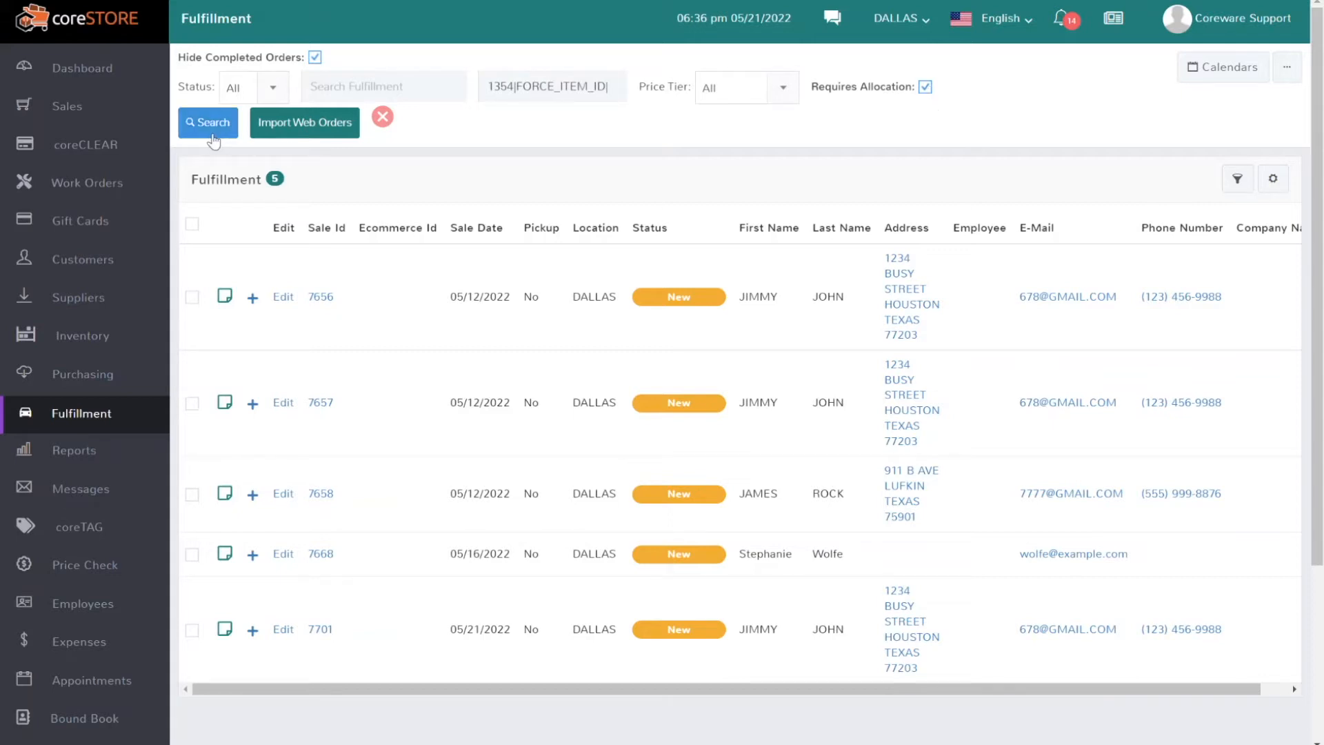
{"action": "left_click", "coordinate": [207, 123]}
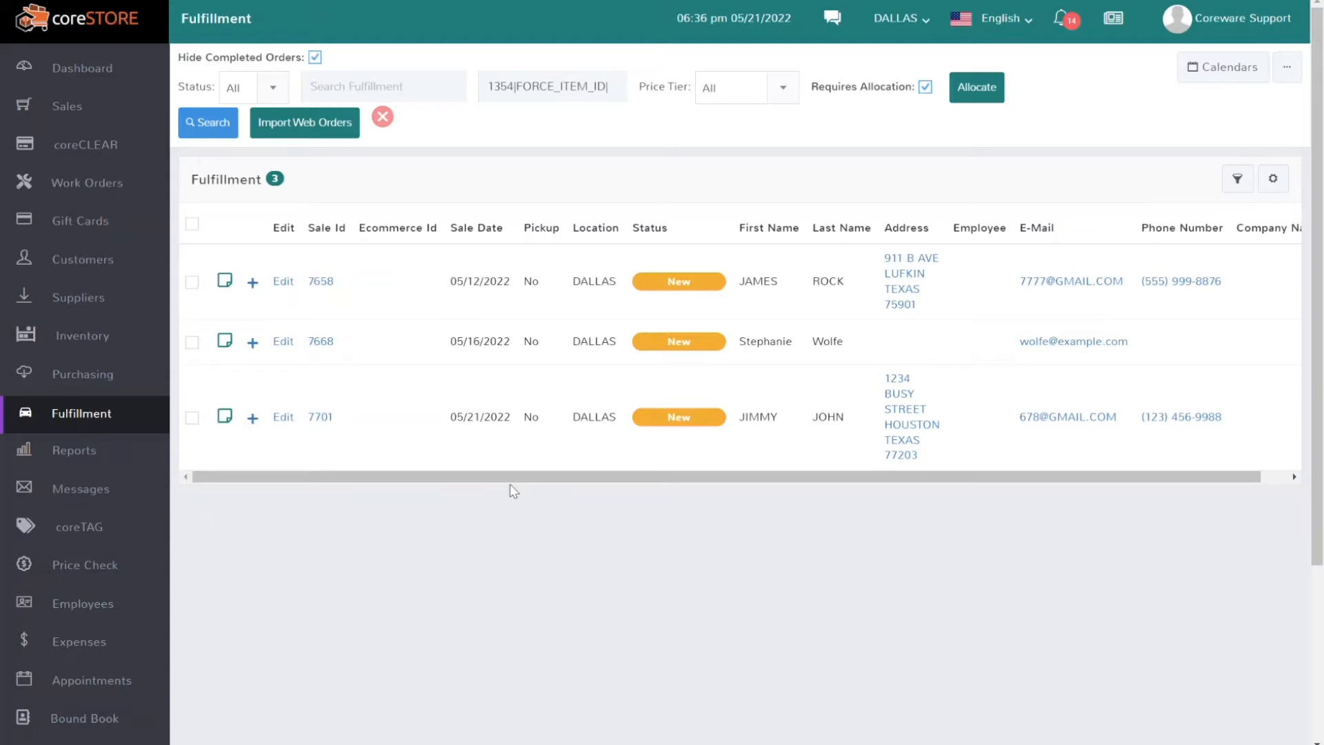
{"action": "mouse_move", "coordinate": [748, 156]}
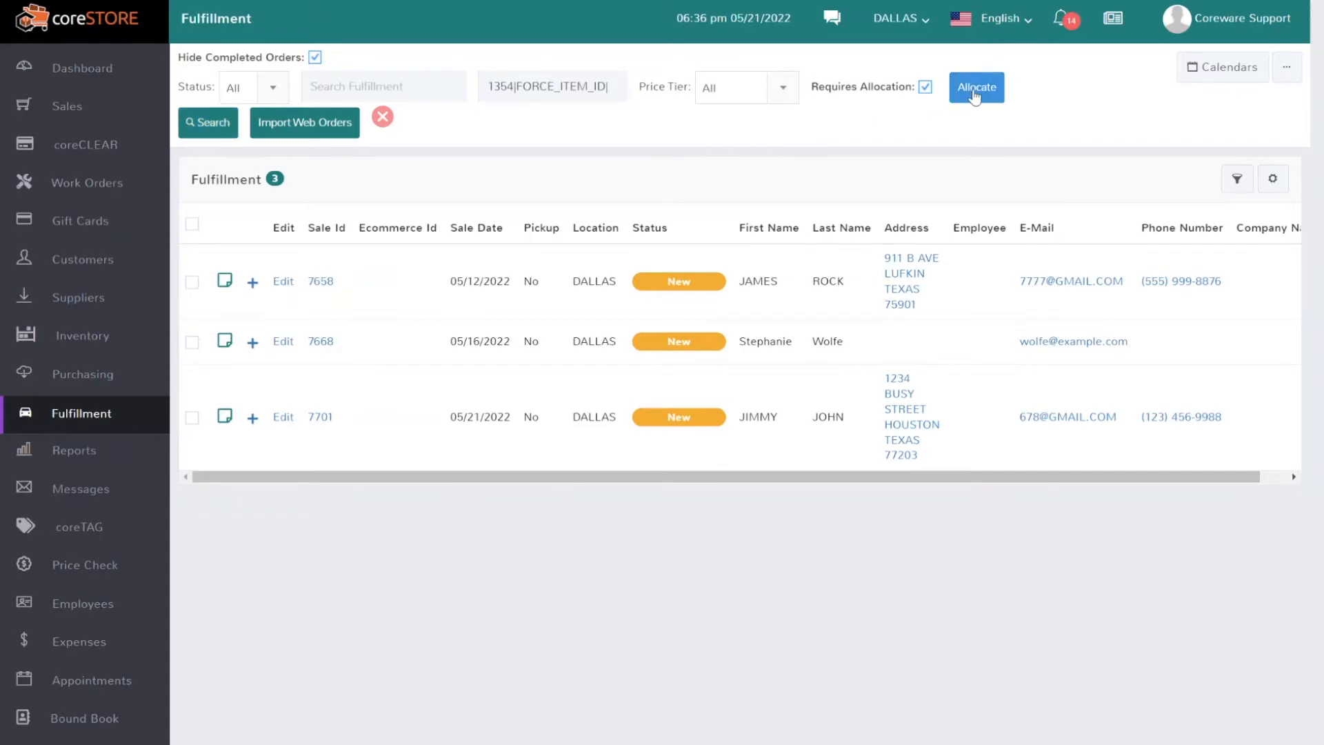
{"action": "left_click", "coordinate": [975, 87]}
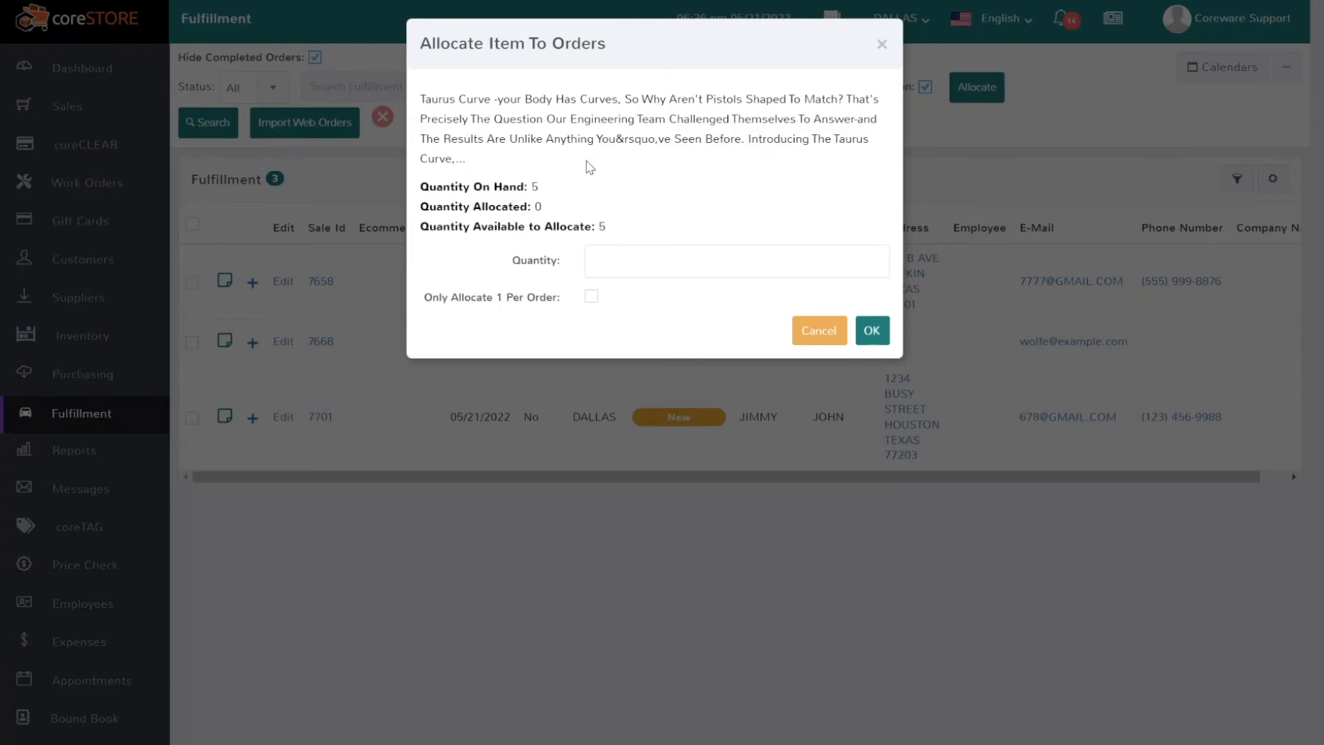
{"action": "mouse_move", "coordinate": [538, 187]}
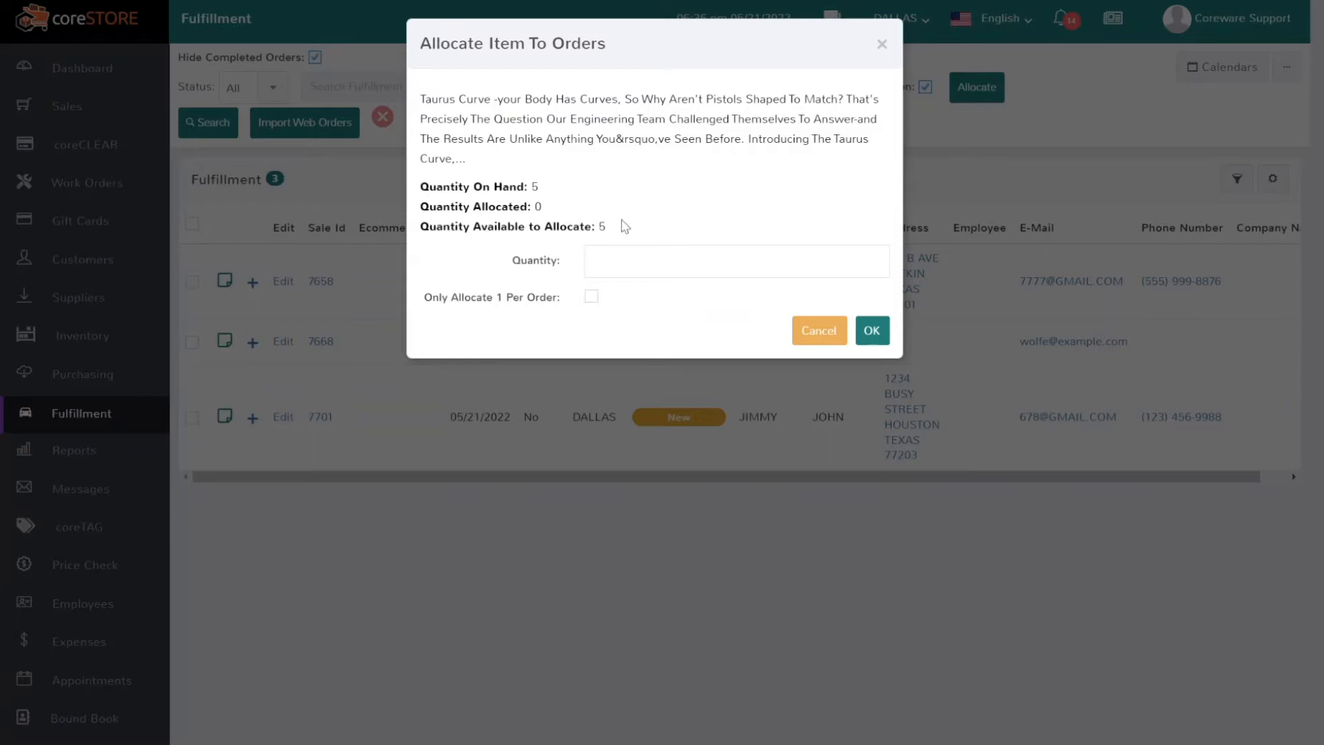
{"action": "left_click", "coordinate": [736, 260]}
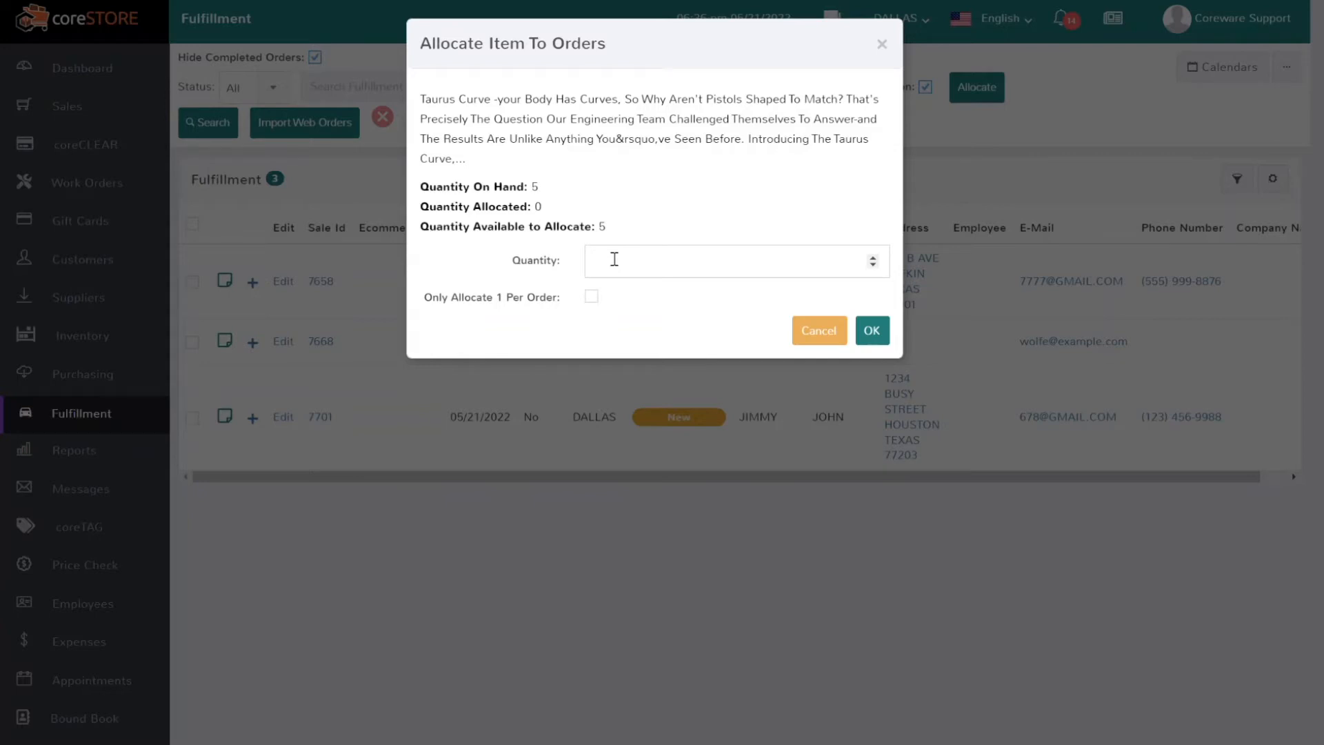
{"action": "type", "text": "3"}
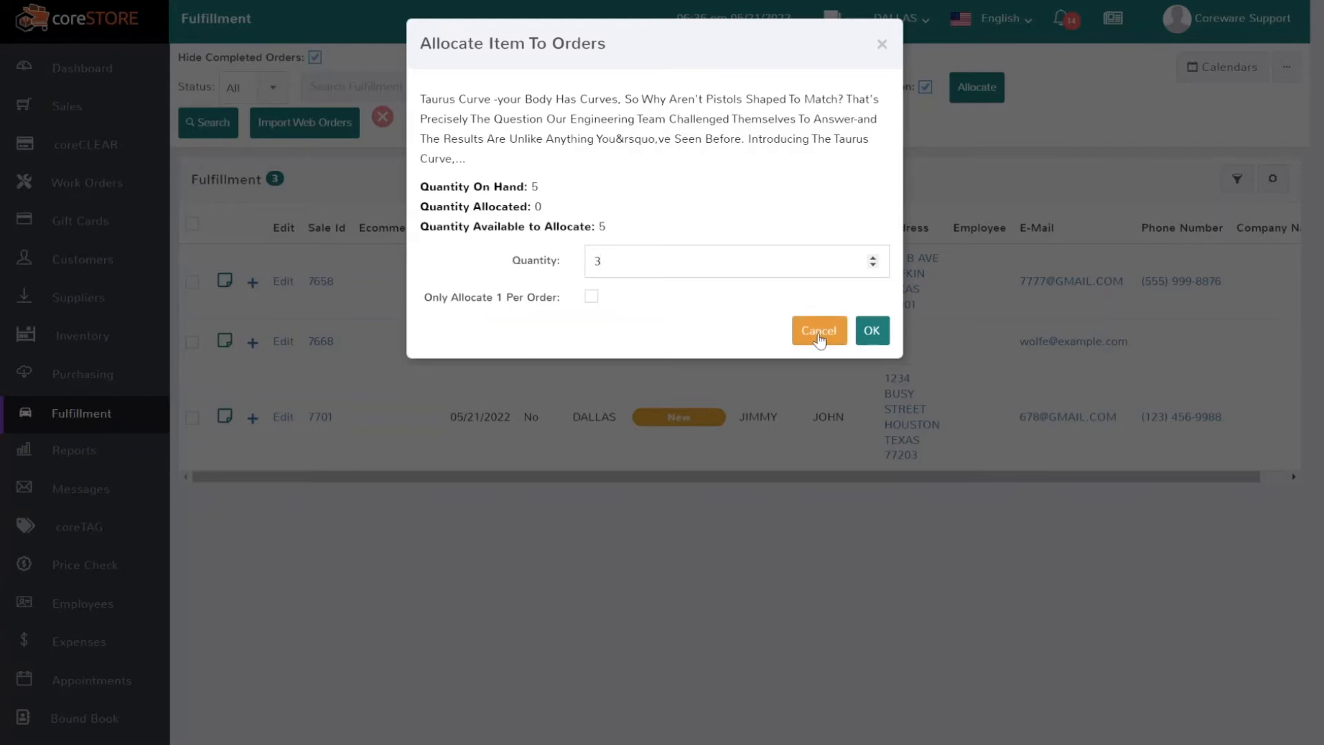
{"action": "left_click", "coordinate": [818, 330]}
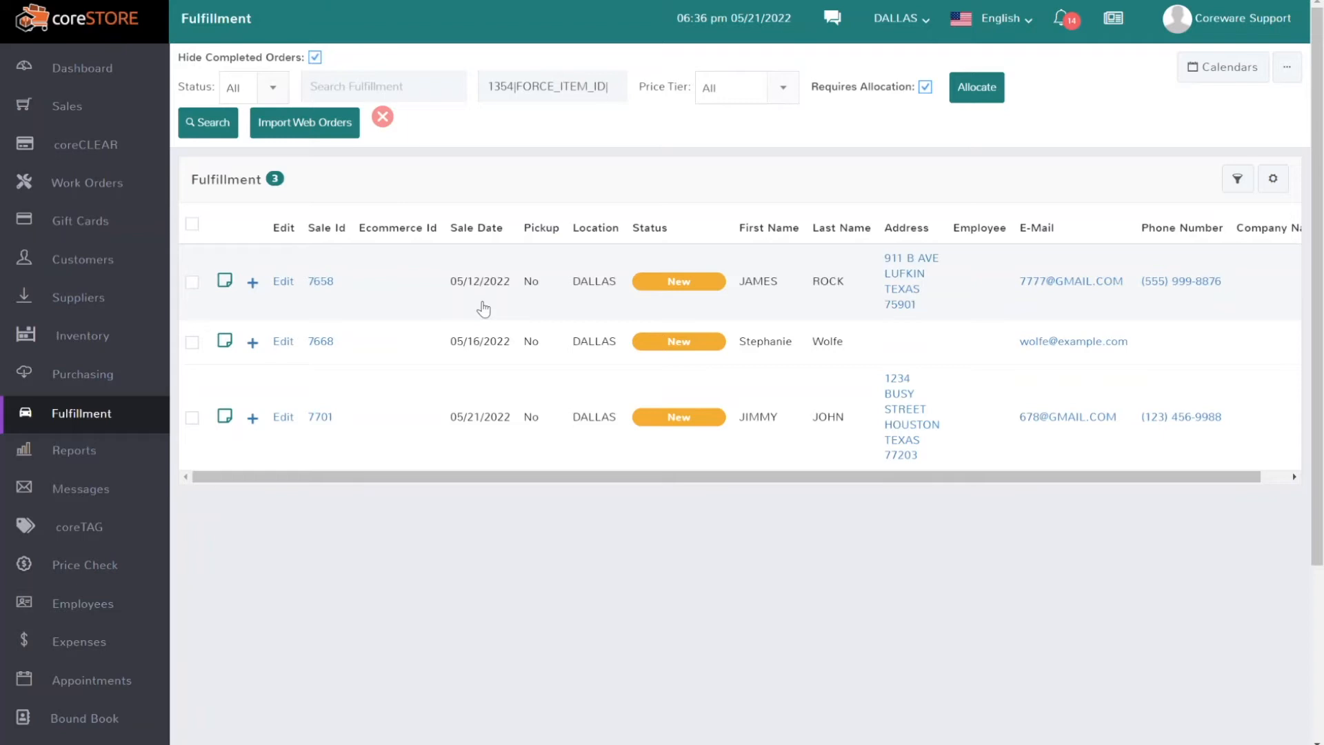
Sort the three orders by sale date ascending so order 7658 comes first.
{"action": "left_click", "coordinate": [478, 228]}
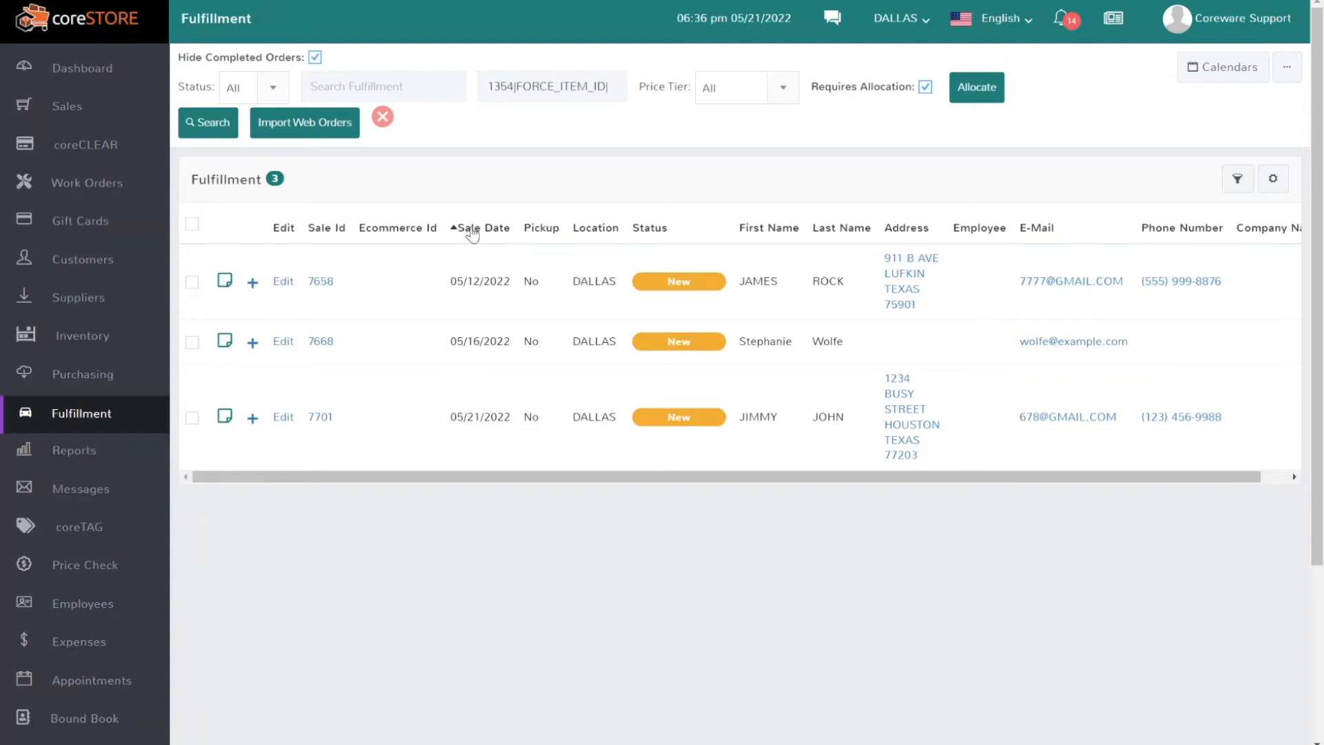
{"action": "left_click", "coordinate": [453, 228]}
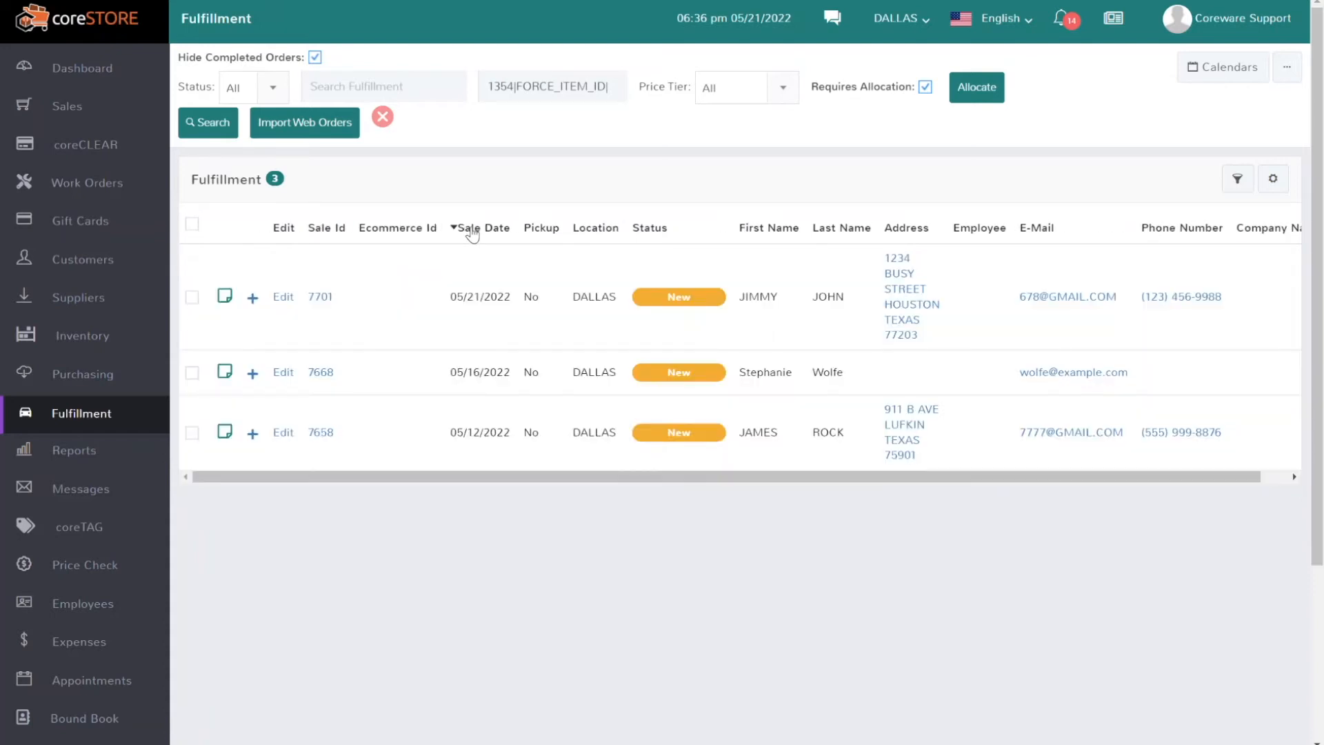
{"action": "left_click", "coordinate": [482, 227]}
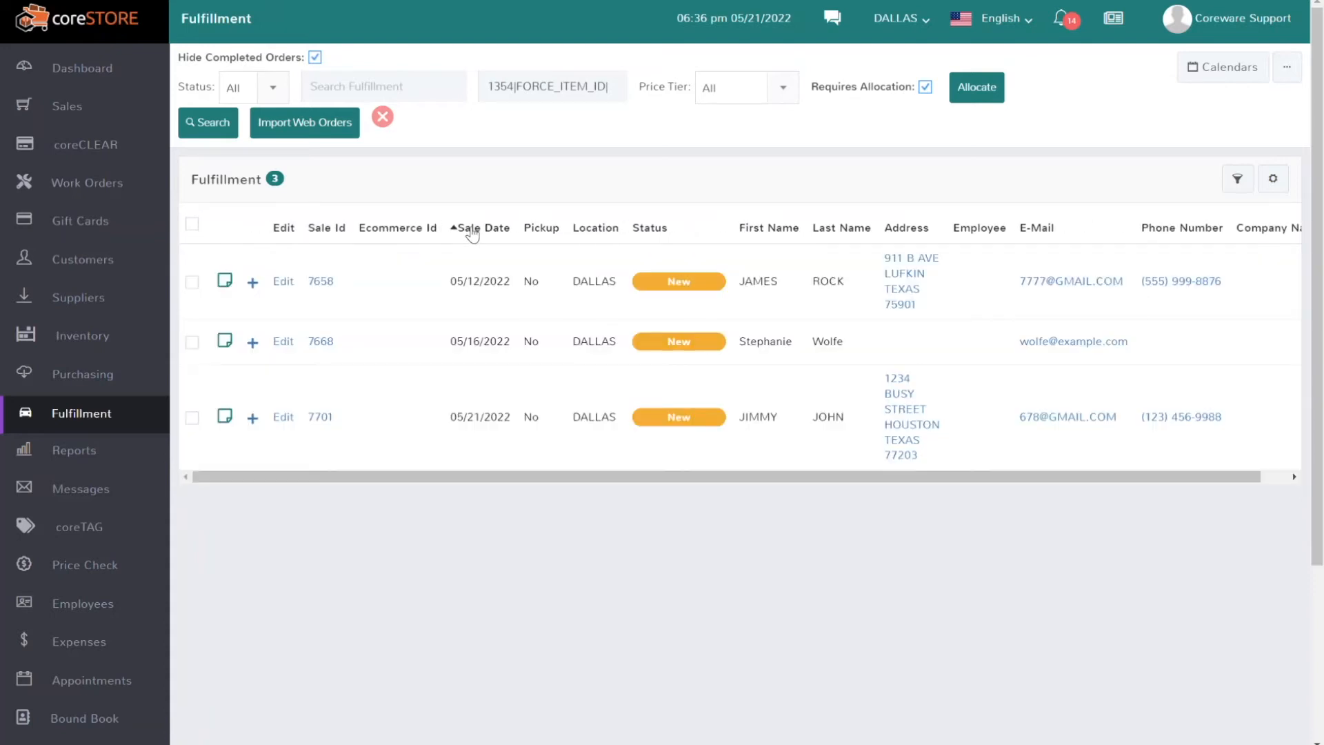
{"action": "left_click", "coordinate": [484, 227]}
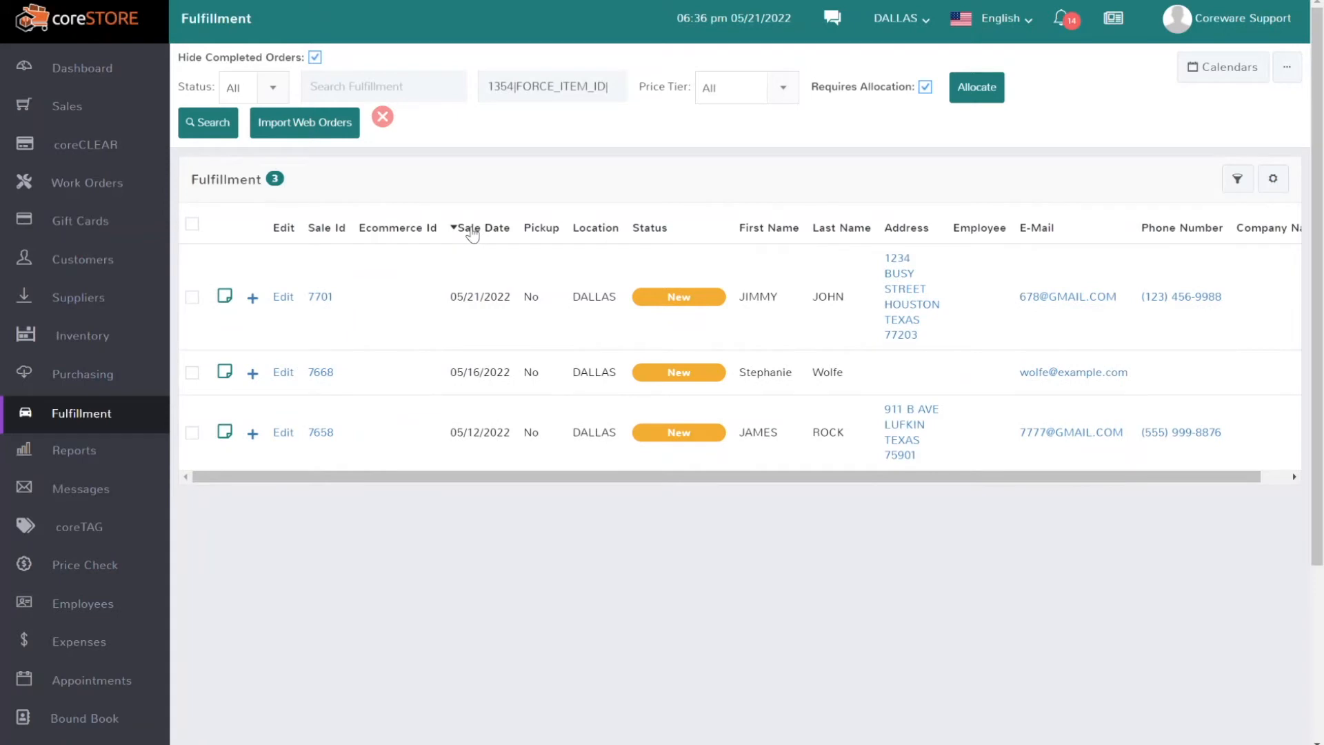
{"action": "left_click", "coordinate": [487, 227]}
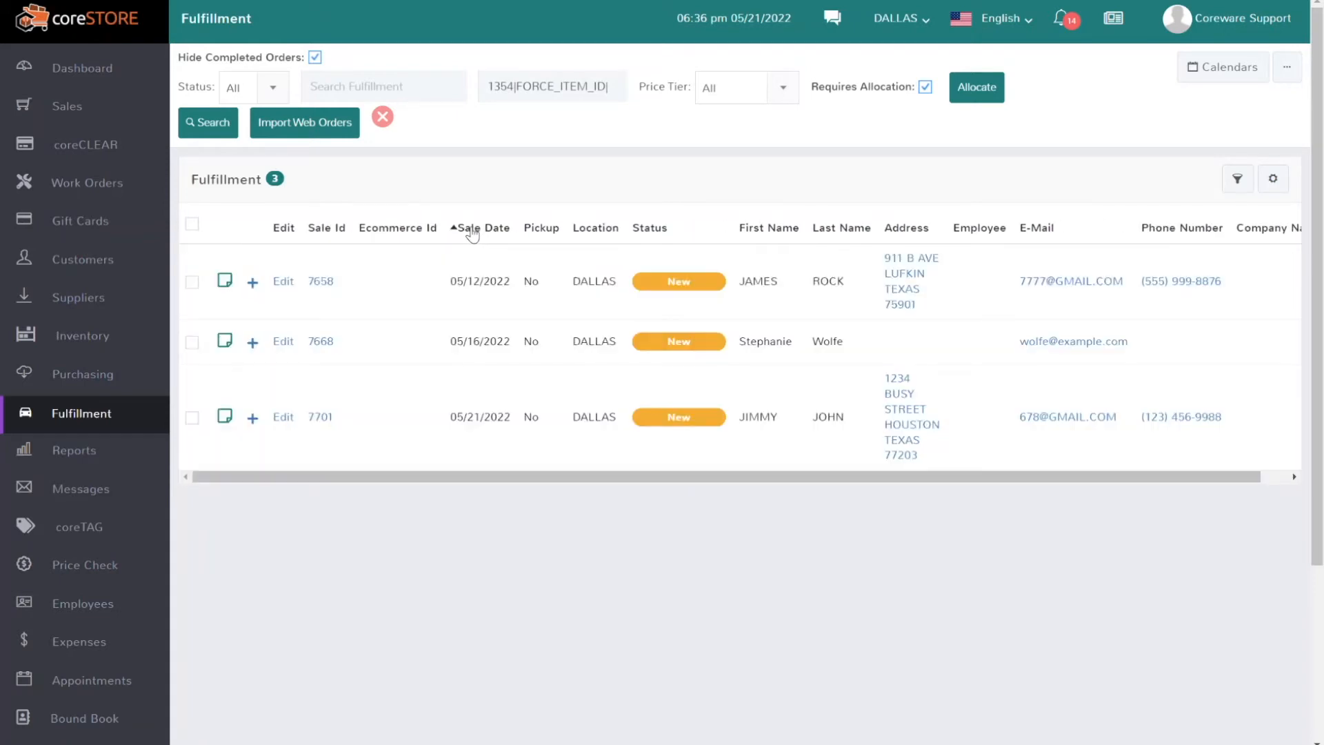
{"action": "mouse_move", "coordinate": [807, 132]}
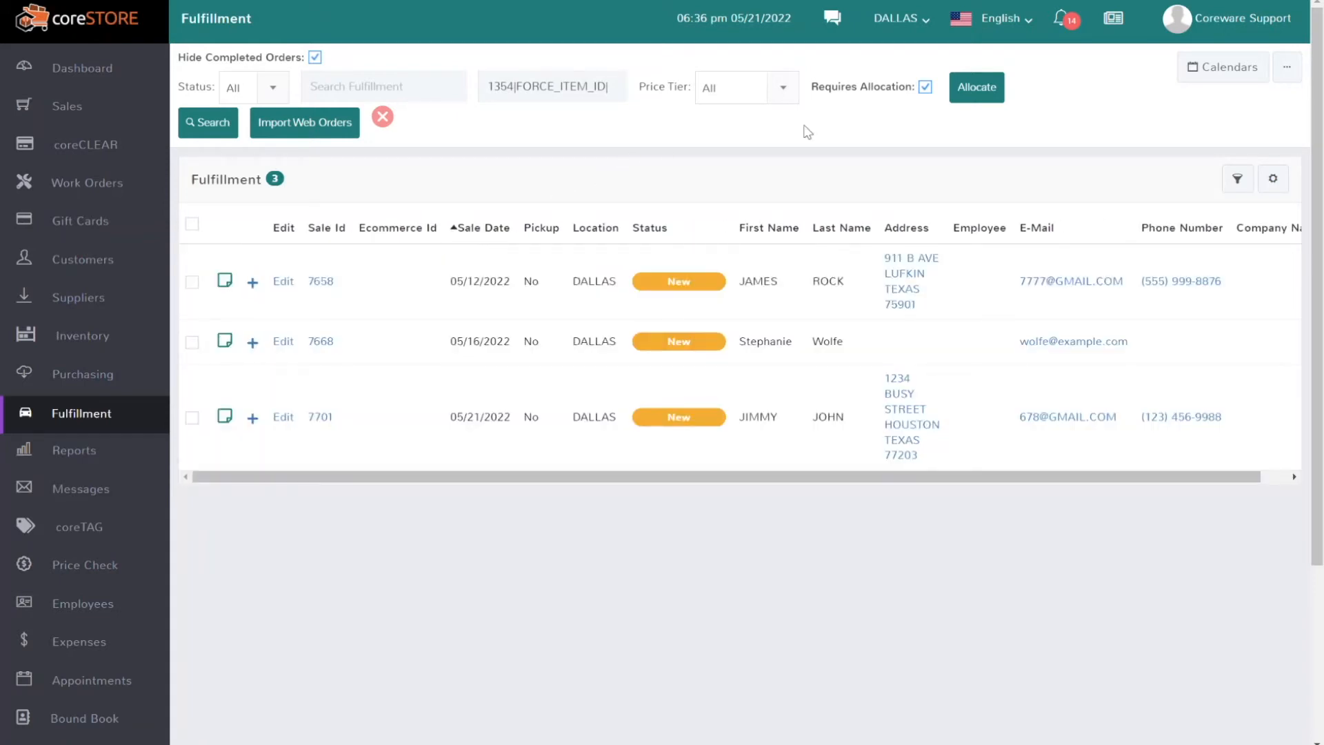
{"action": "mouse_move", "coordinate": [975, 86]}
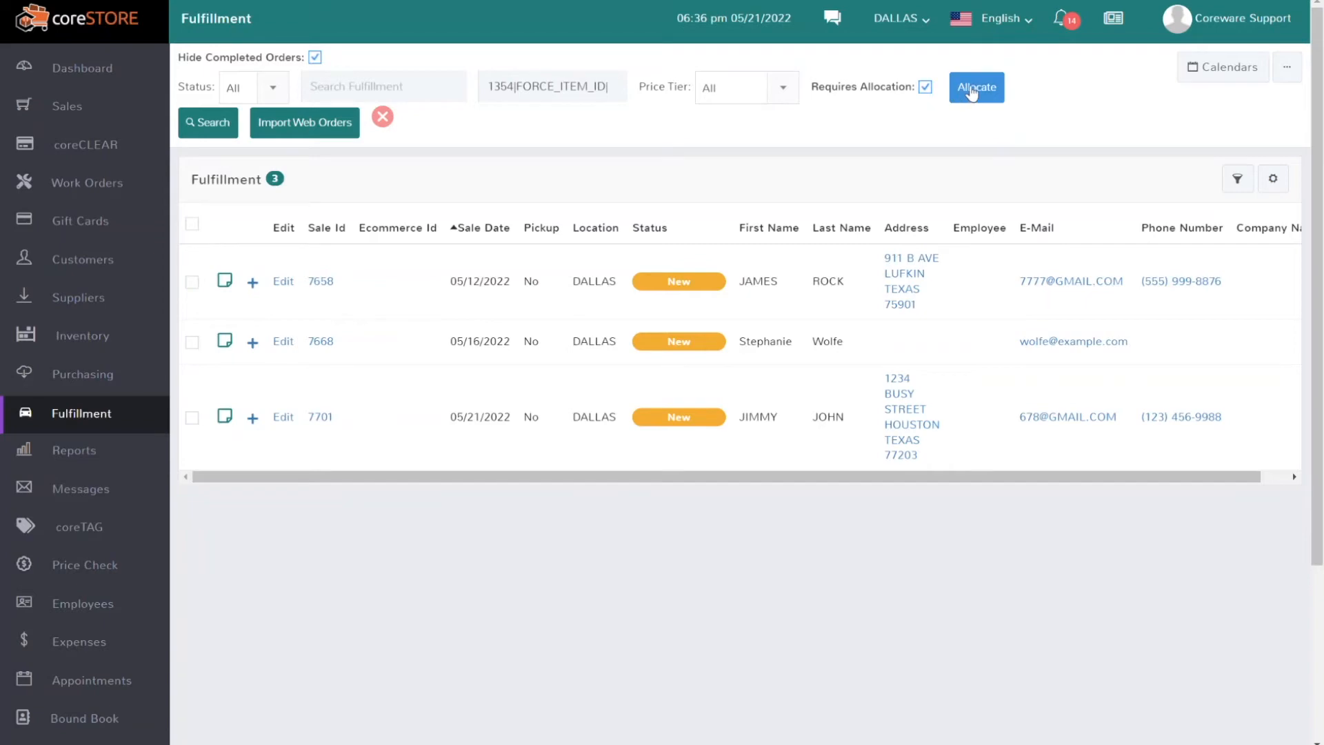
Allocate 3 Taurus Curve units with Only Allocate 1 Per Order enabled.
{"action": "left_click", "coordinate": [975, 87]}
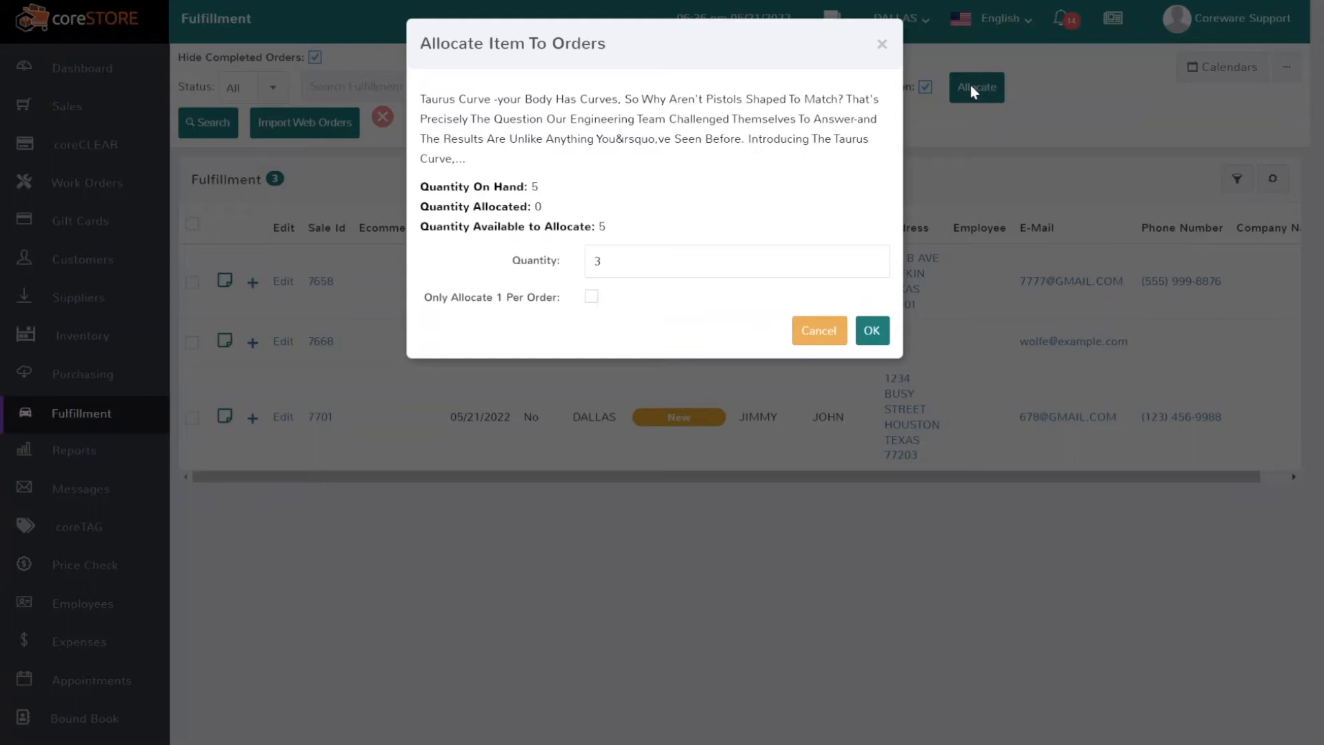
{"action": "mouse_move", "coordinate": [670, 288]}
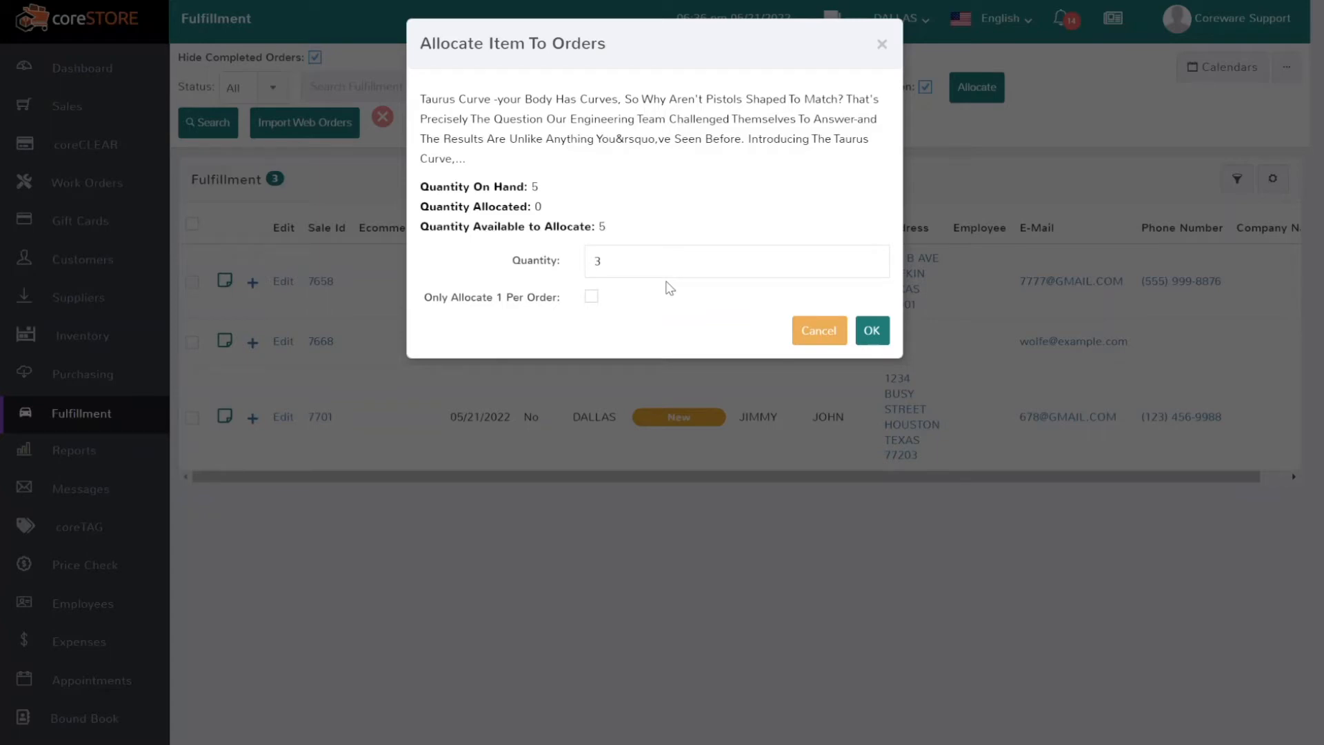
{"action": "left_click", "coordinate": [591, 296]}
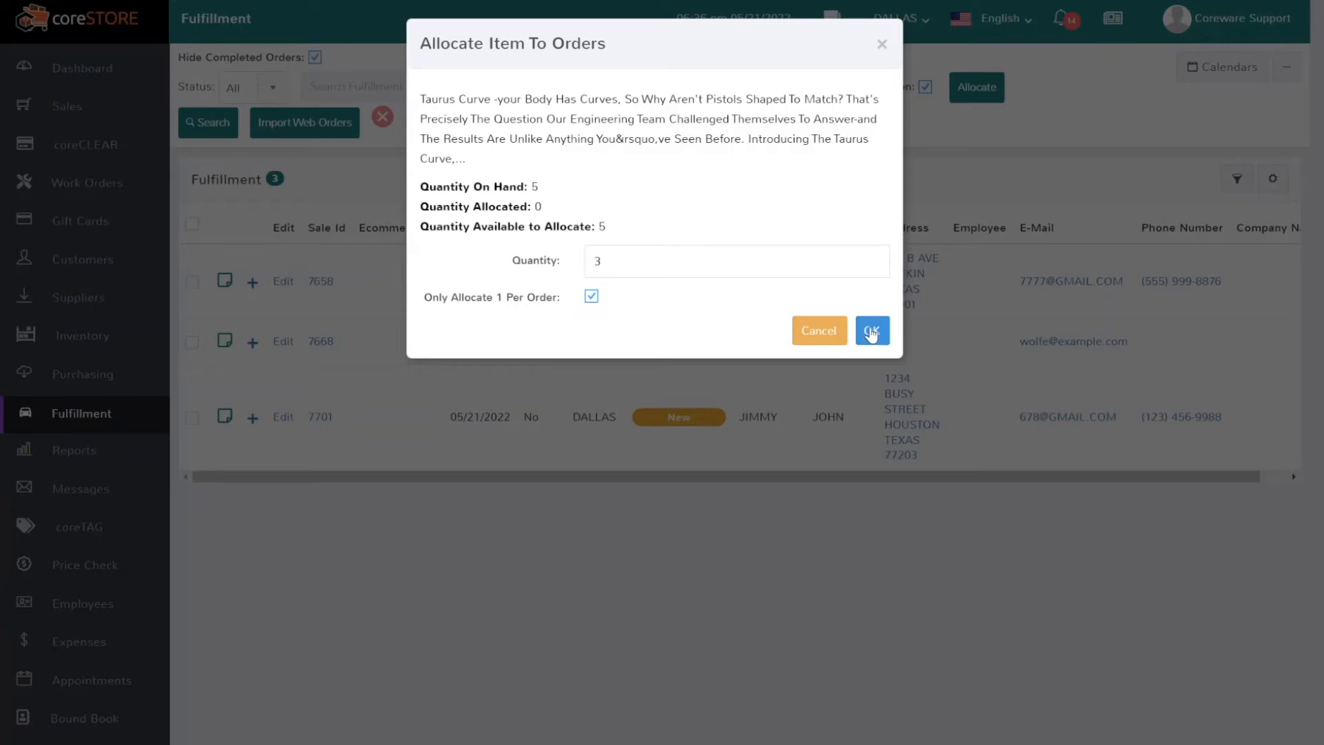
{"action": "left_click", "coordinate": [872, 330]}
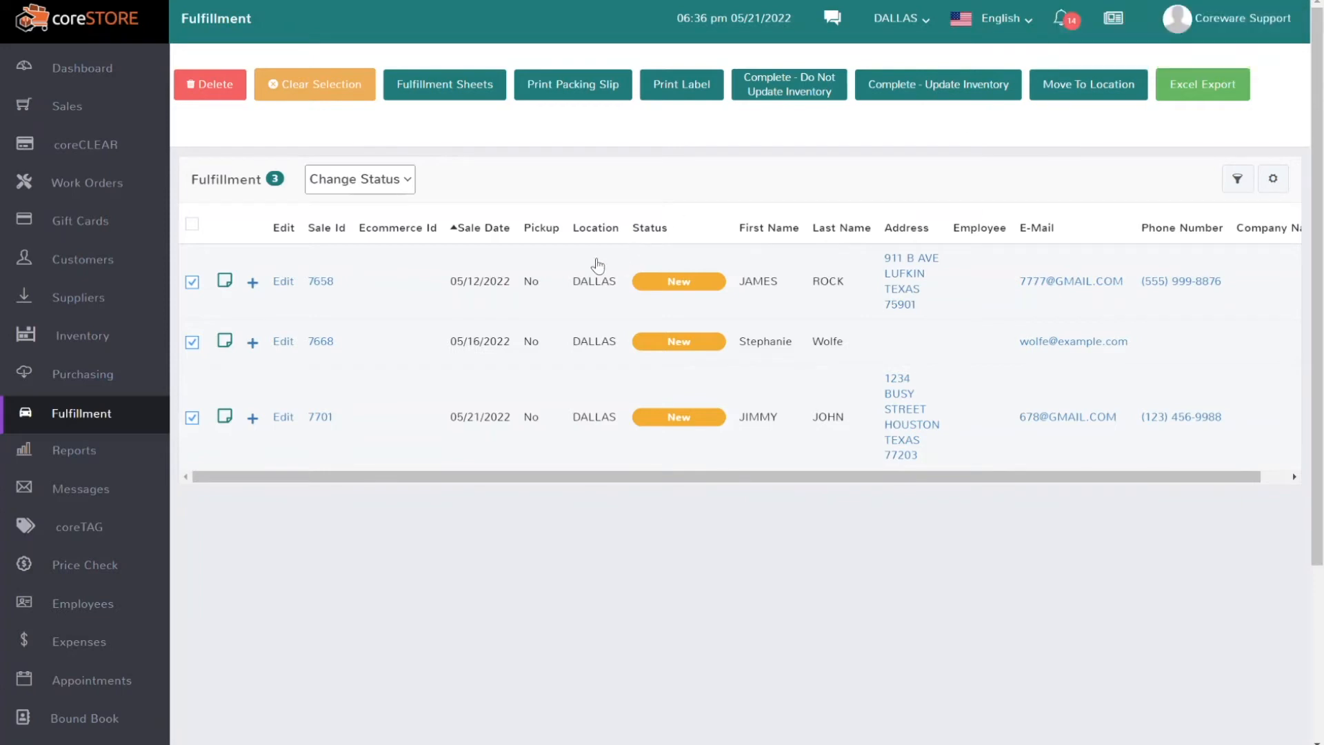
{"action": "mouse_move", "coordinate": [206, 295]}
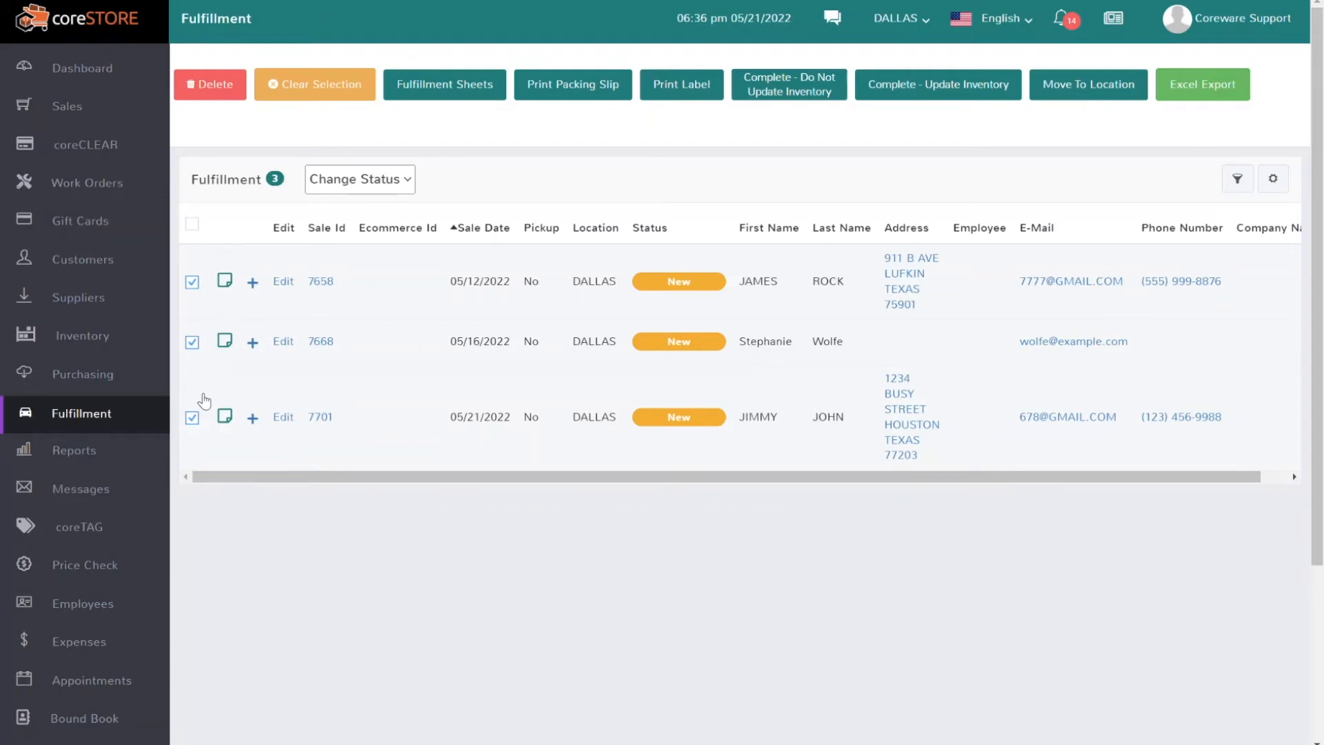
{"action": "mouse_move", "coordinate": [214, 408]}
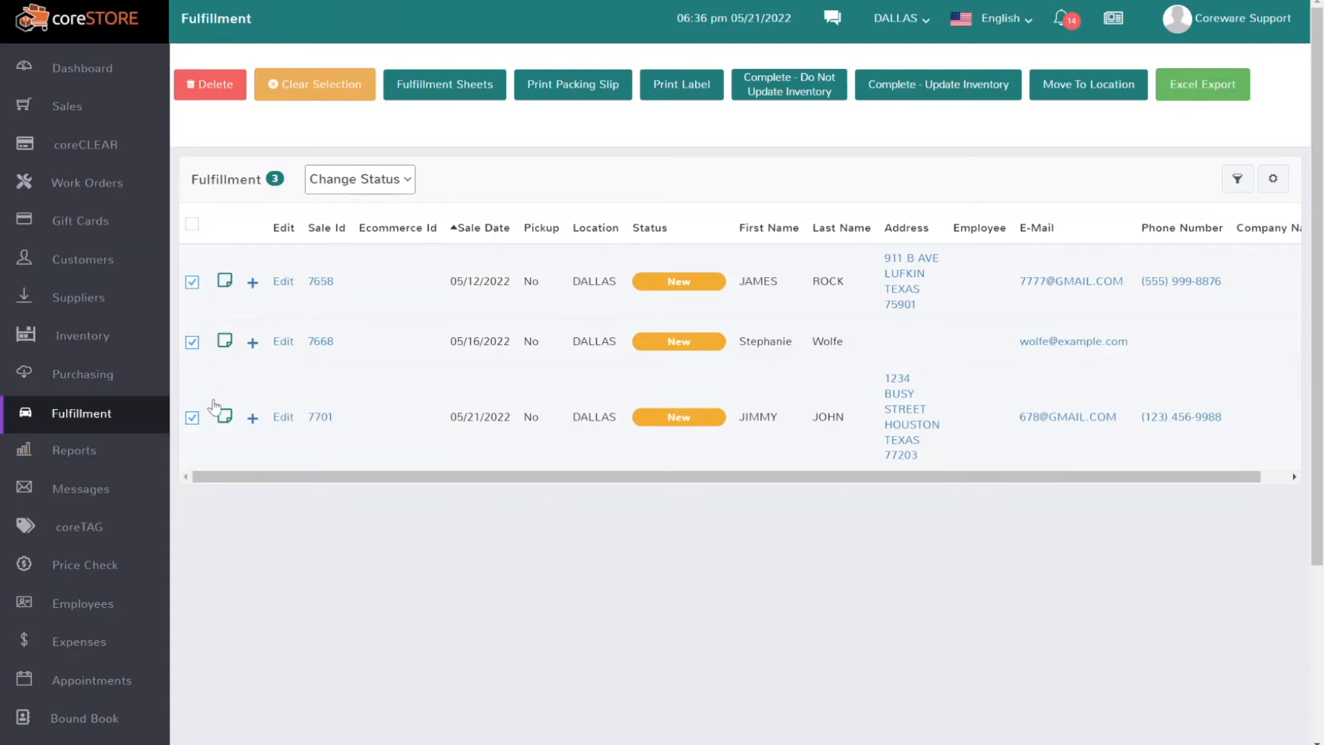
{"action": "mouse_move", "coordinate": [401, 326]}
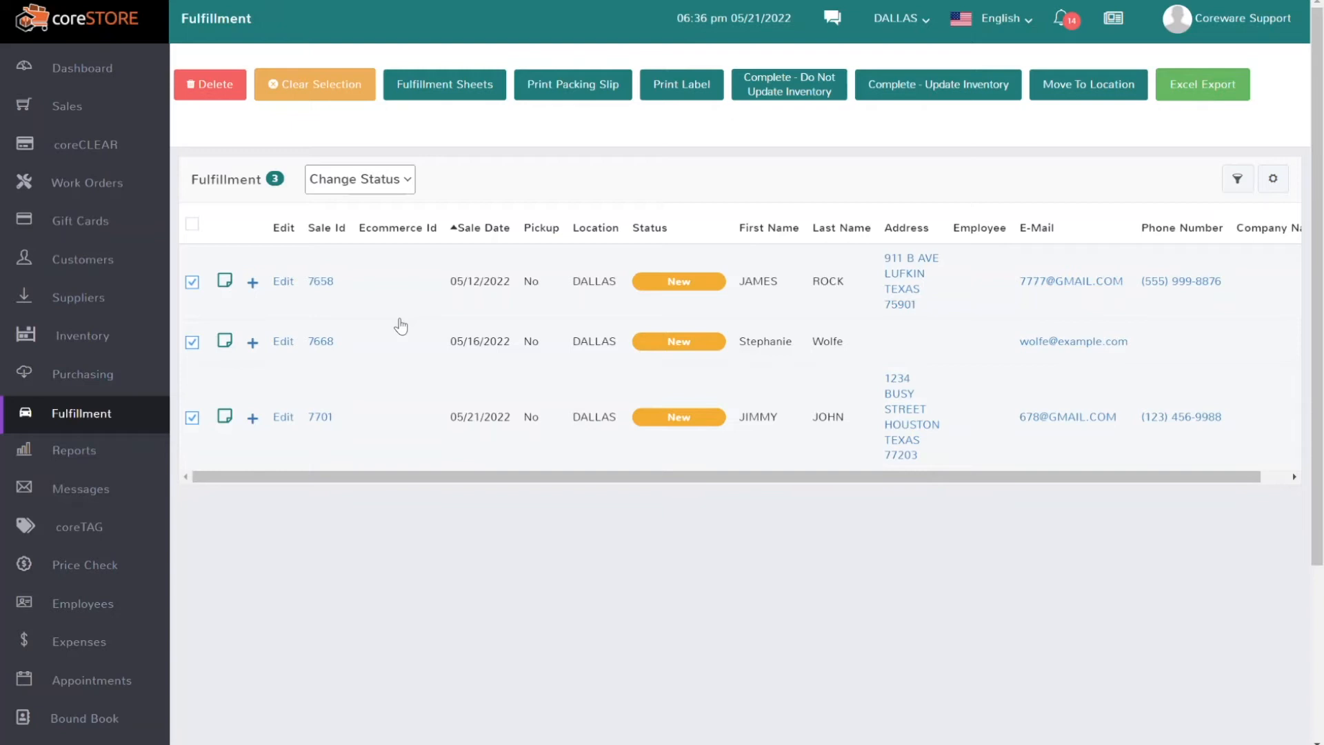
{"action": "mouse_move", "coordinate": [258, 291]}
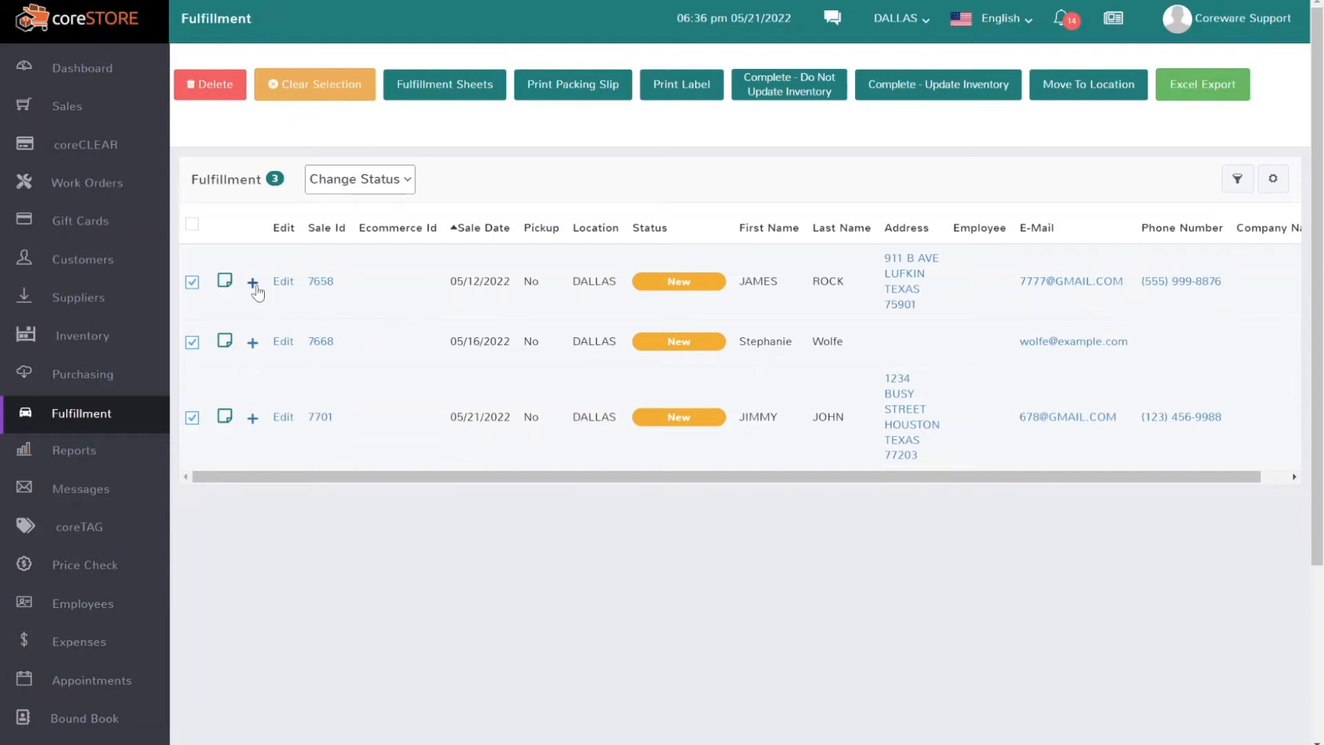
{"action": "left_click", "coordinate": [251, 282]}
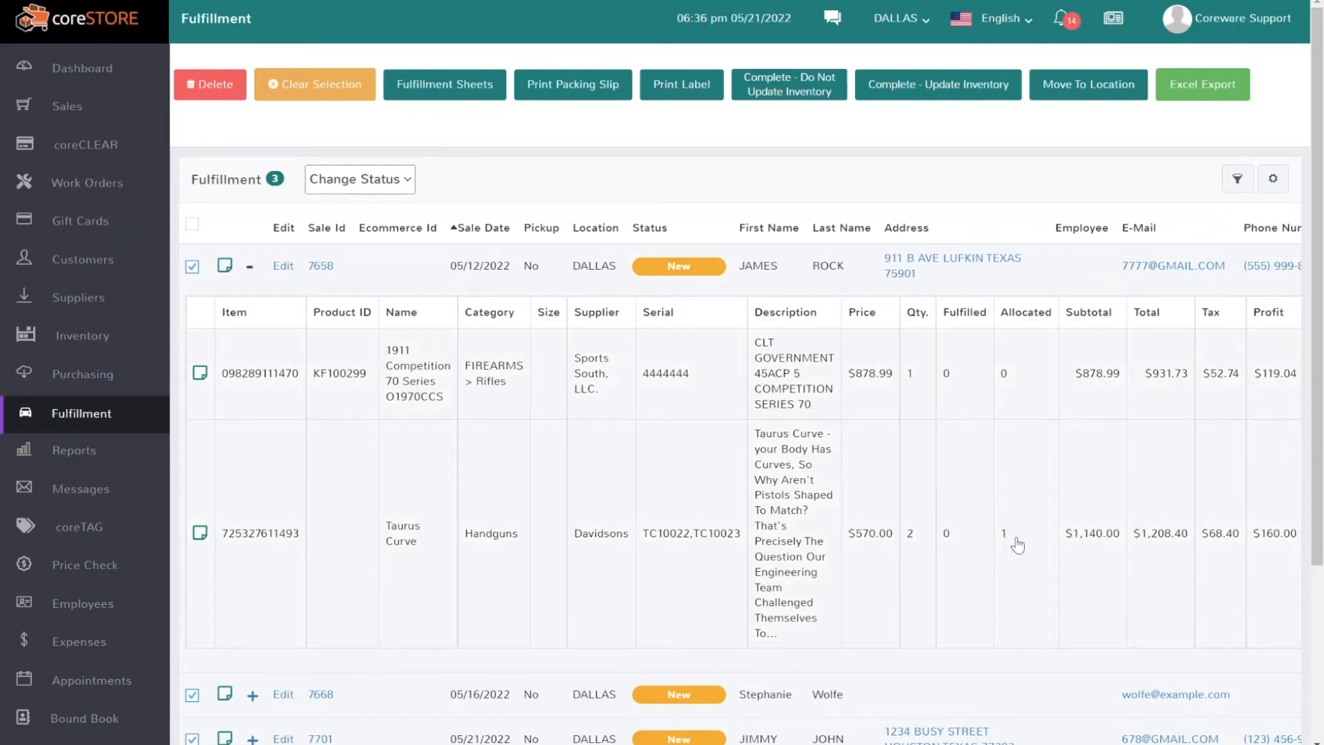
{"action": "scroll", "scroll_direction": "down", "scroll_amount": 3}
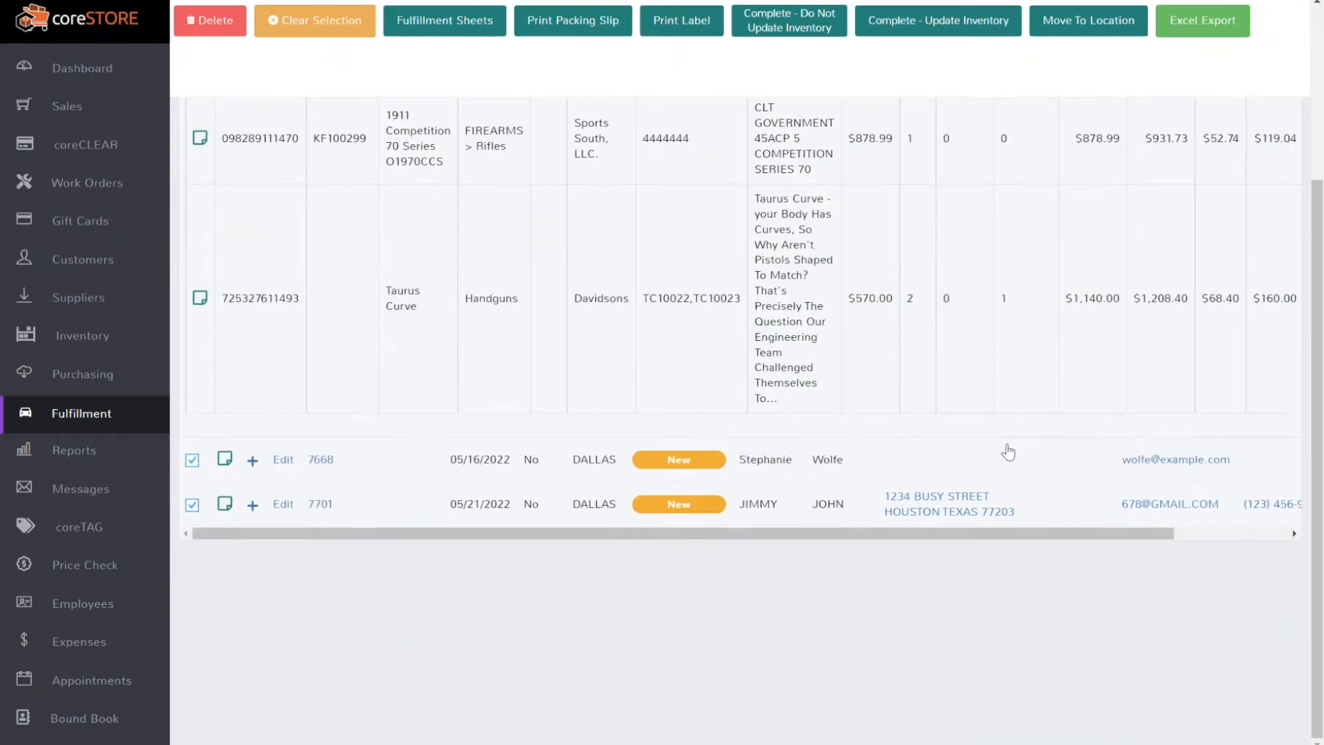
{"action": "left_click", "coordinate": [251, 459]}
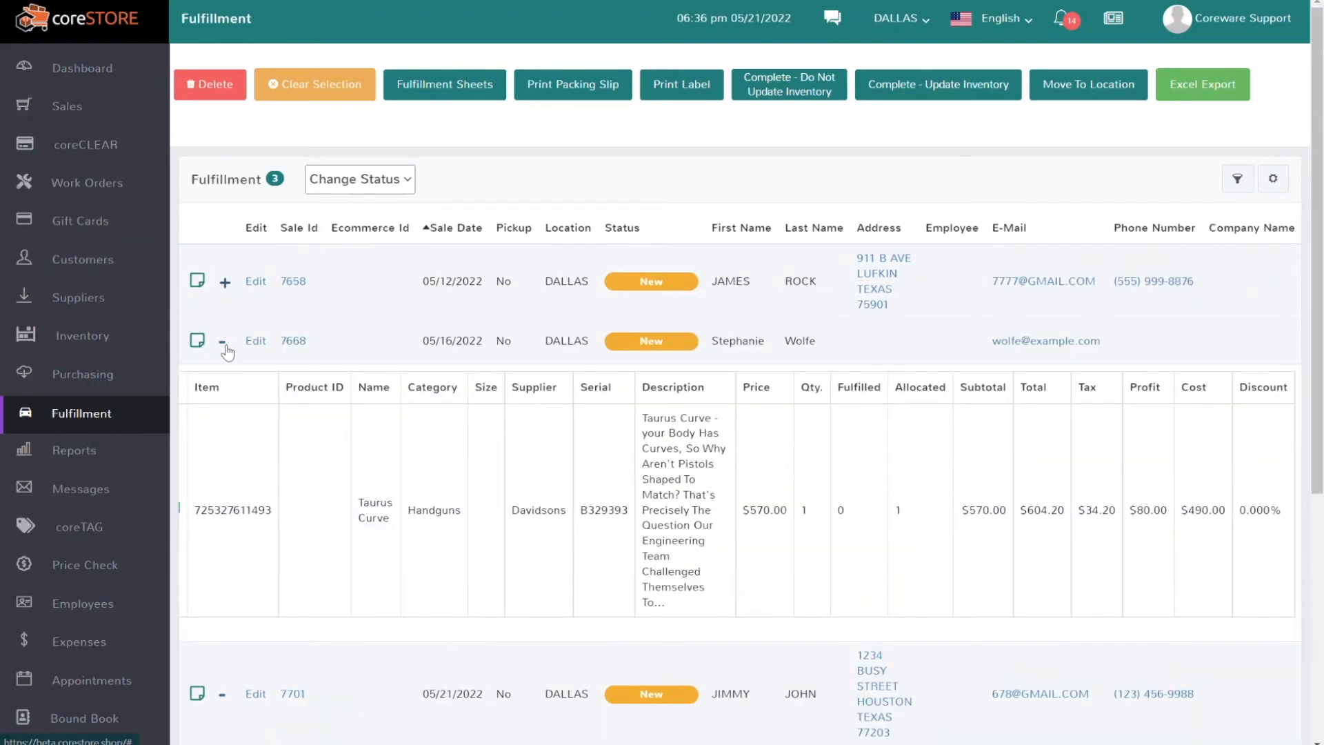
{"action": "left_click", "coordinate": [223, 346]}
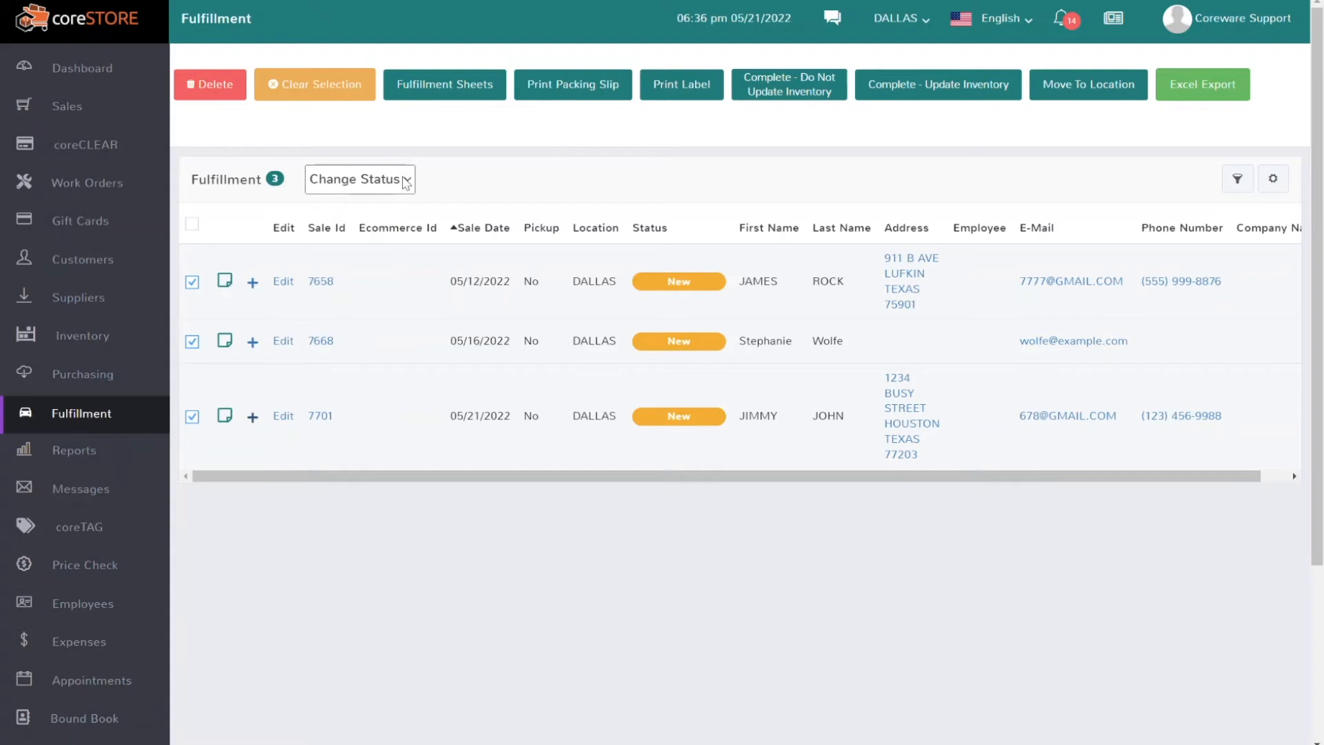
{"action": "left_click", "coordinate": [359, 179]}
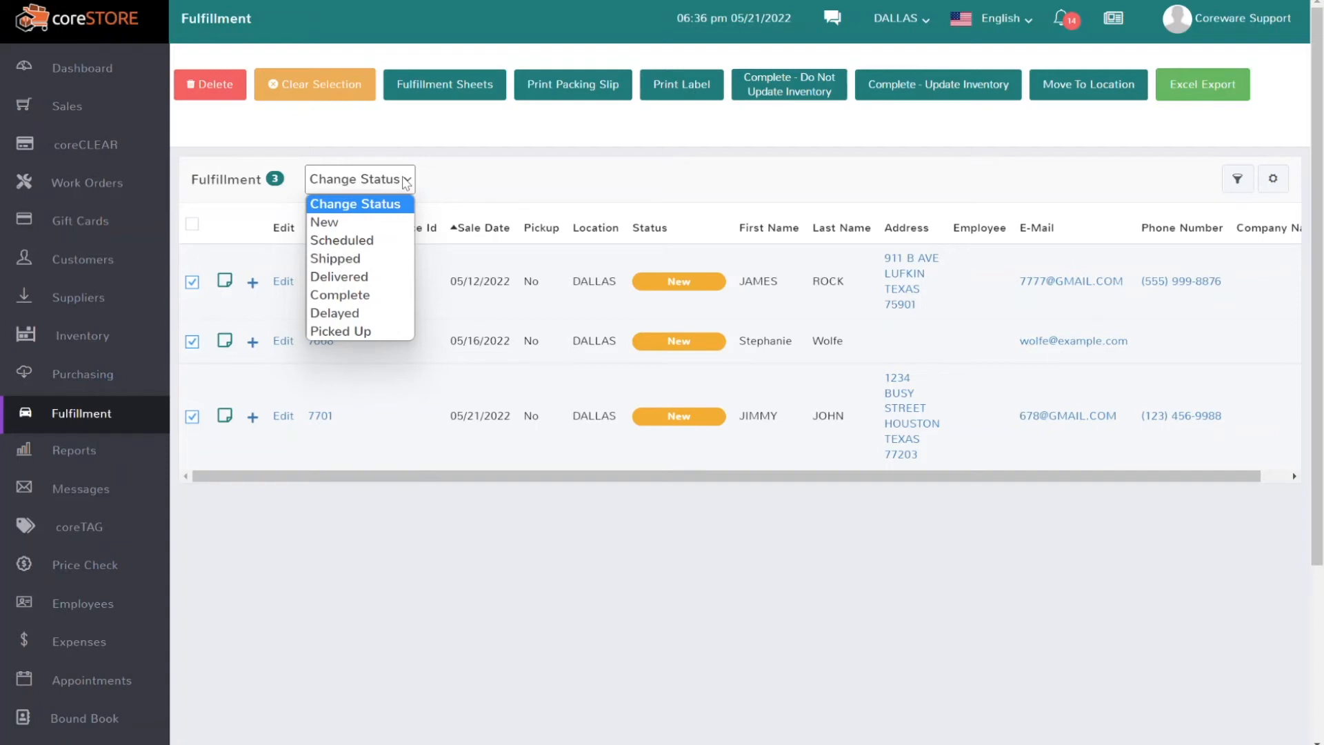
{"action": "left_click", "coordinate": [505, 182]}
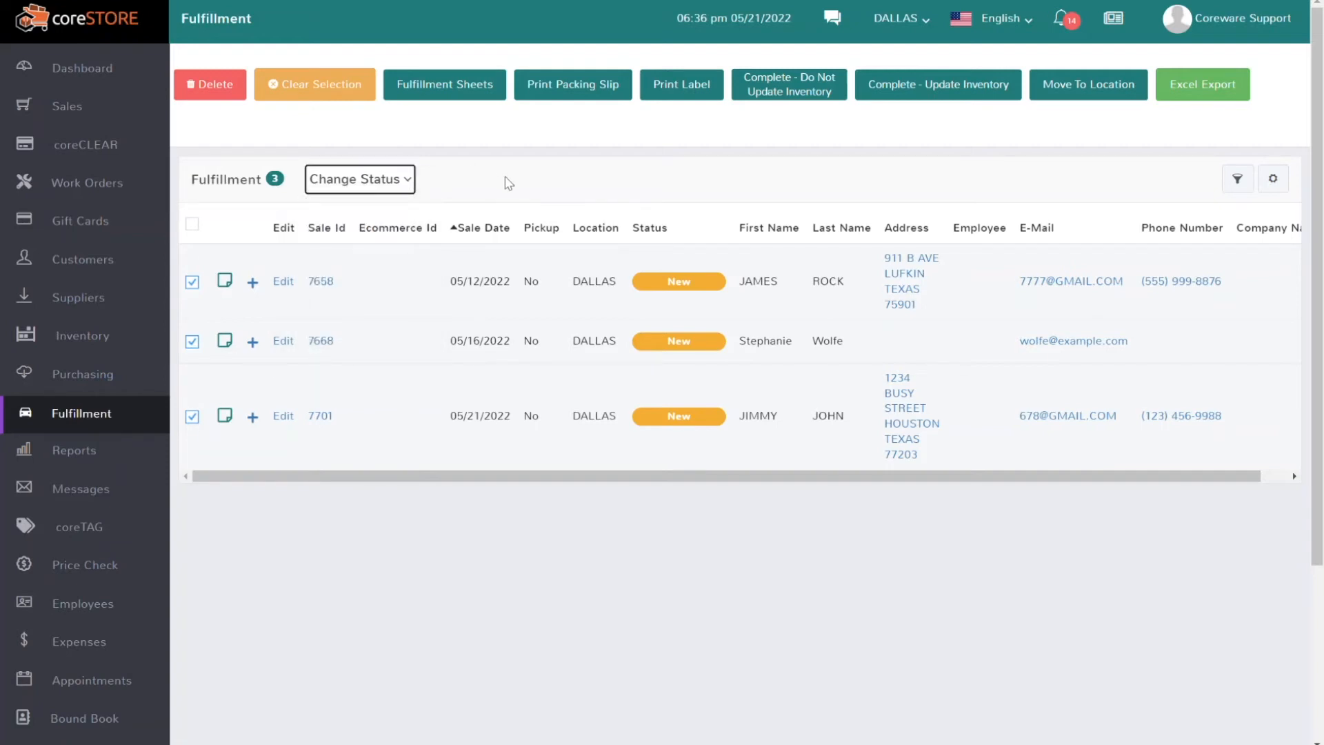
{"action": "mouse_move", "coordinate": [541, 175]}
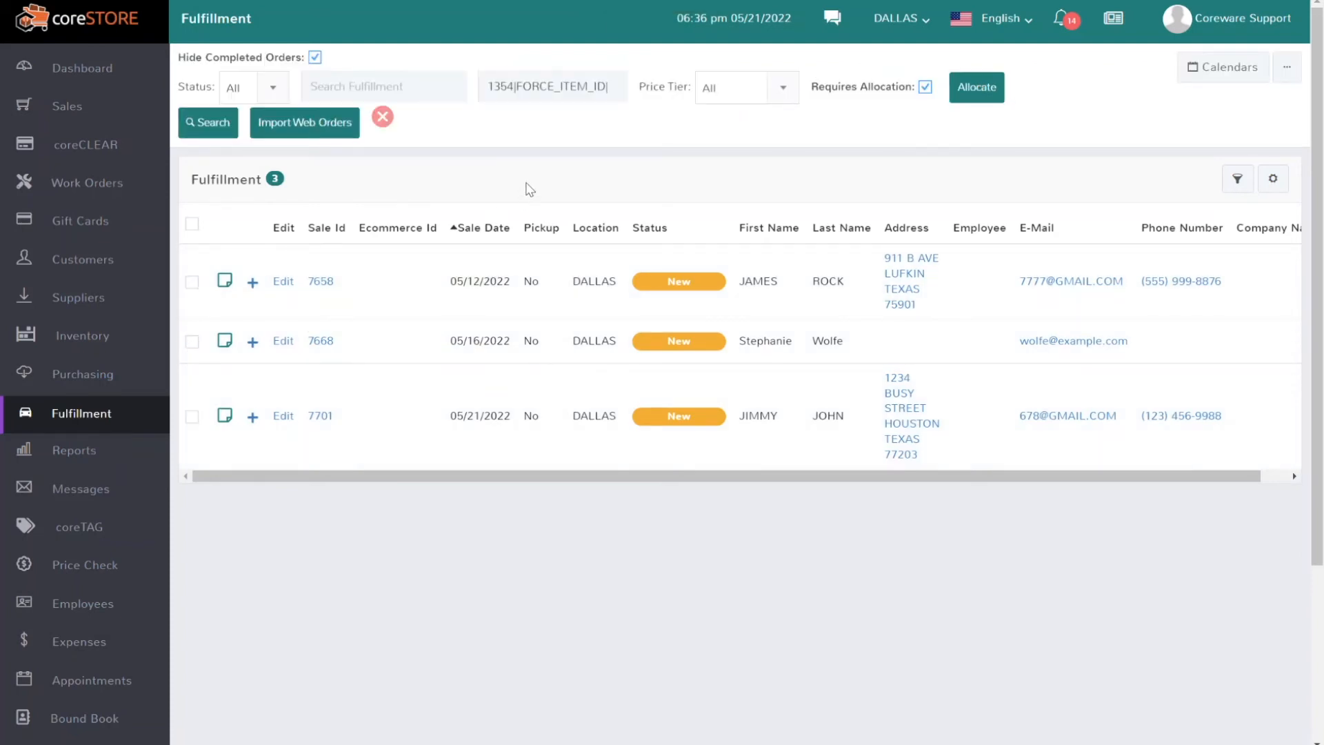
{"action": "mouse_move", "coordinate": [532, 183]}
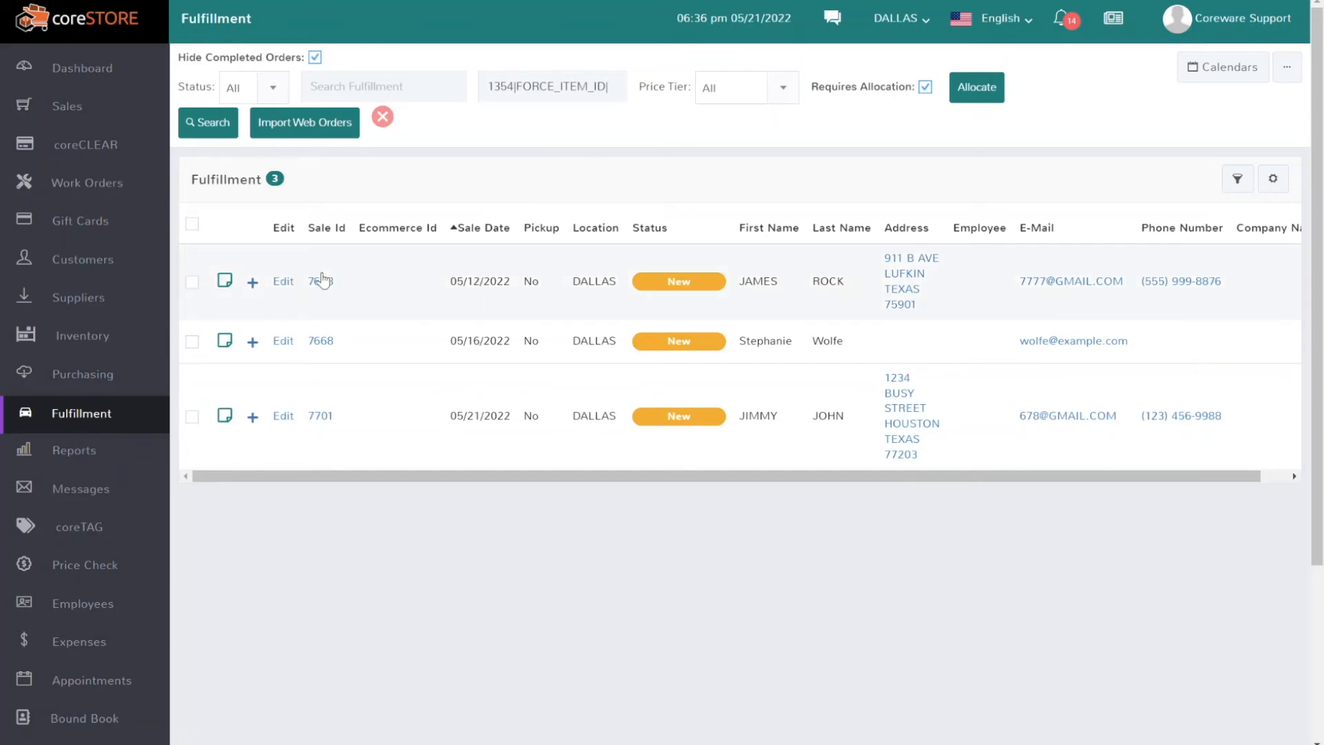
Allocate 3 Taurus Curve units with the one-per-order limit turned off.
{"action": "left_click", "coordinate": [251, 280]}
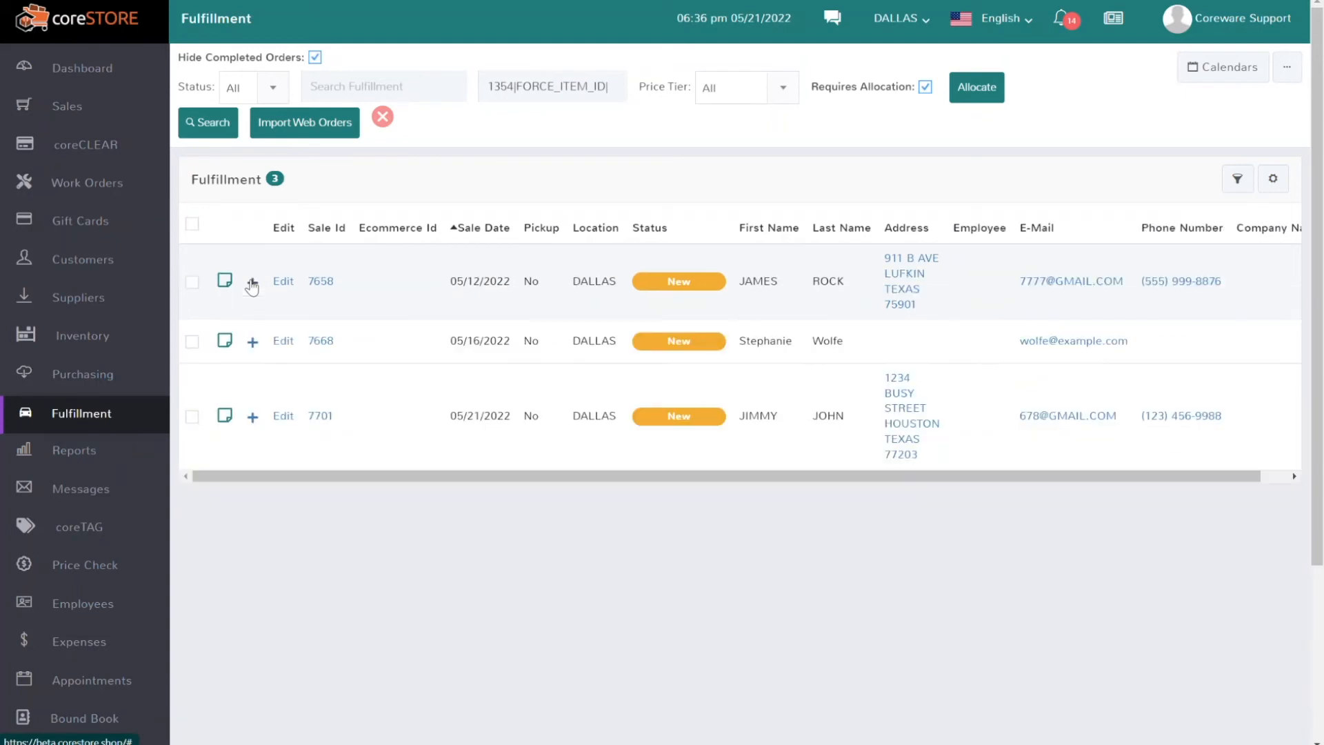
{"action": "left_click", "coordinate": [251, 341]}
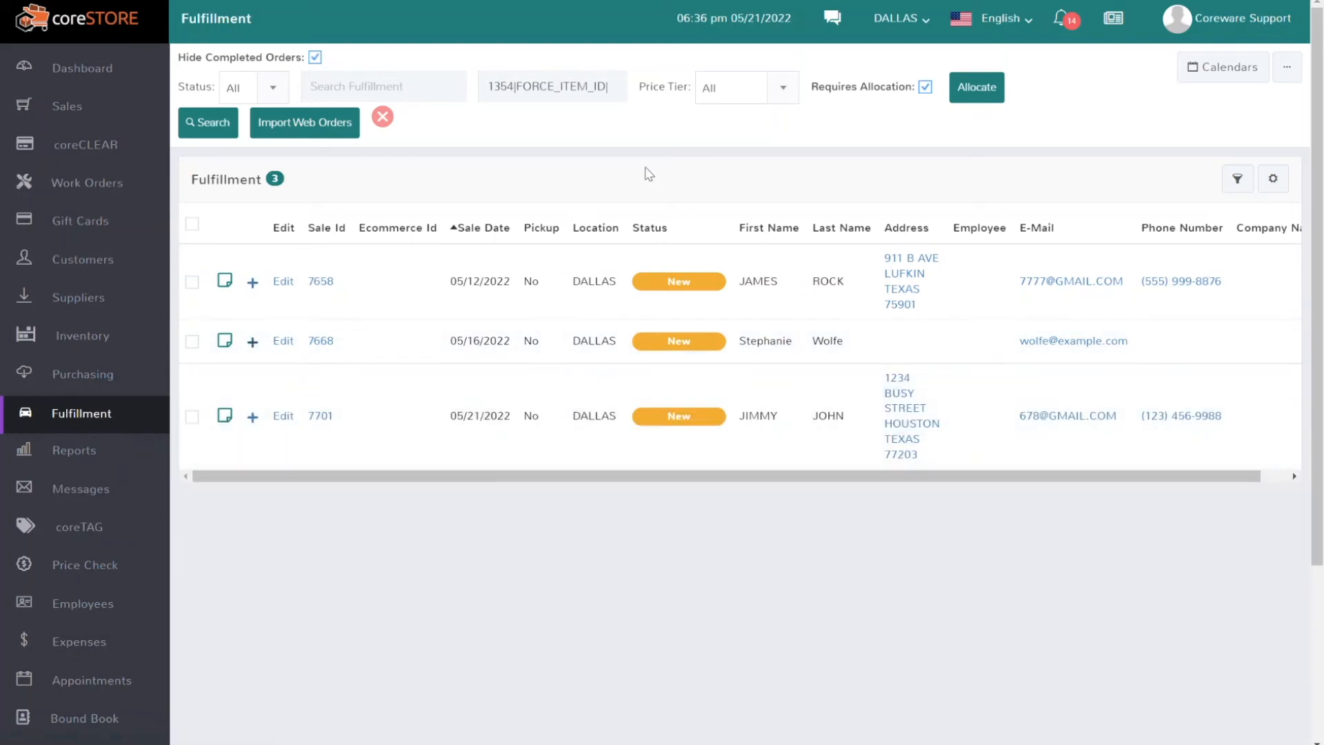
{"action": "mouse_move", "coordinate": [746, 152]}
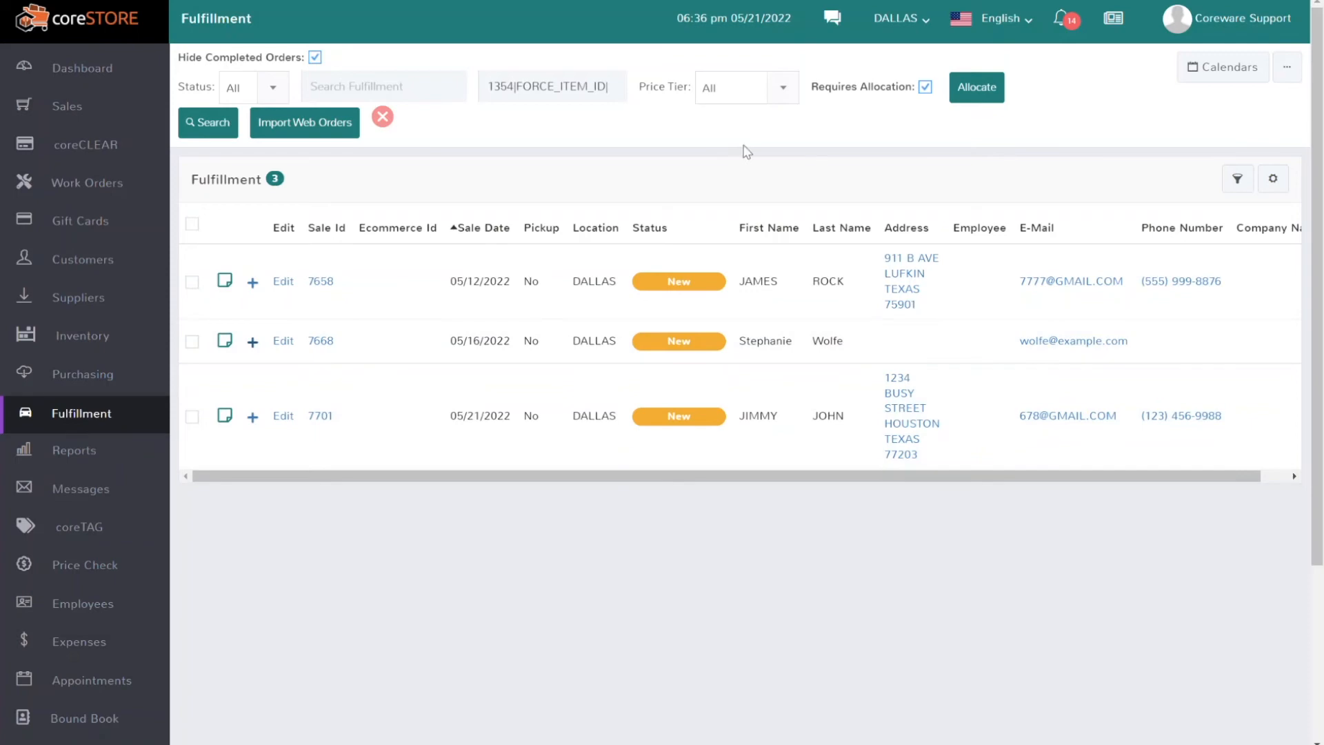
{"action": "left_click", "coordinate": [976, 86]}
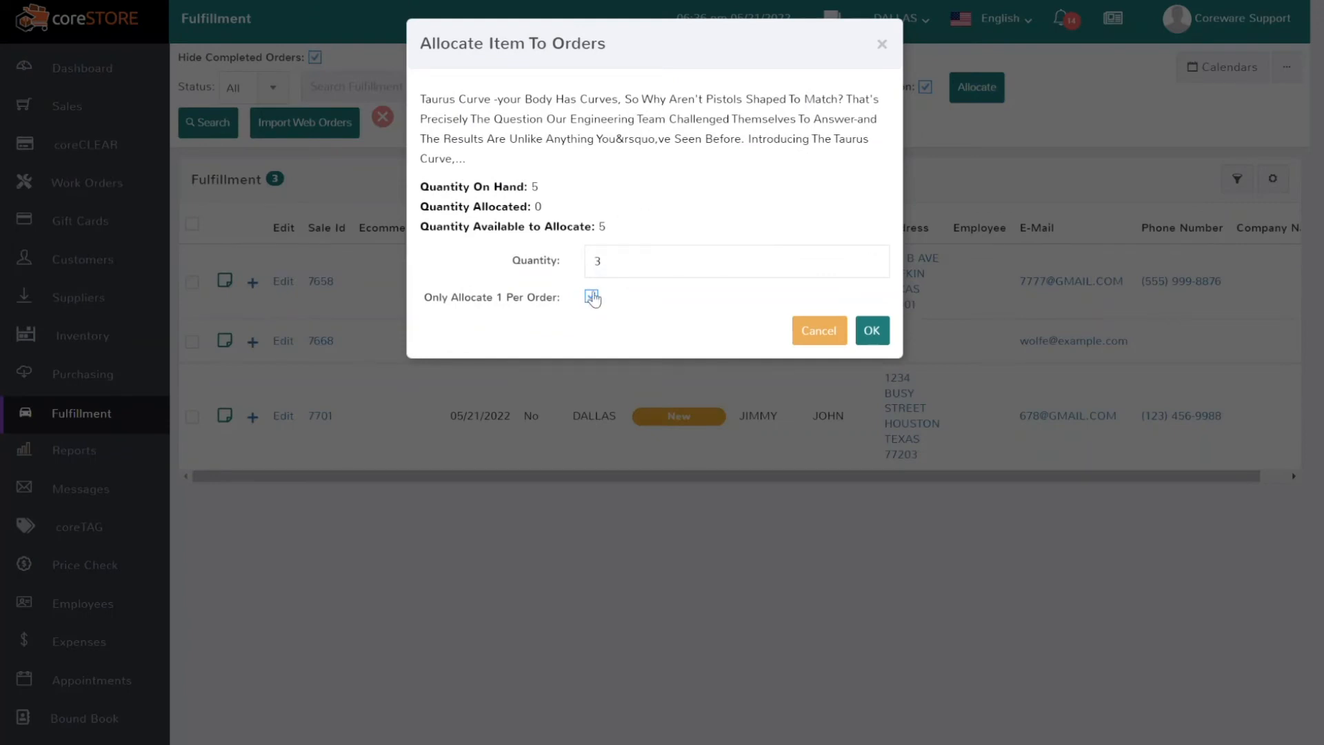
{"action": "left_click", "coordinate": [592, 300]}
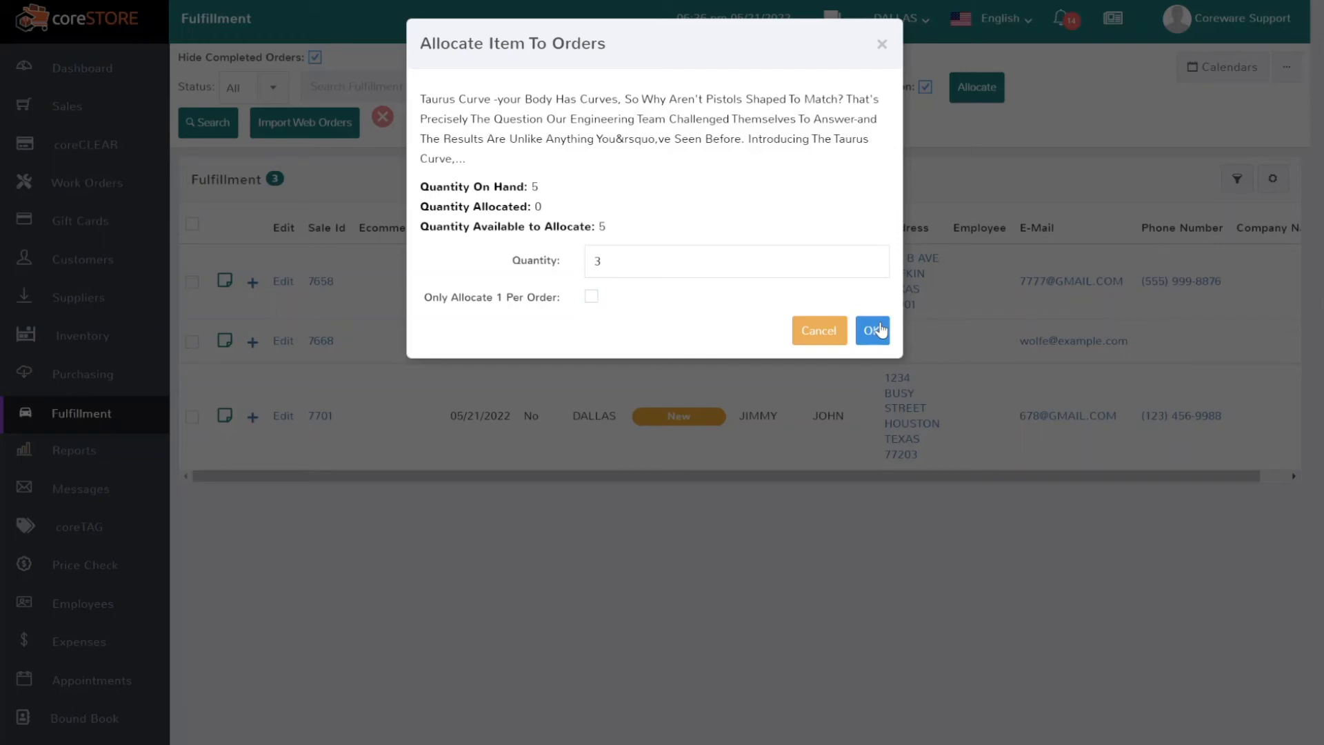
{"action": "left_click", "coordinate": [872, 330]}
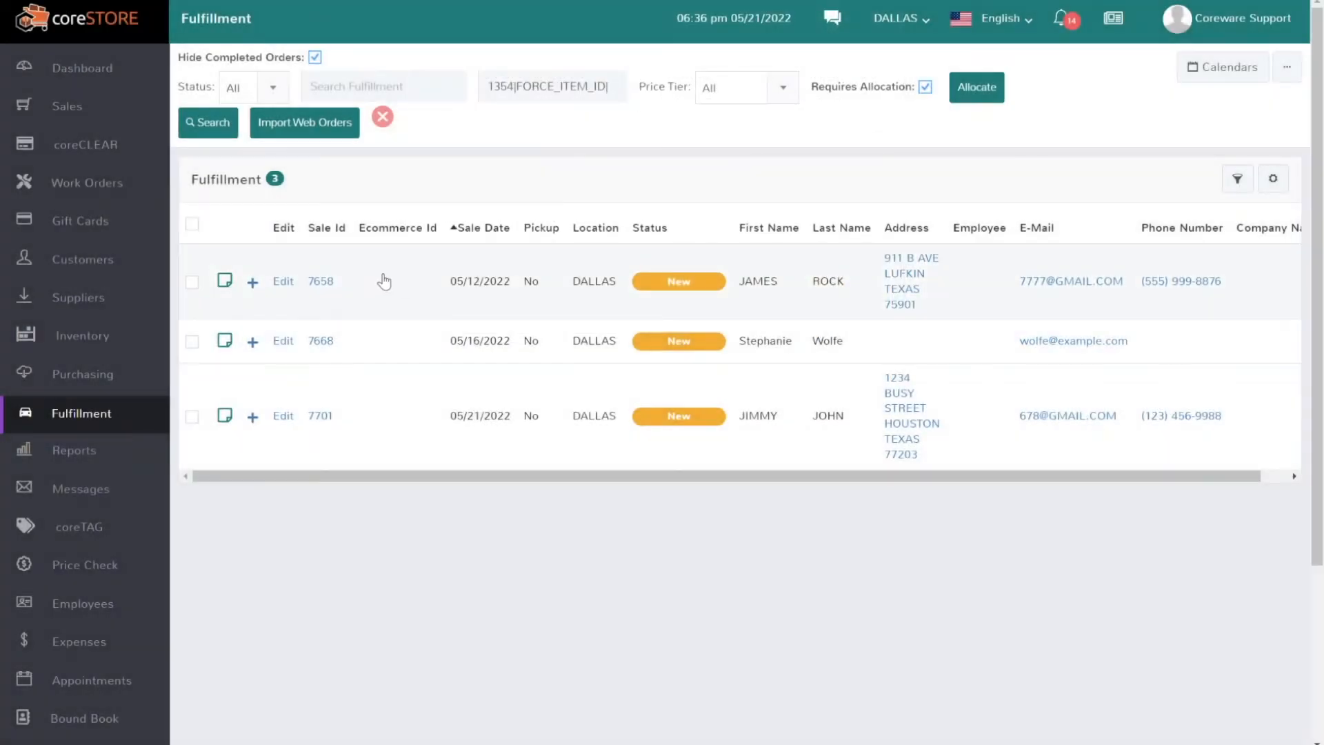
Expand order 7658 to see its Taurus Curve line still shows 0 allocated, then collapse it.
{"action": "left_click", "coordinate": [251, 280]}
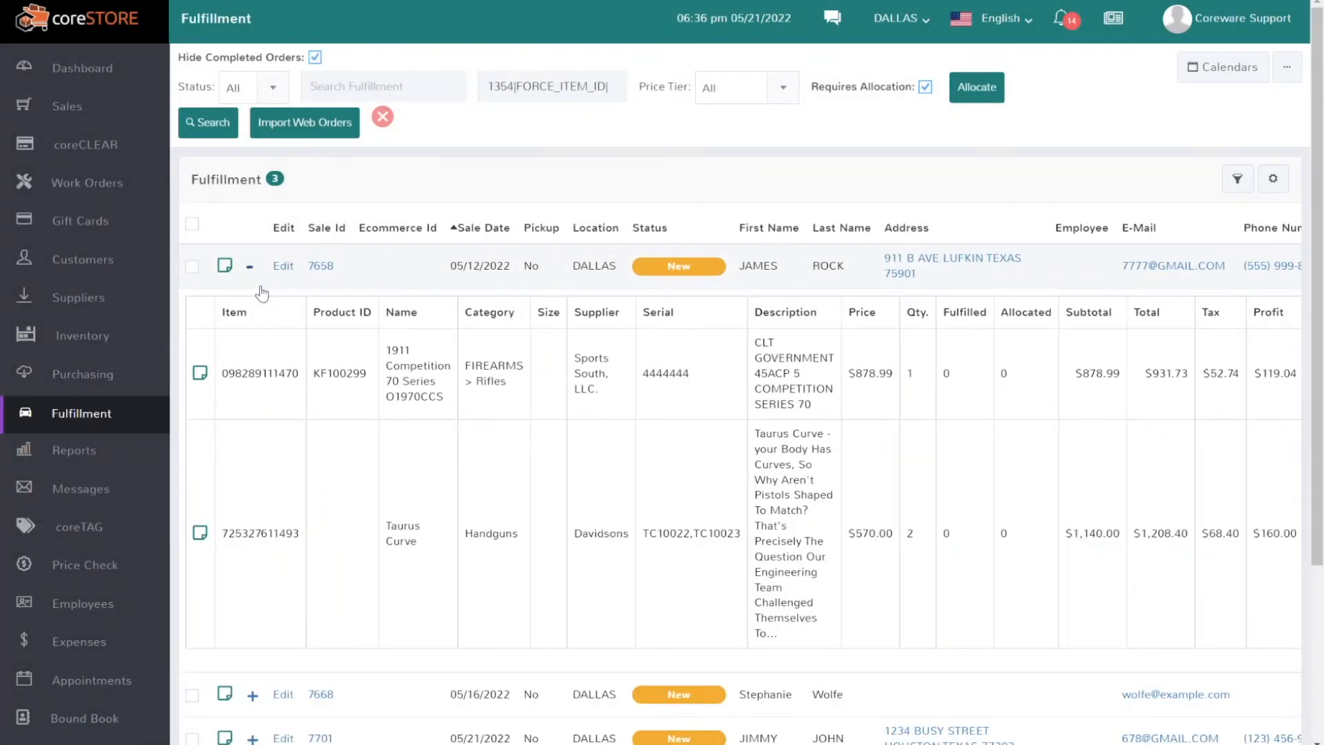
{"action": "scroll", "scroll_direction": "down", "scroll_amount": 3}
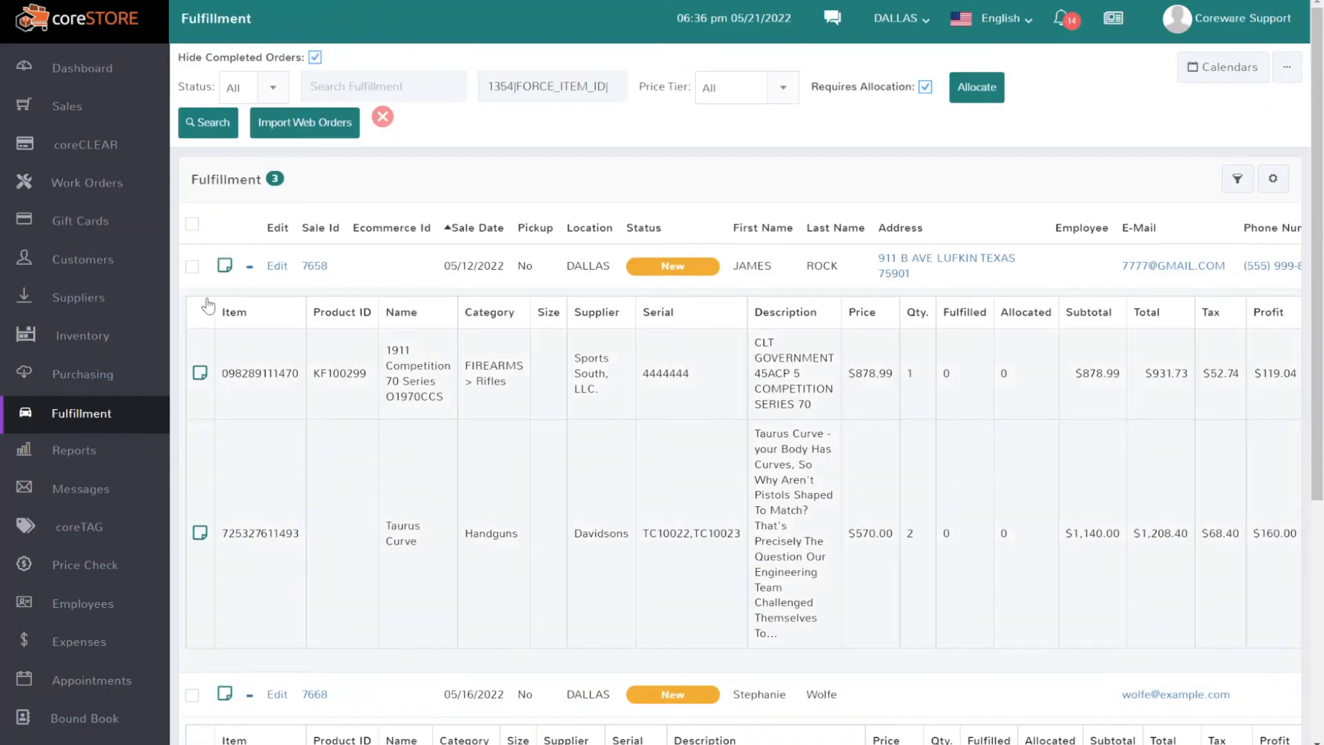
{"action": "scroll", "scroll_direction": "down", "scroll_amount": 3}
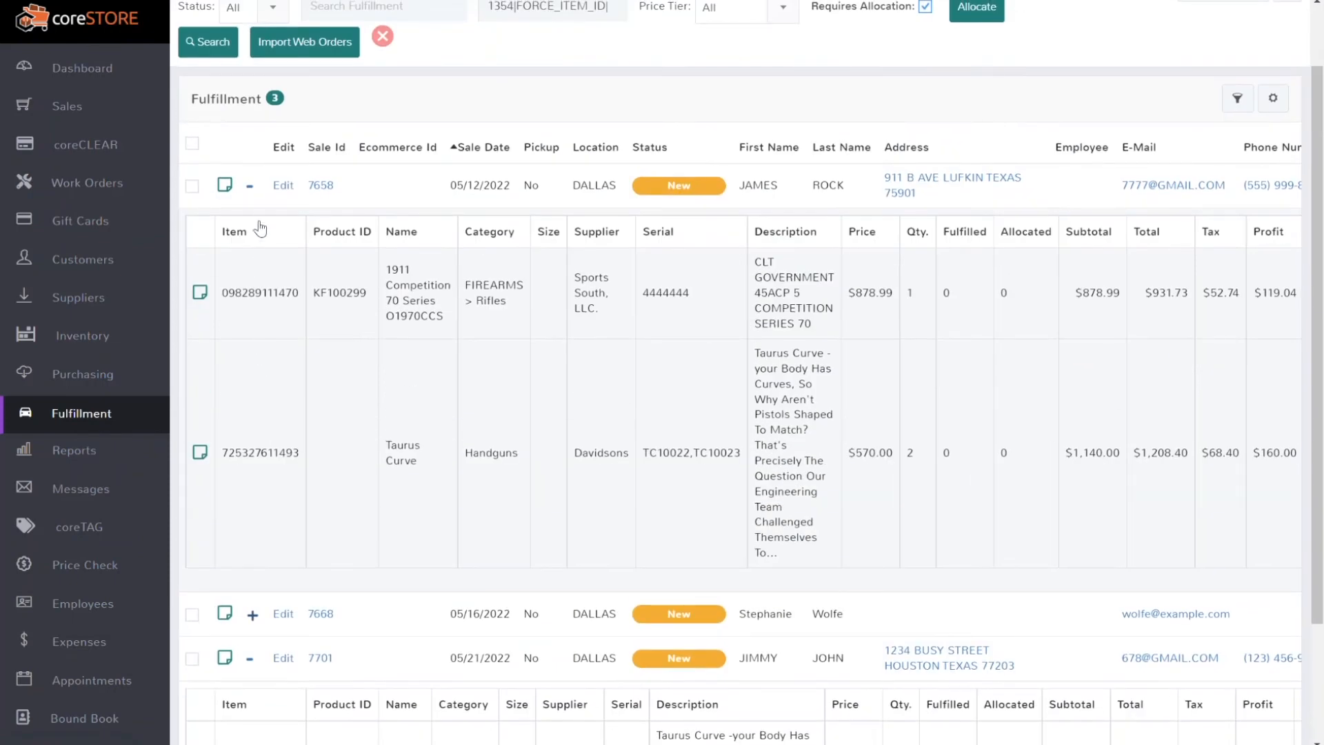
{"action": "left_click", "coordinate": [193, 185]}
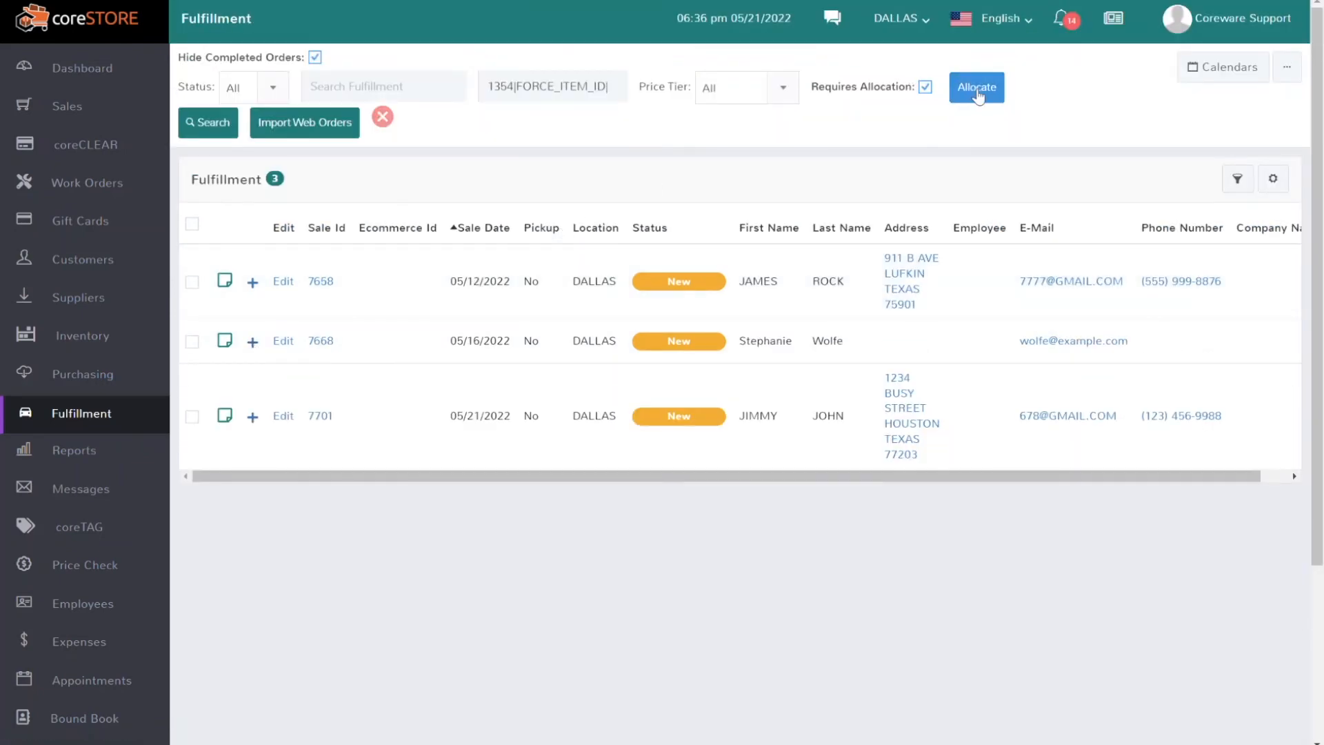
Allocate 3 units again and verify order 7658 shows 2 allocated, then expand order 7668.
{"action": "left_click", "coordinate": [977, 87]}
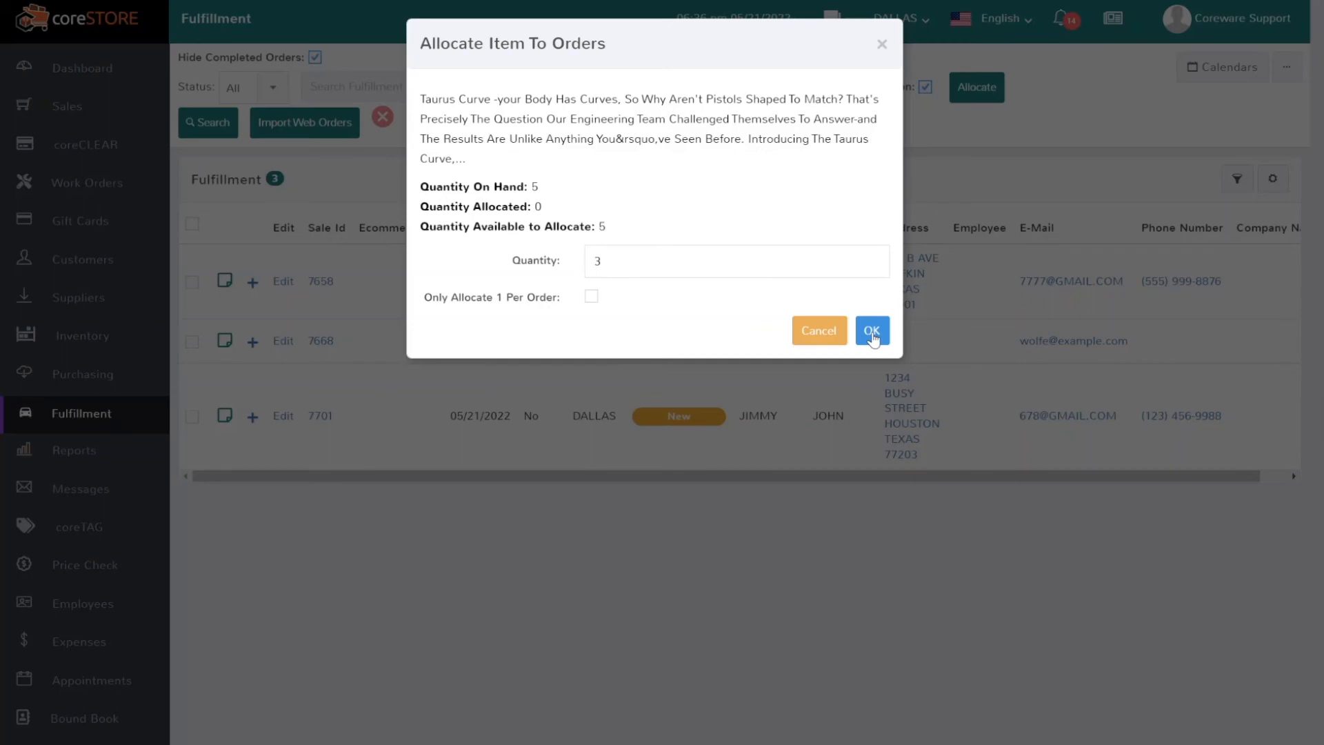
{"action": "left_click", "coordinate": [871, 330]}
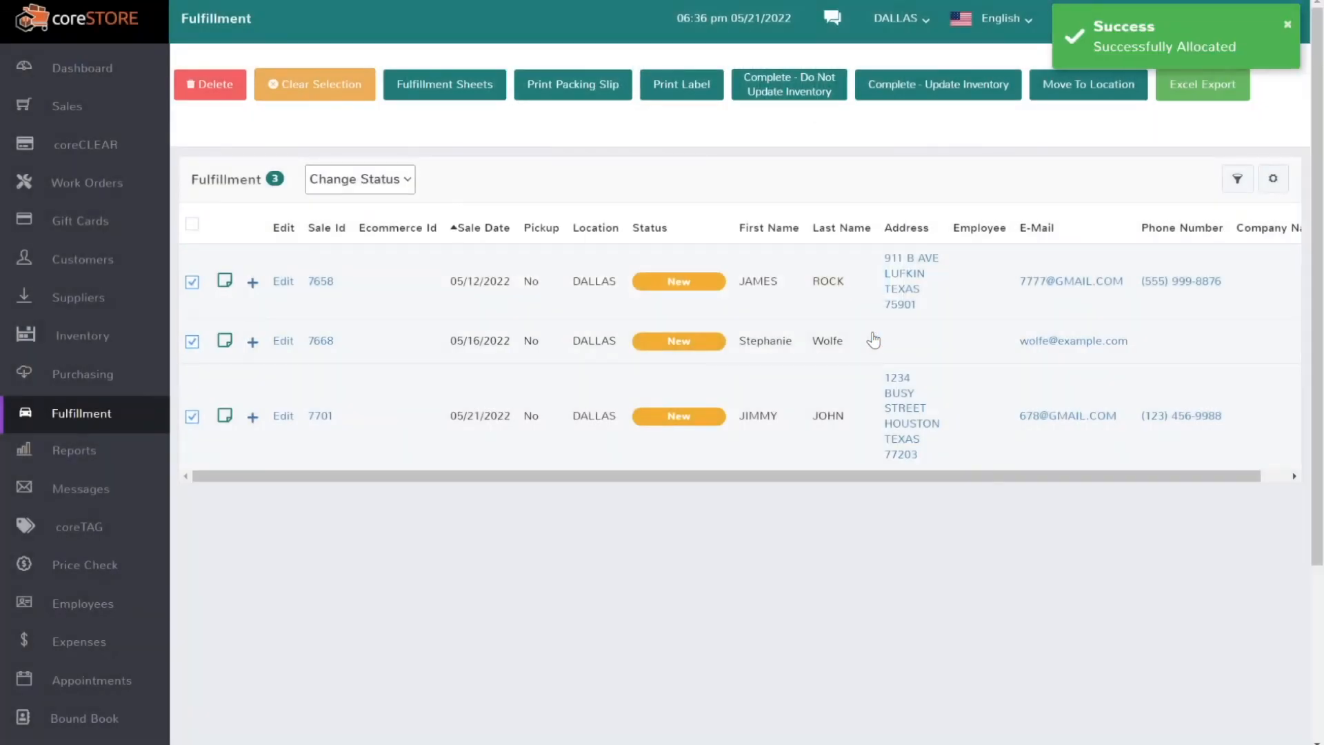
{"action": "left_click", "coordinate": [251, 280]}
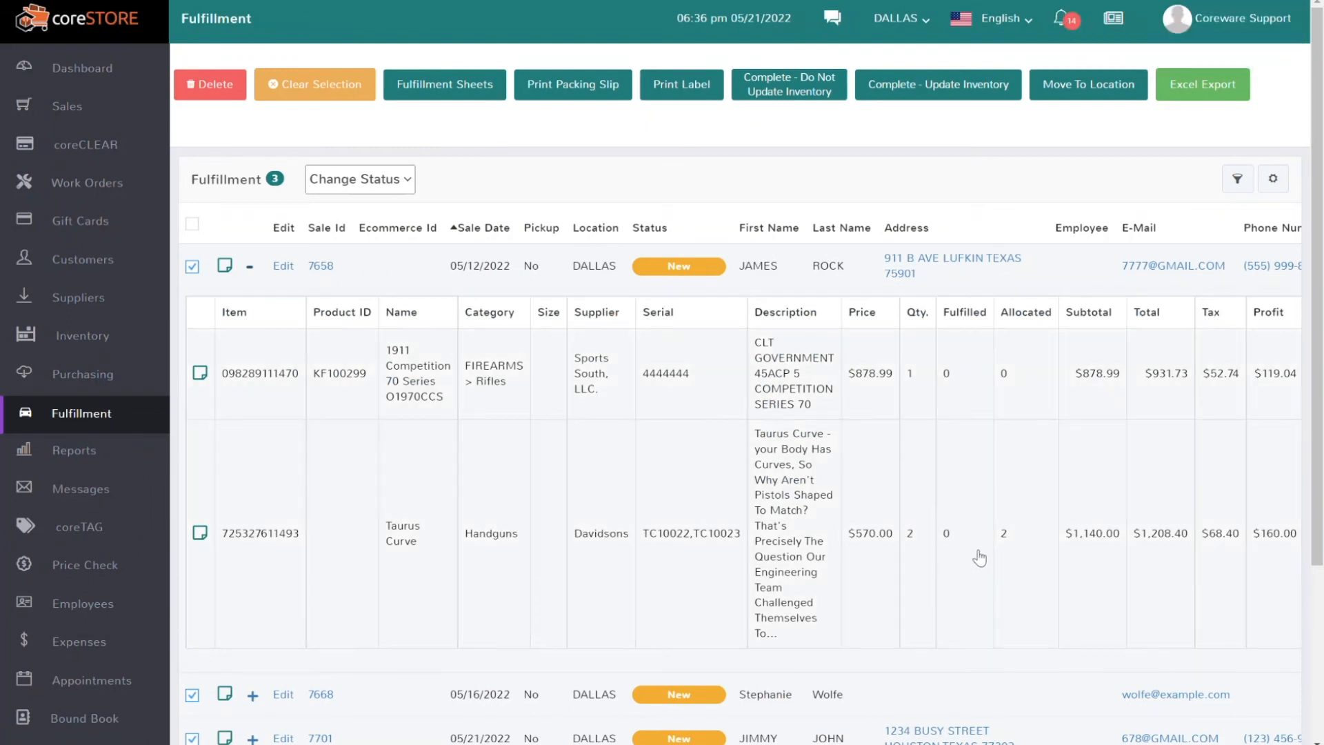
{"action": "scroll", "scroll_direction": "down", "scroll_amount": 3}
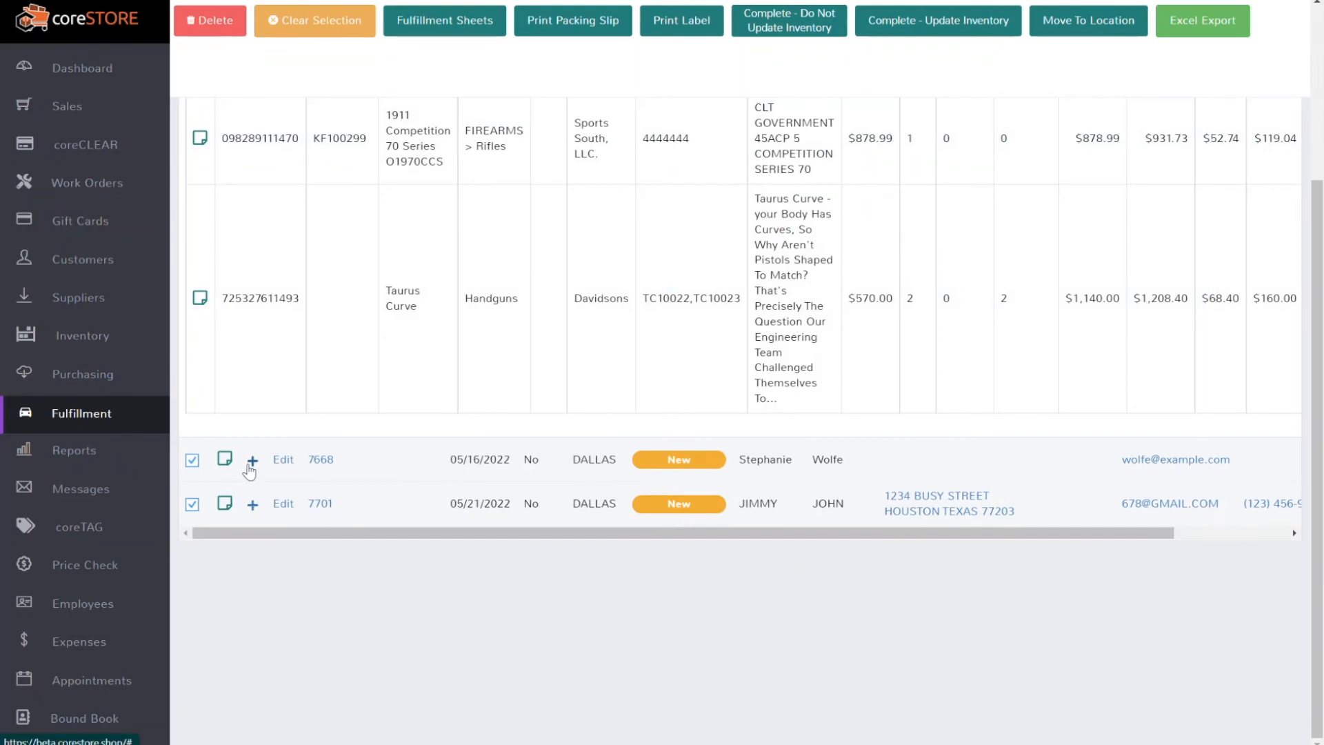
{"action": "left_click", "coordinate": [251, 459]}
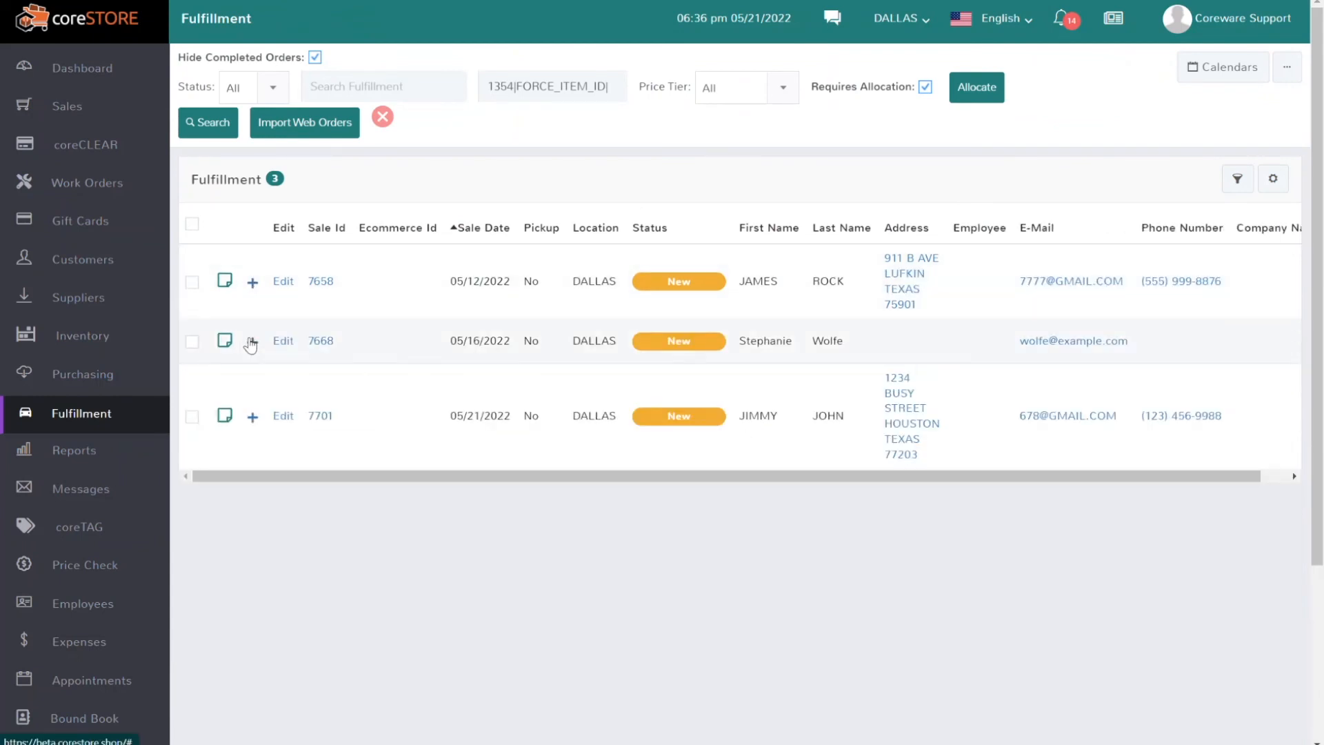
{"action": "mouse_move", "coordinate": [718, 133]}
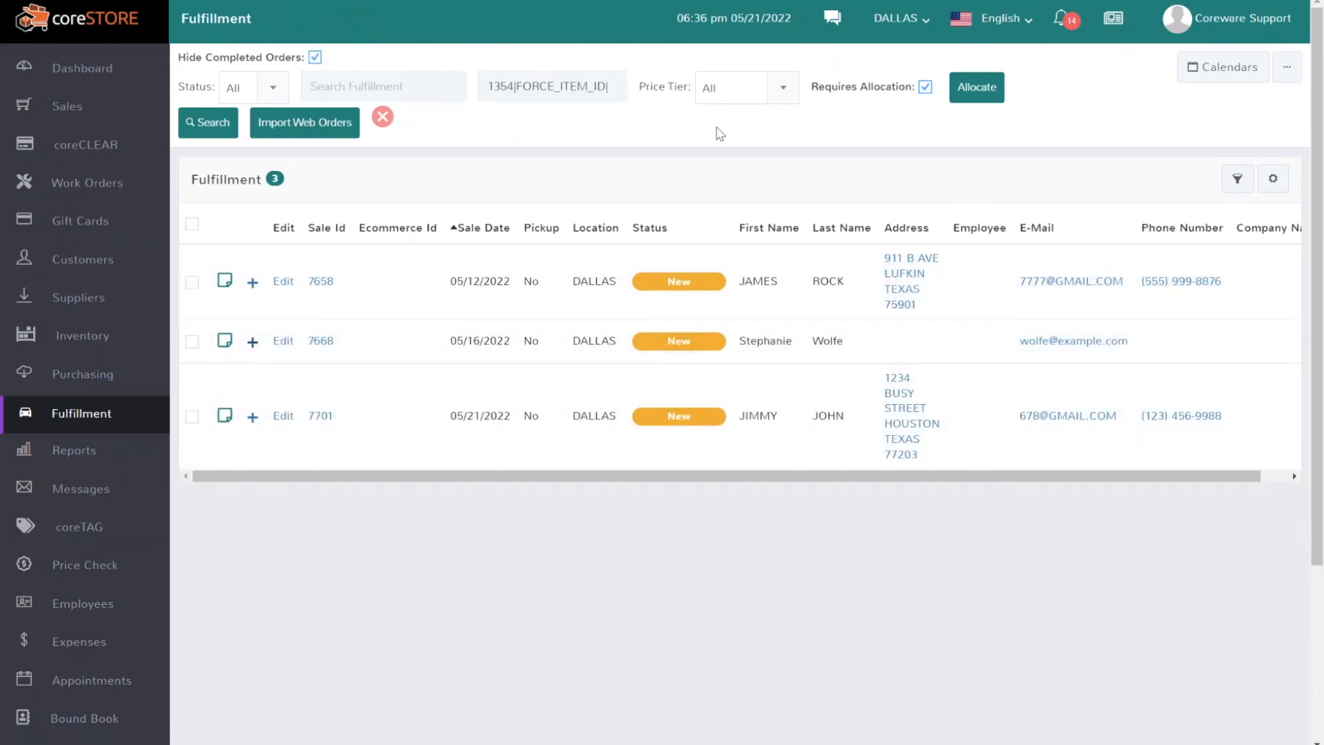
Go to Manage Sale Statuses from the Fulfillment menu and start a new status.
{"action": "left_click", "coordinate": [1287, 67]}
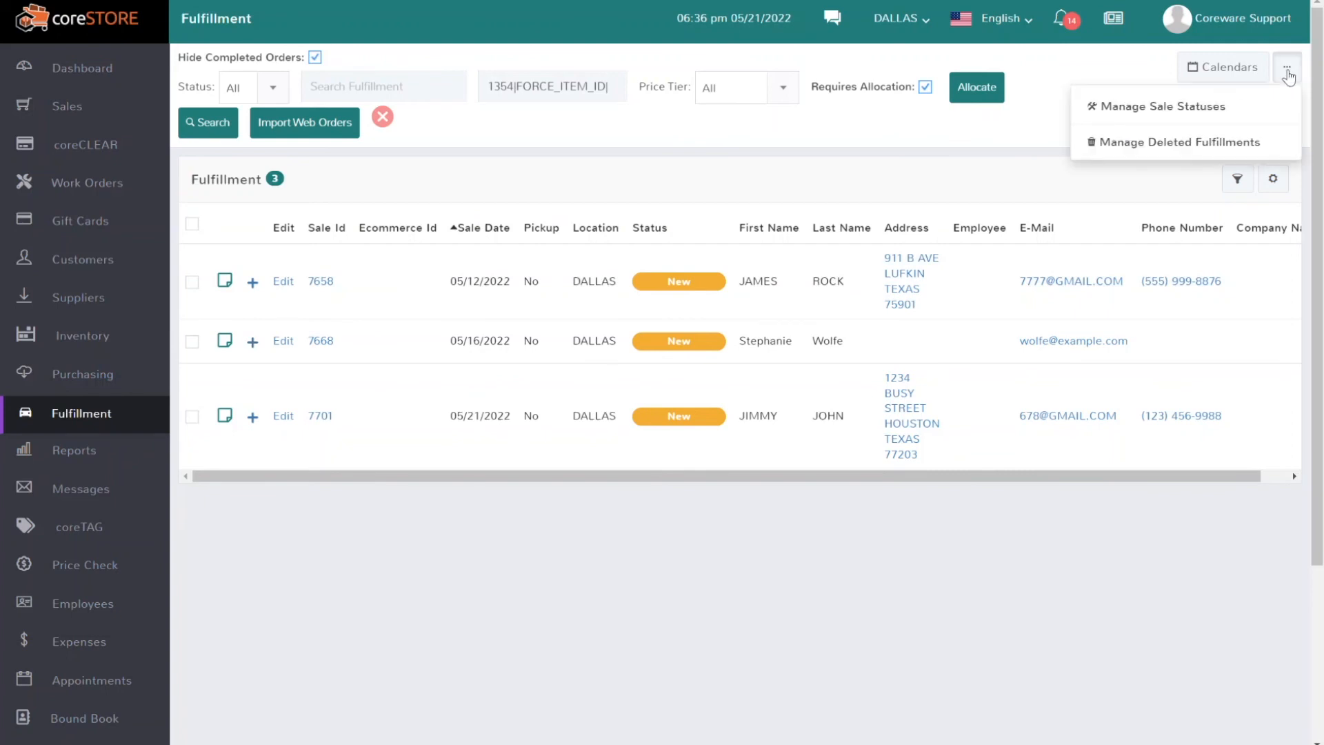
{"action": "mouse_move", "coordinate": [1163, 106]}
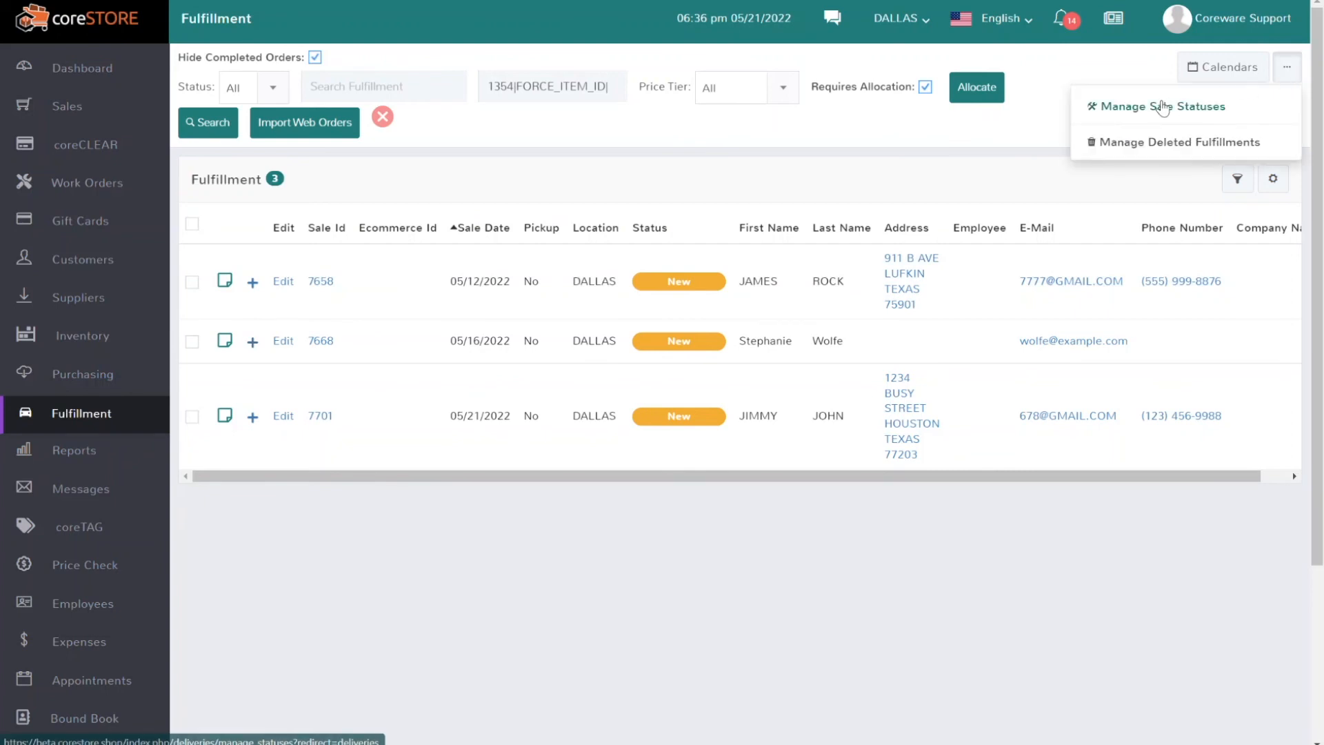
{"action": "left_click", "coordinate": [1162, 106]}
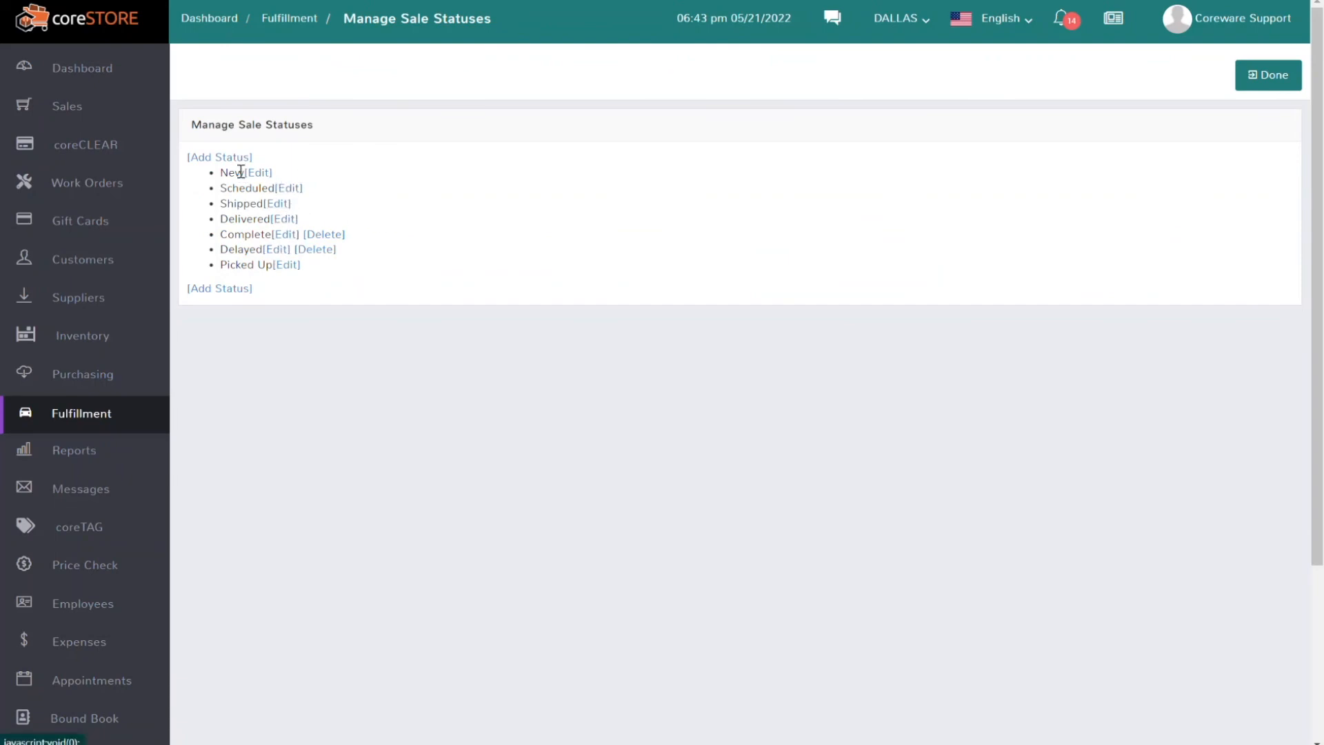
{"action": "mouse_move", "coordinate": [280, 205]}
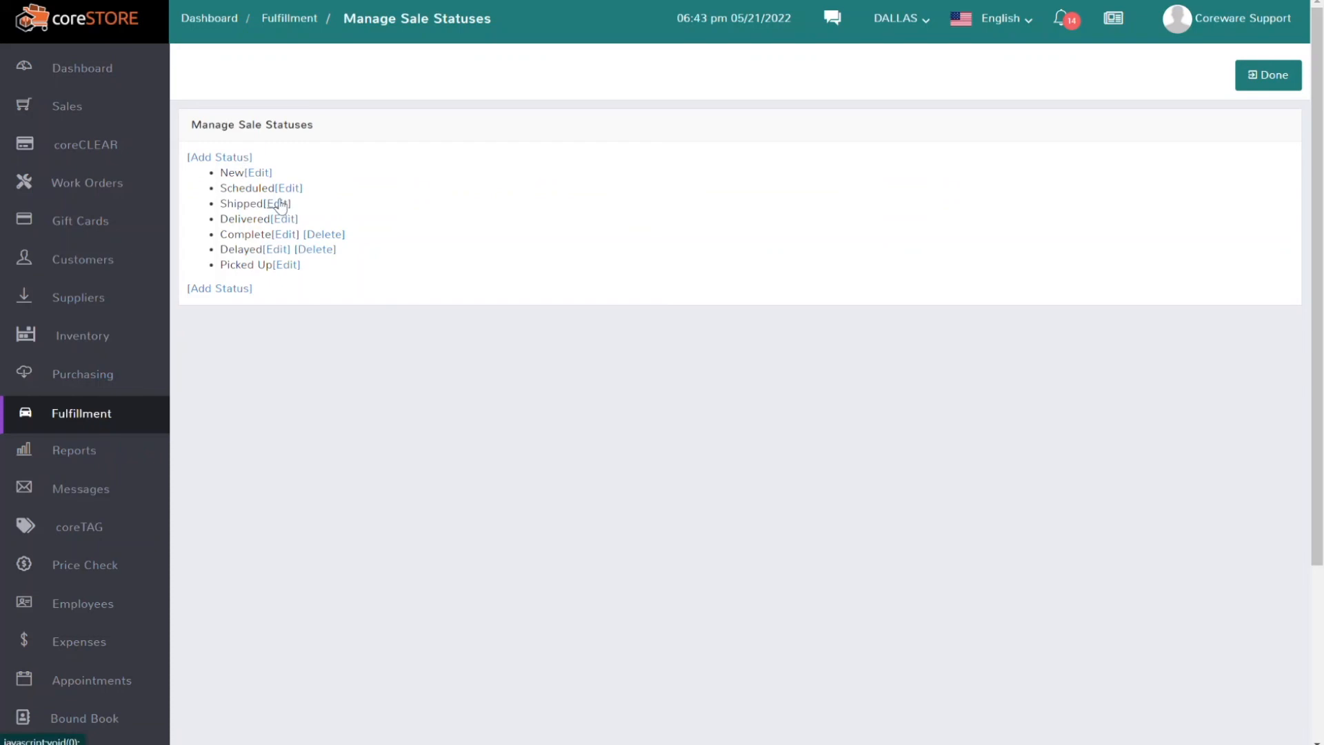
{"action": "left_click", "coordinate": [219, 156]}
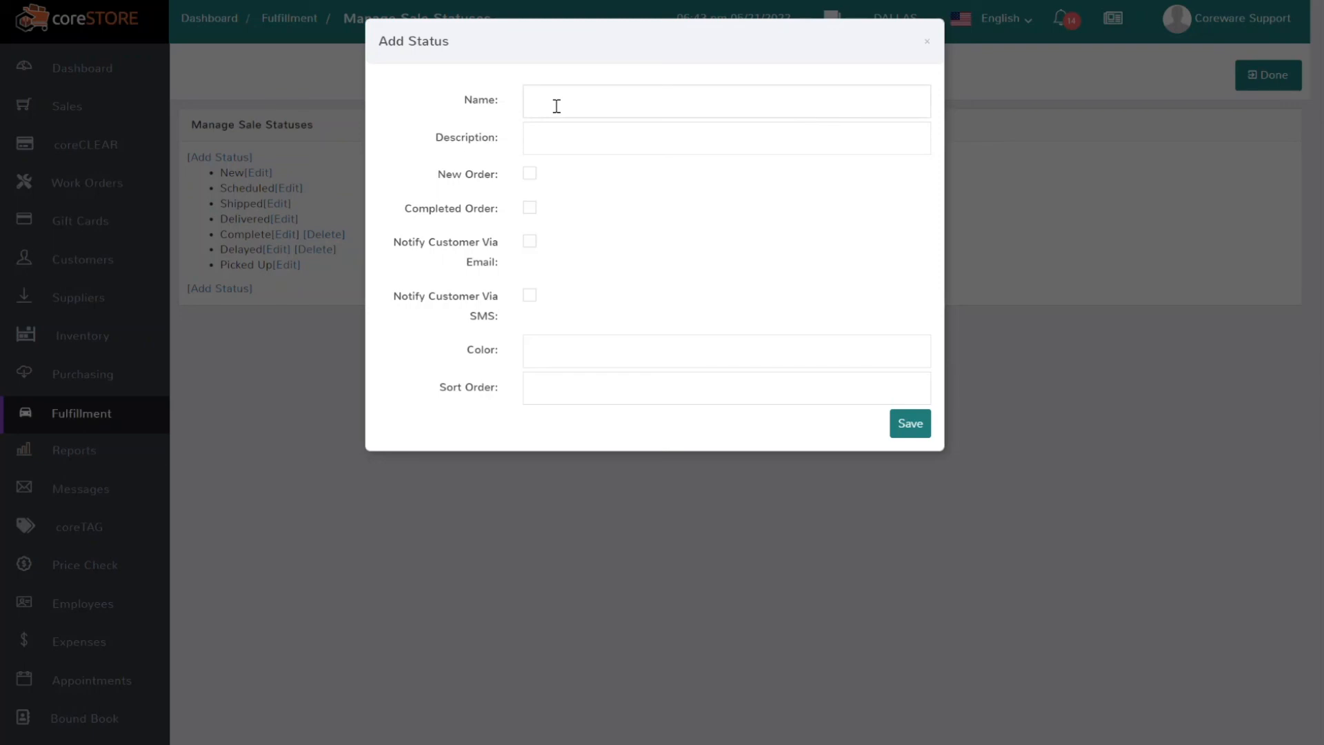
Save status 'Item In Stock', description 'Item is in stock', notifying customers via email and SMS.
{"action": "type", "text": "Item In Stock"}
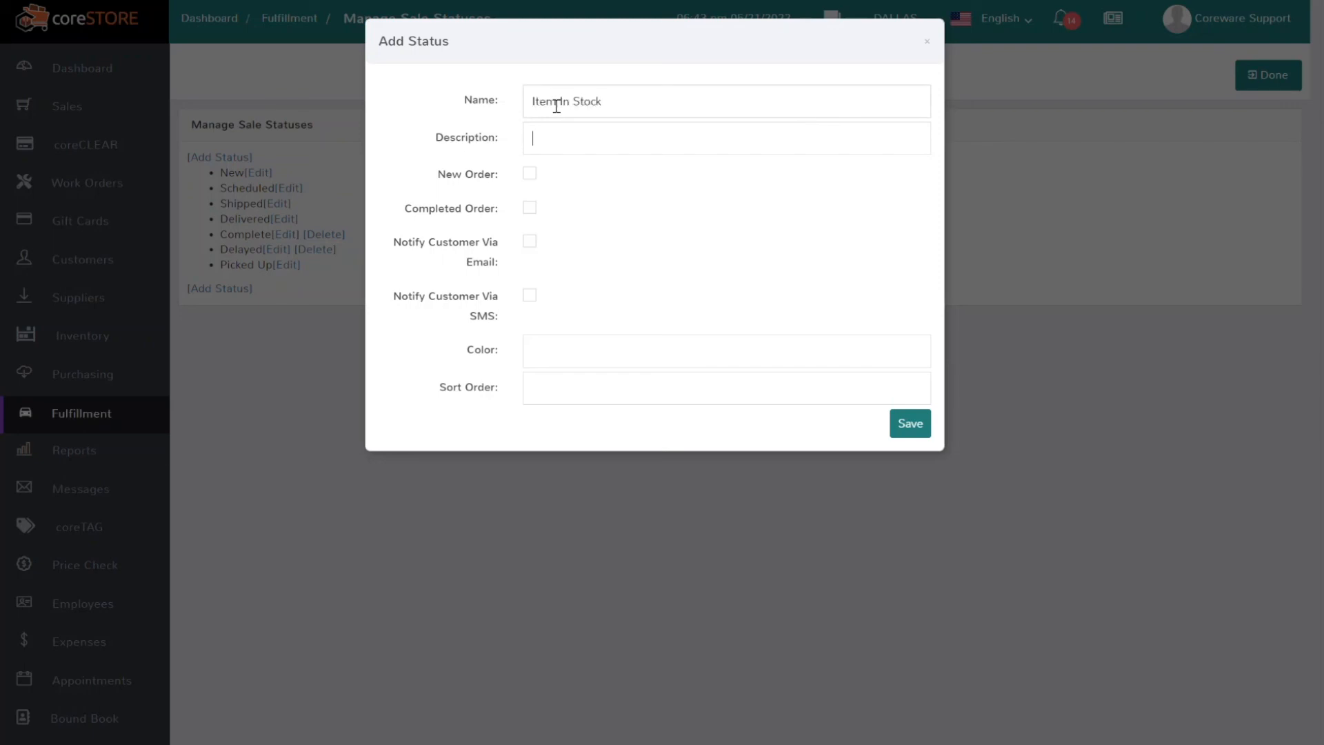
{"action": "type", "text": "Item is in stock"}
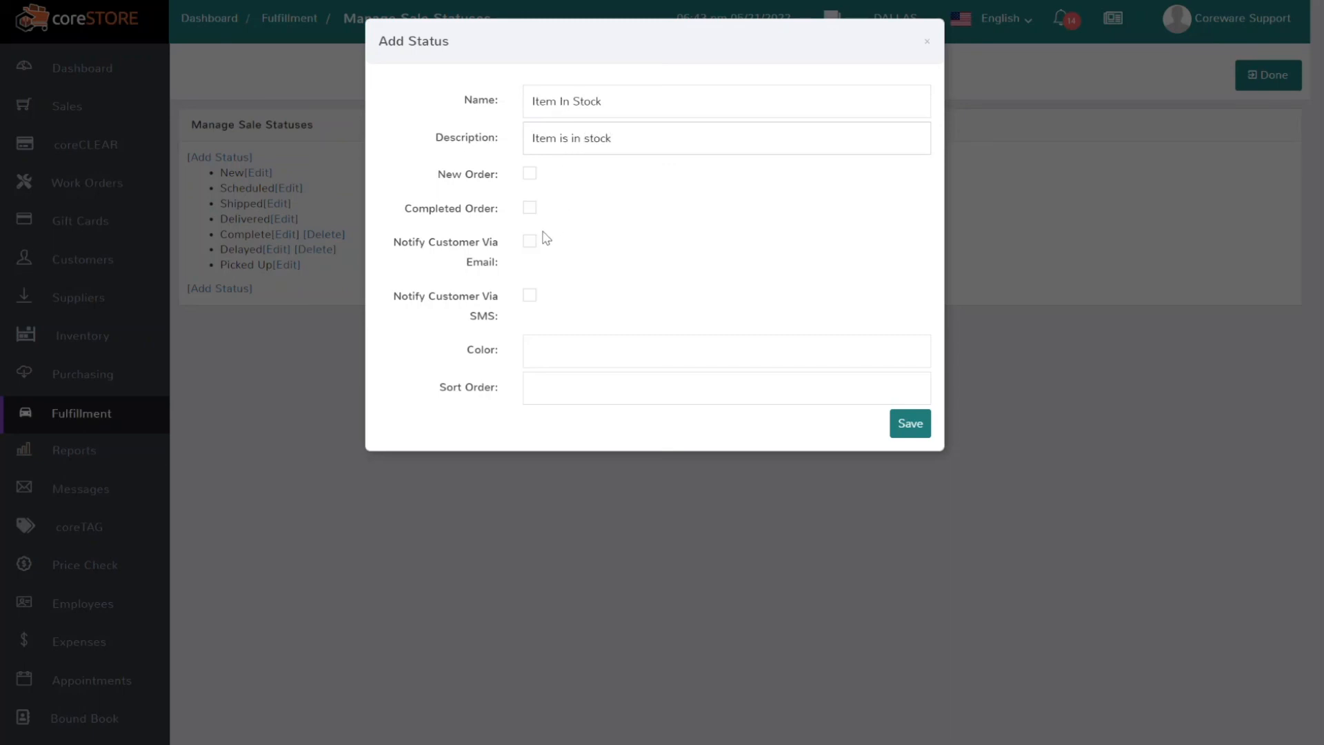
{"action": "left_click", "coordinate": [530, 296]}
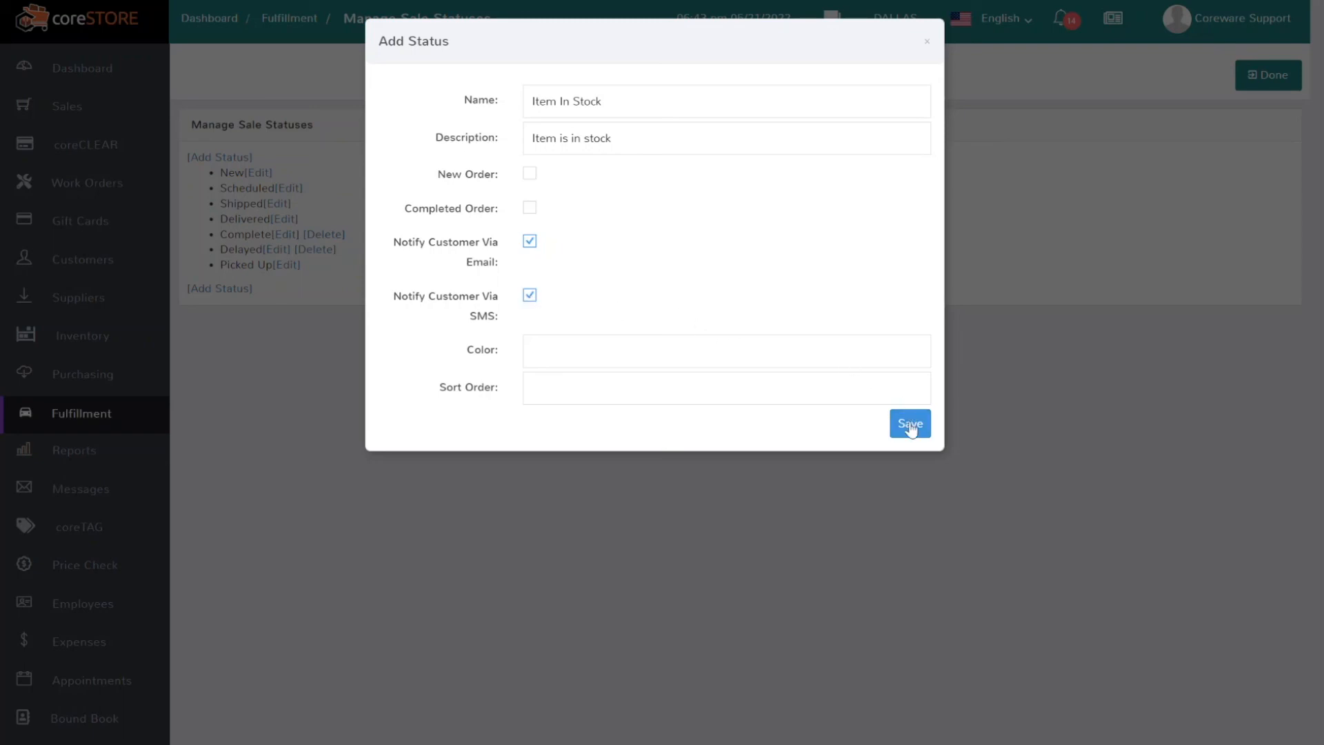
{"action": "left_click", "coordinate": [909, 424]}
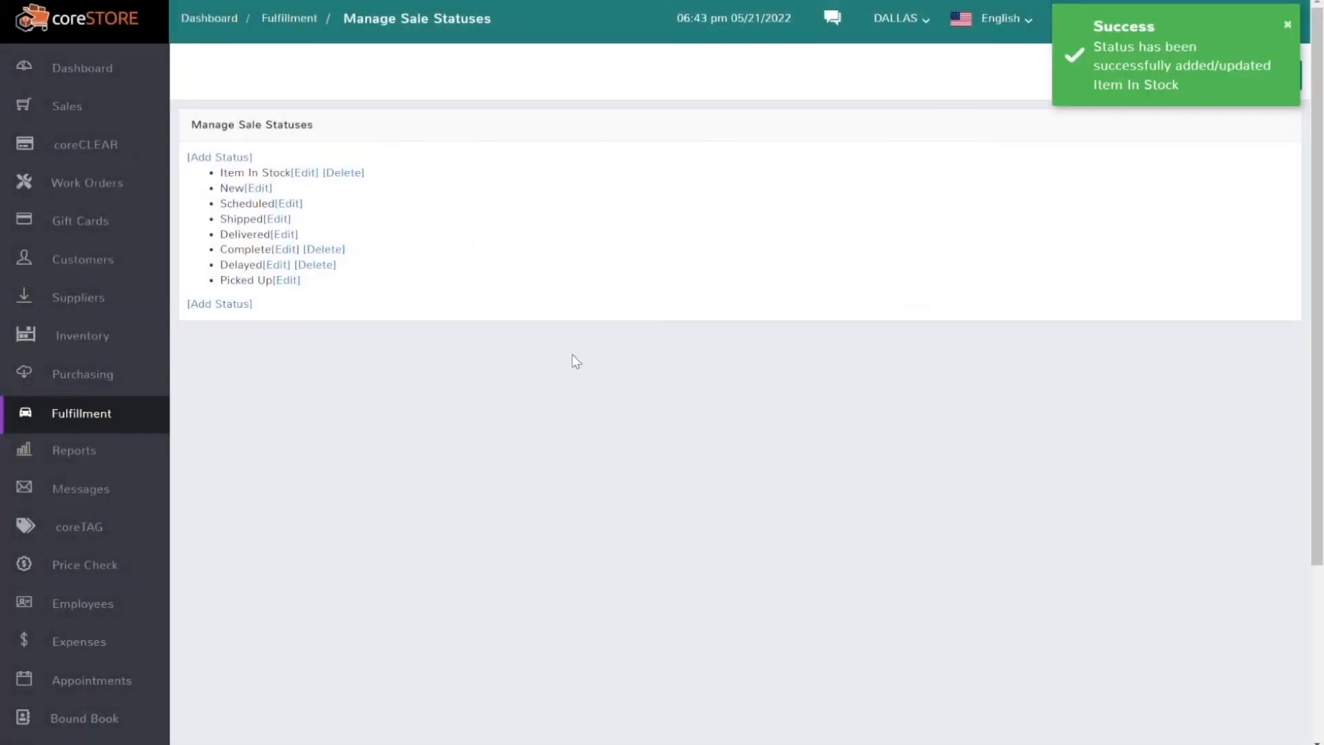
{"action": "mouse_move", "coordinate": [397, 302]}
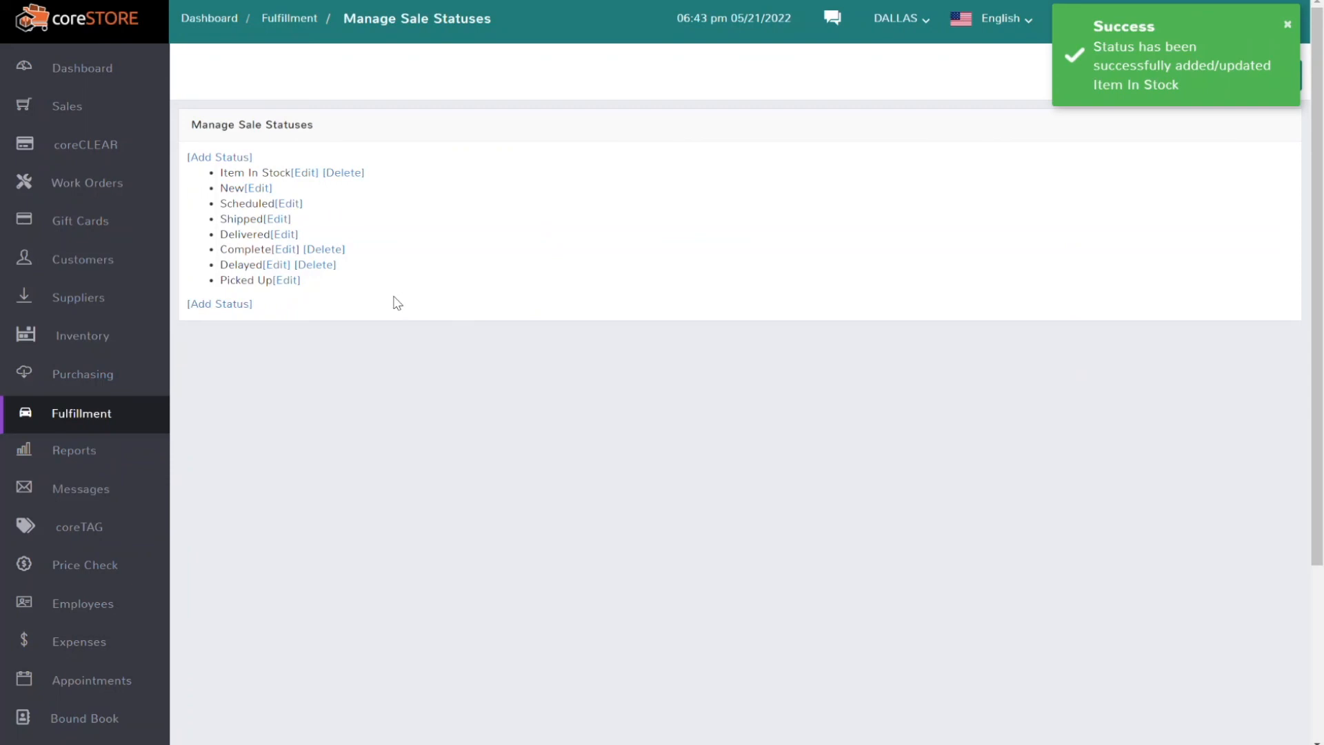
{"action": "mouse_move", "coordinate": [291, 209]}
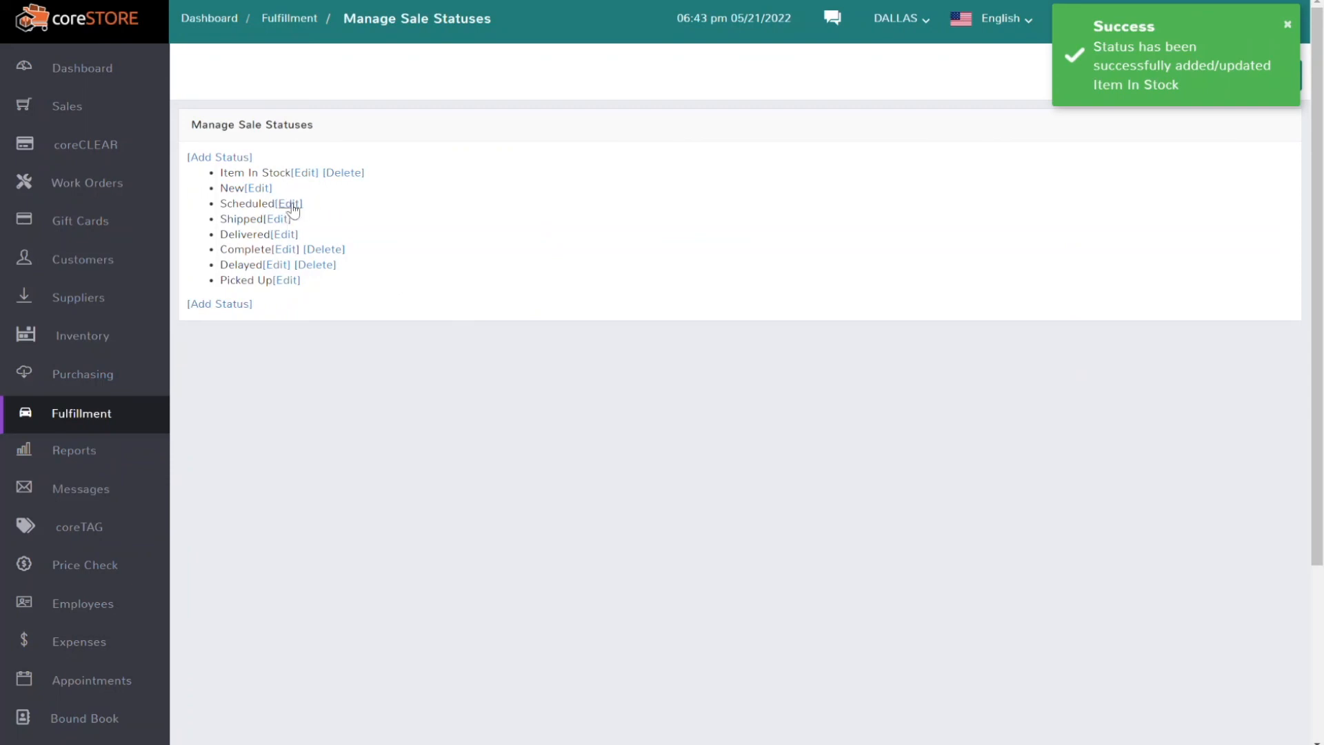